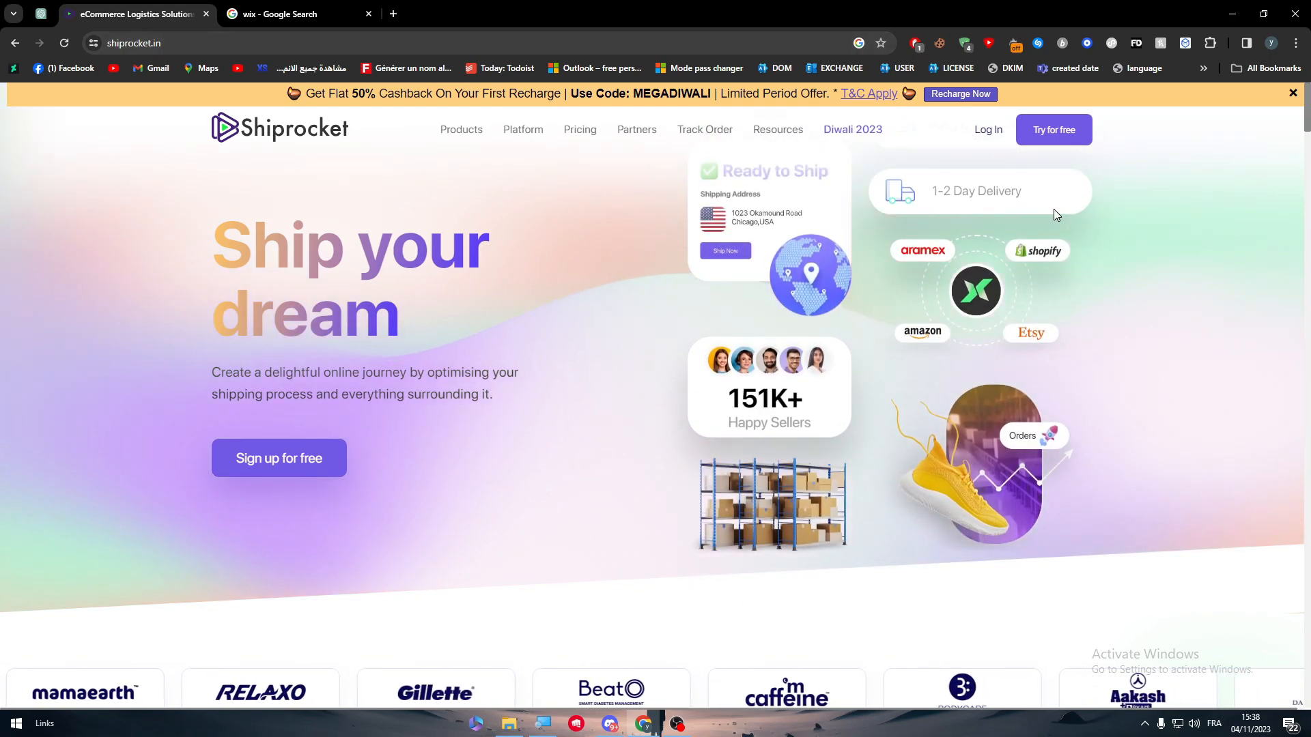
# Sign in to Shiprocket with a Google account up to OTP Verification, then add a new browser tab.
pyautogui.scroll(-3)
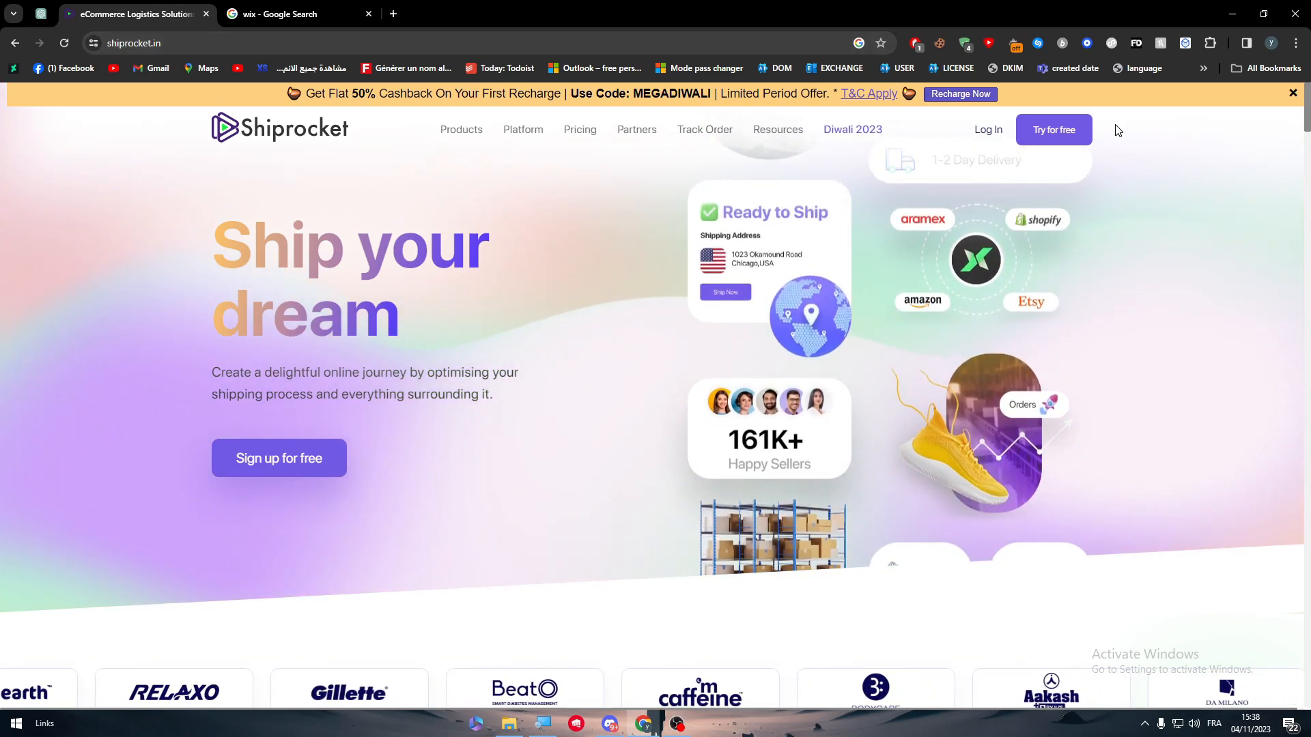
pyautogui.scroll(-3)
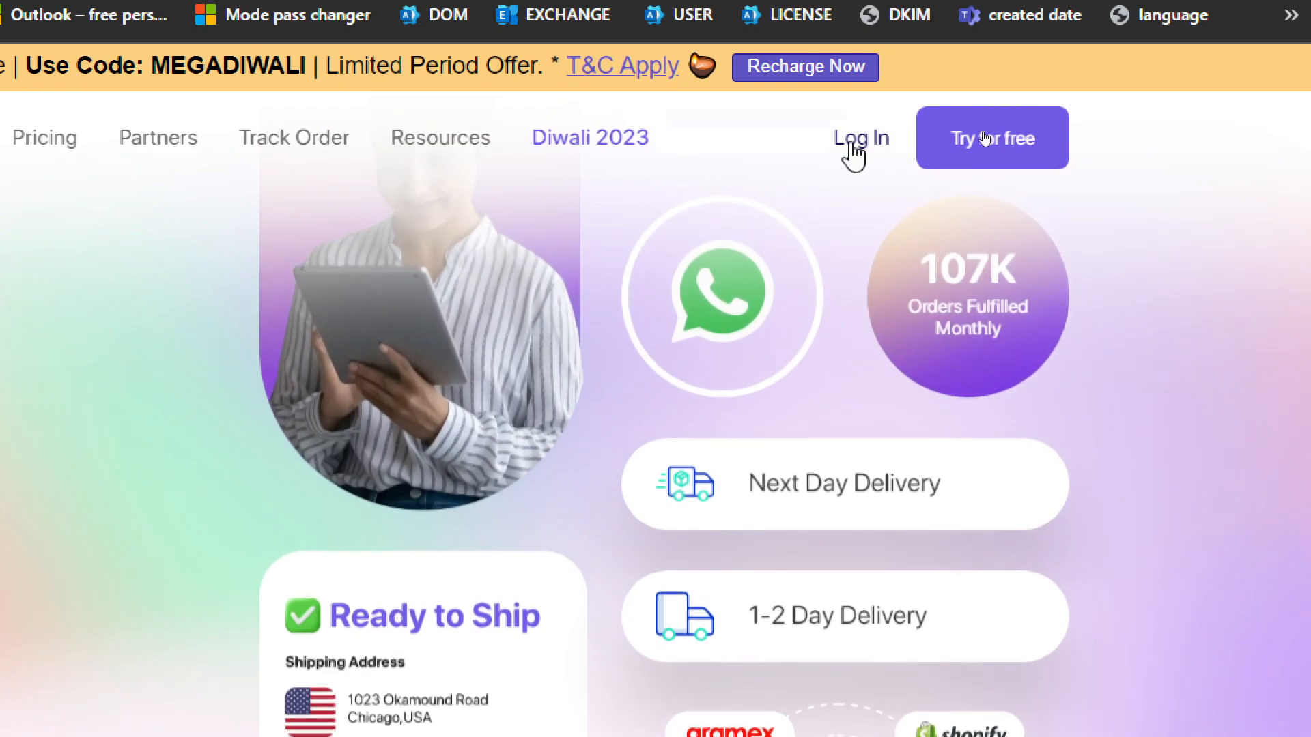
pyautogui.click(861, 137)
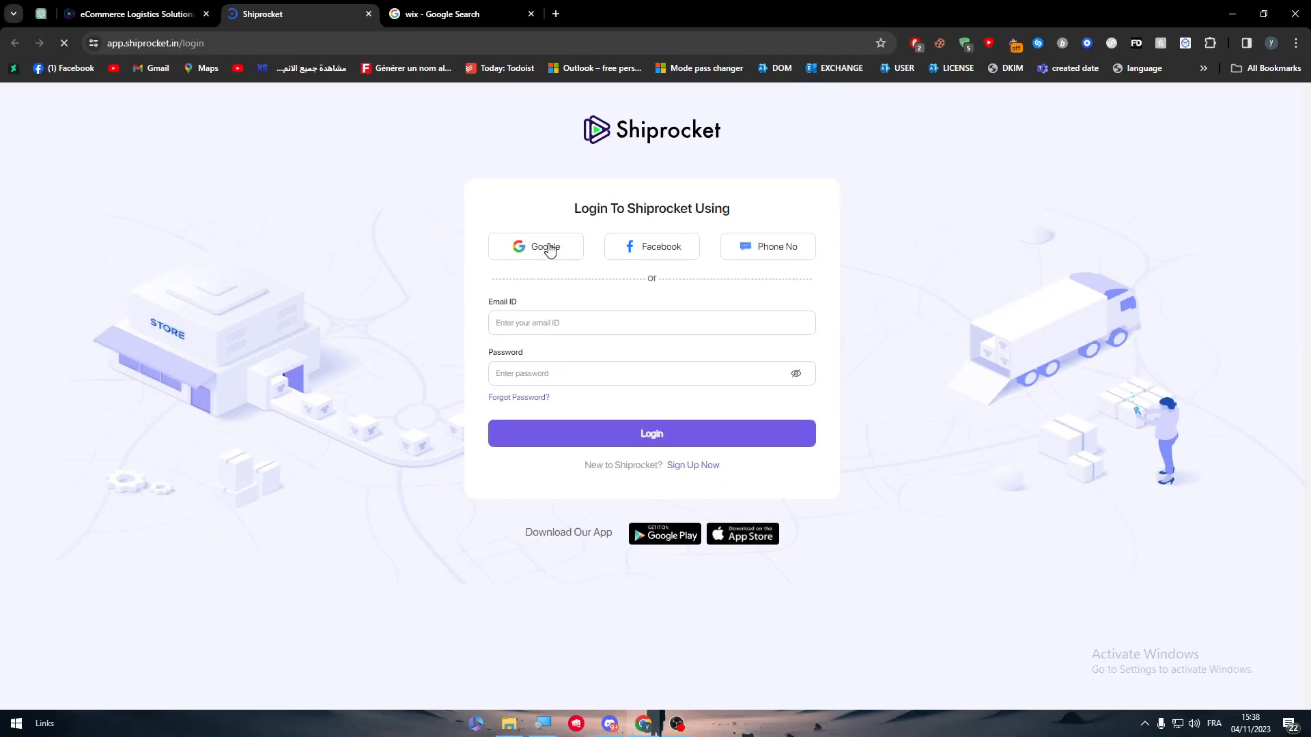
pyautogui.click(535, 247)
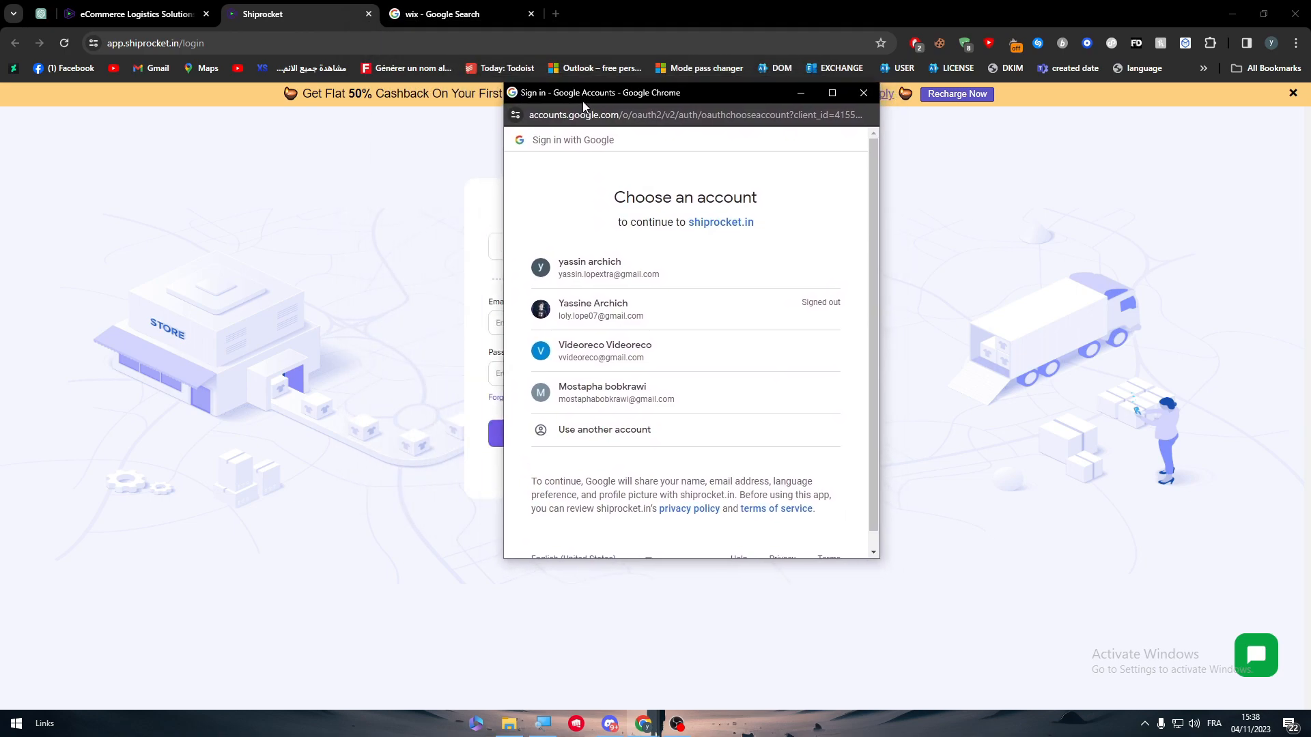
pyautogui.moveTo(591, 310)
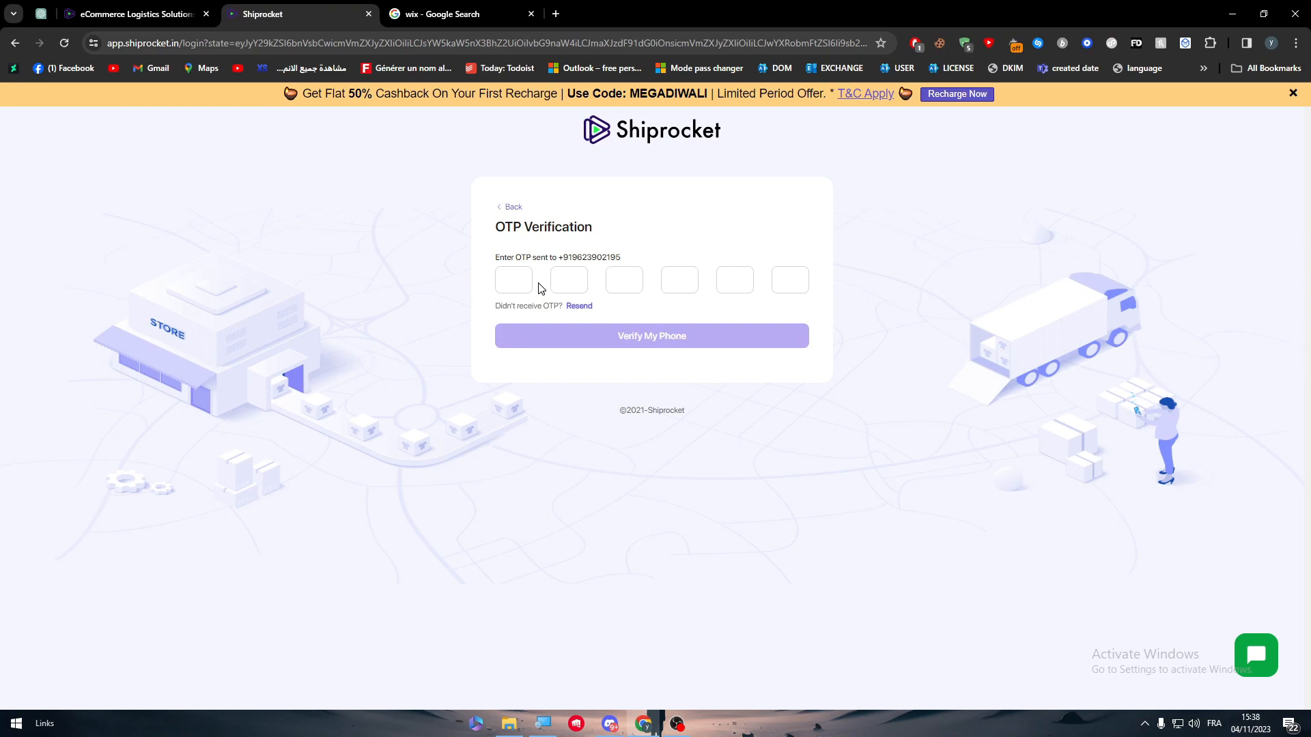
pyautogui.moveTo(485, 297)
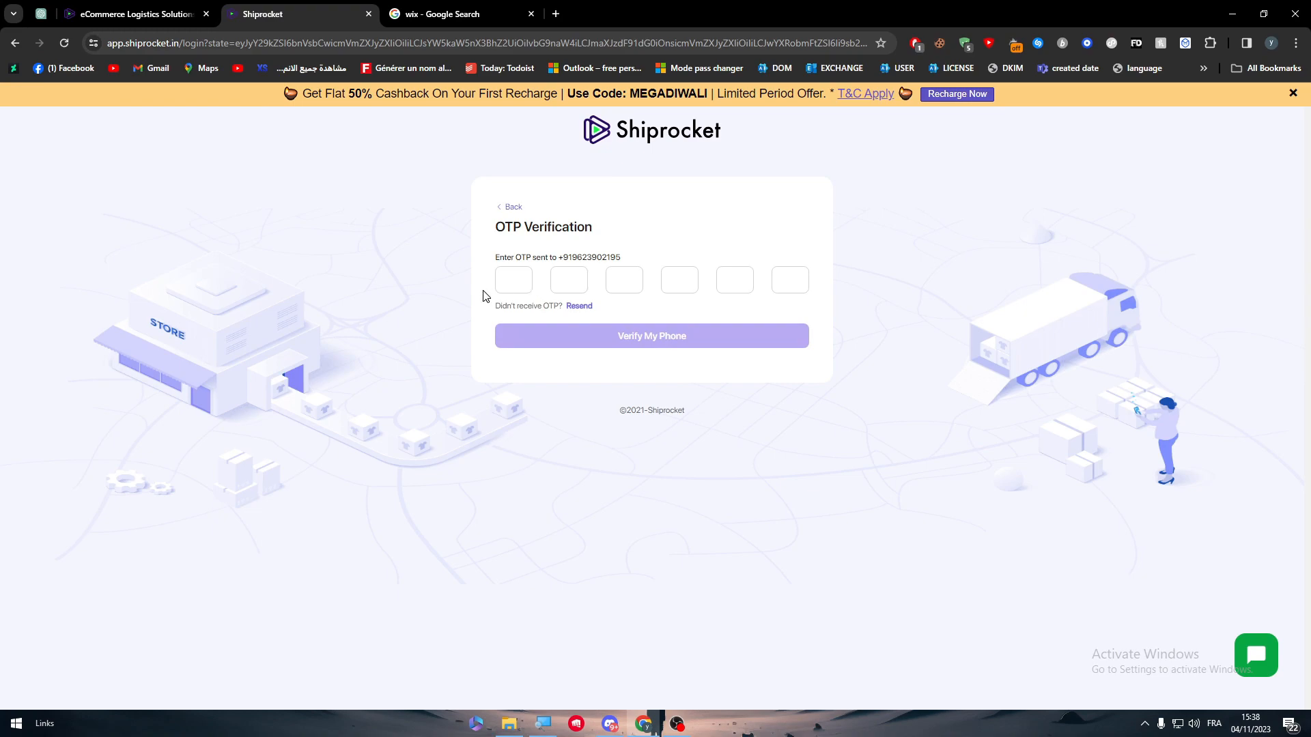
pyautogui.moveTo(322, 310)
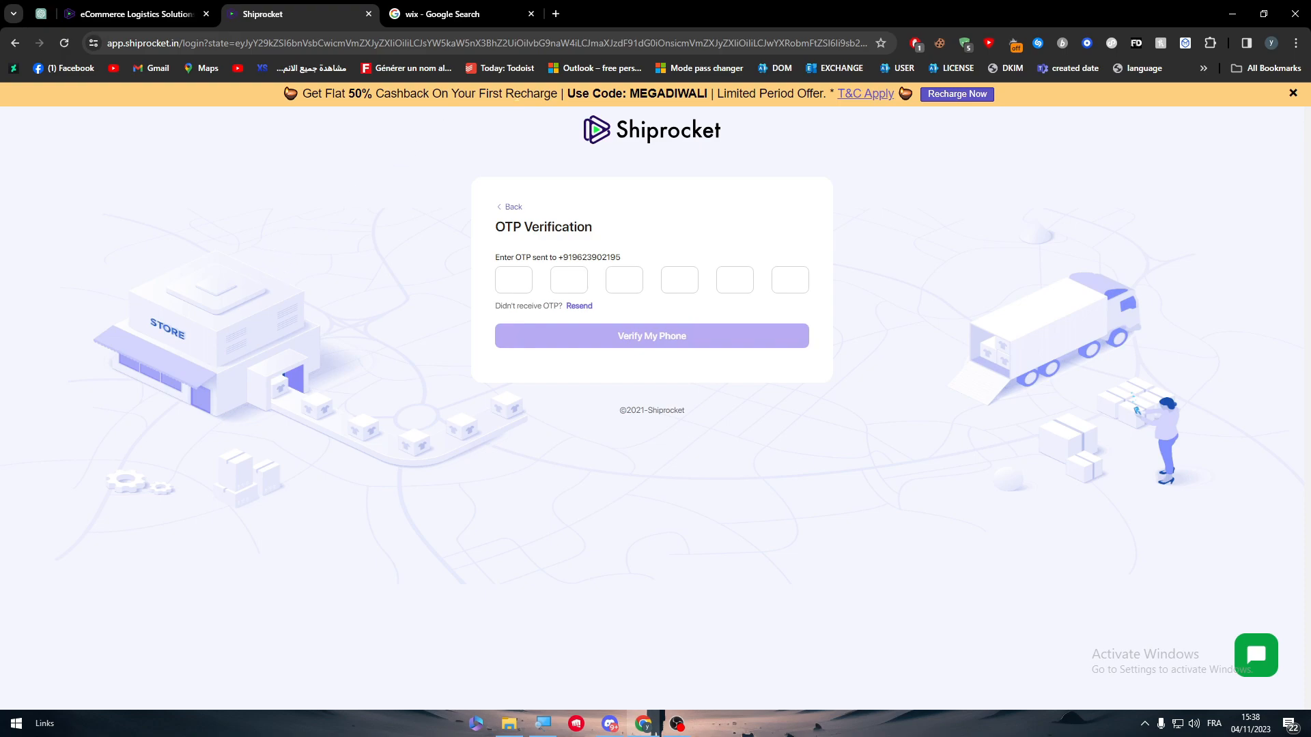
pyautogui.moveTo(491, 167)
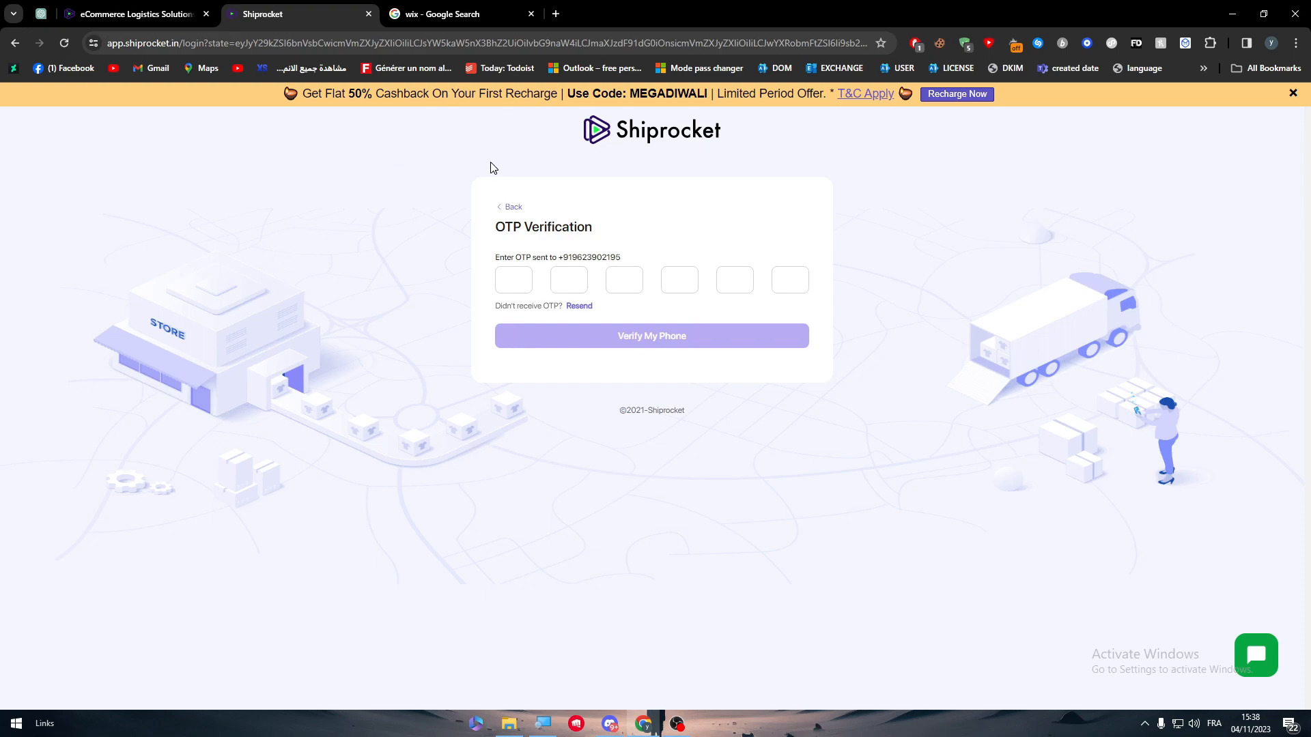
pyautogui.moveTo(556, 14)
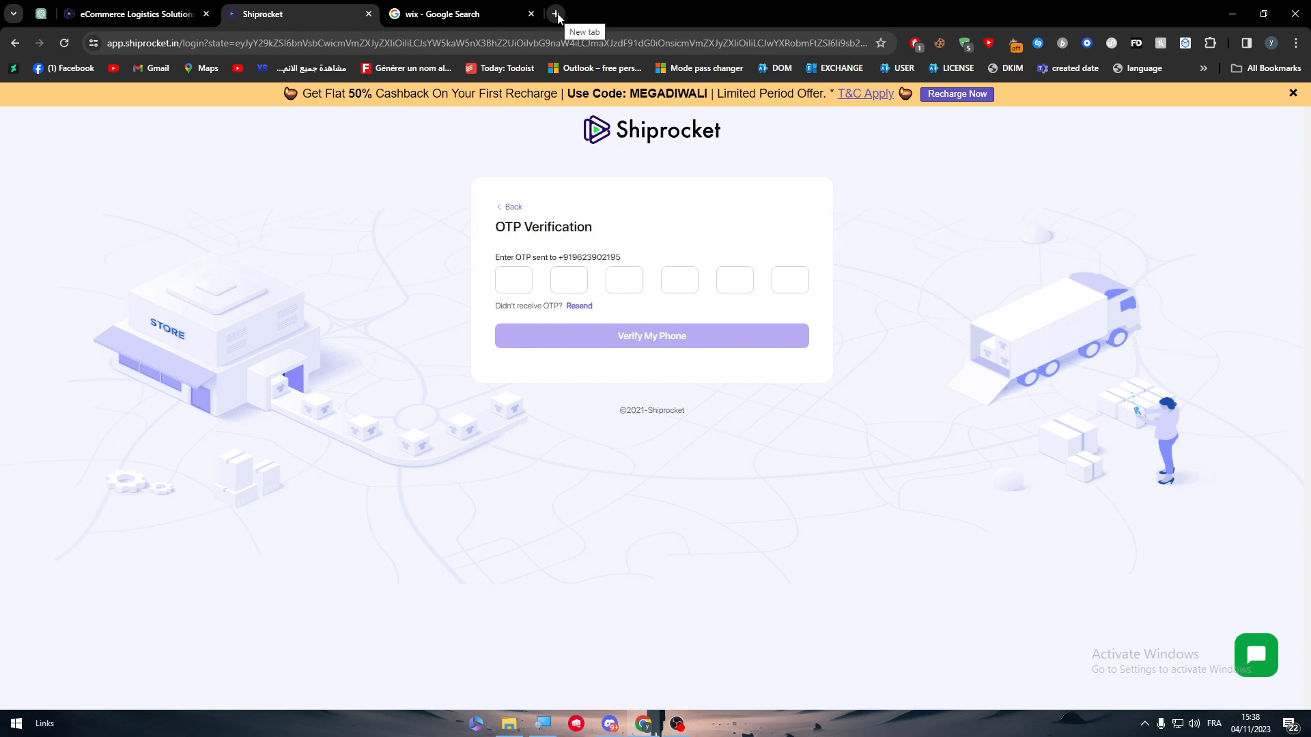
pyautogui.click(556, 13)
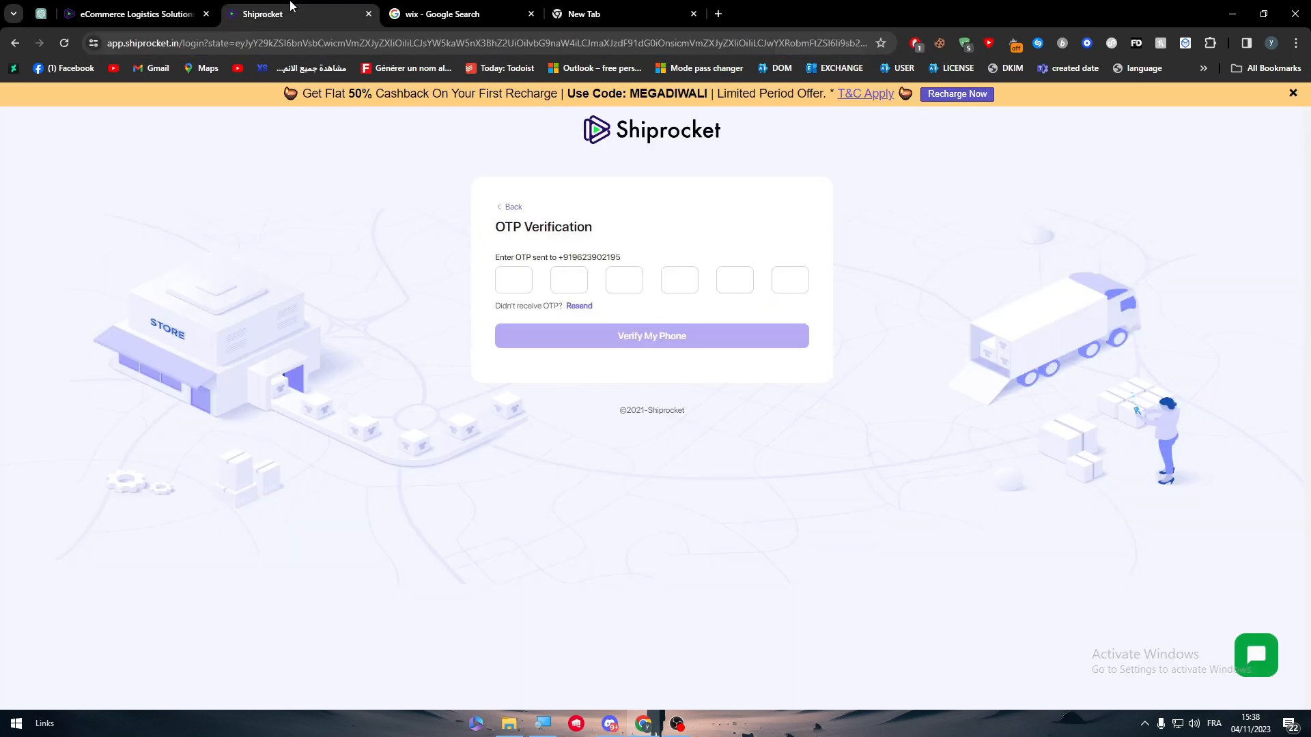
pyautogui.moveTo(376, 195)
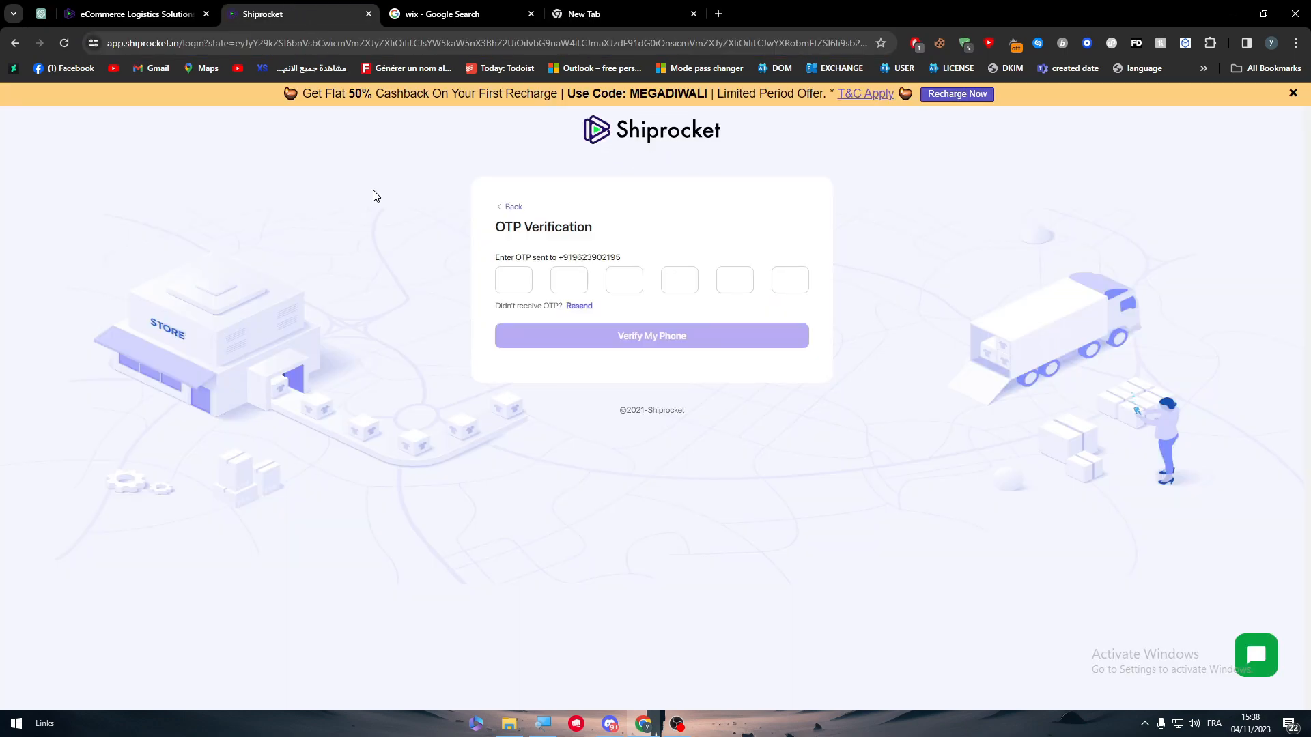
pyautogui.moveTo(643, 11)
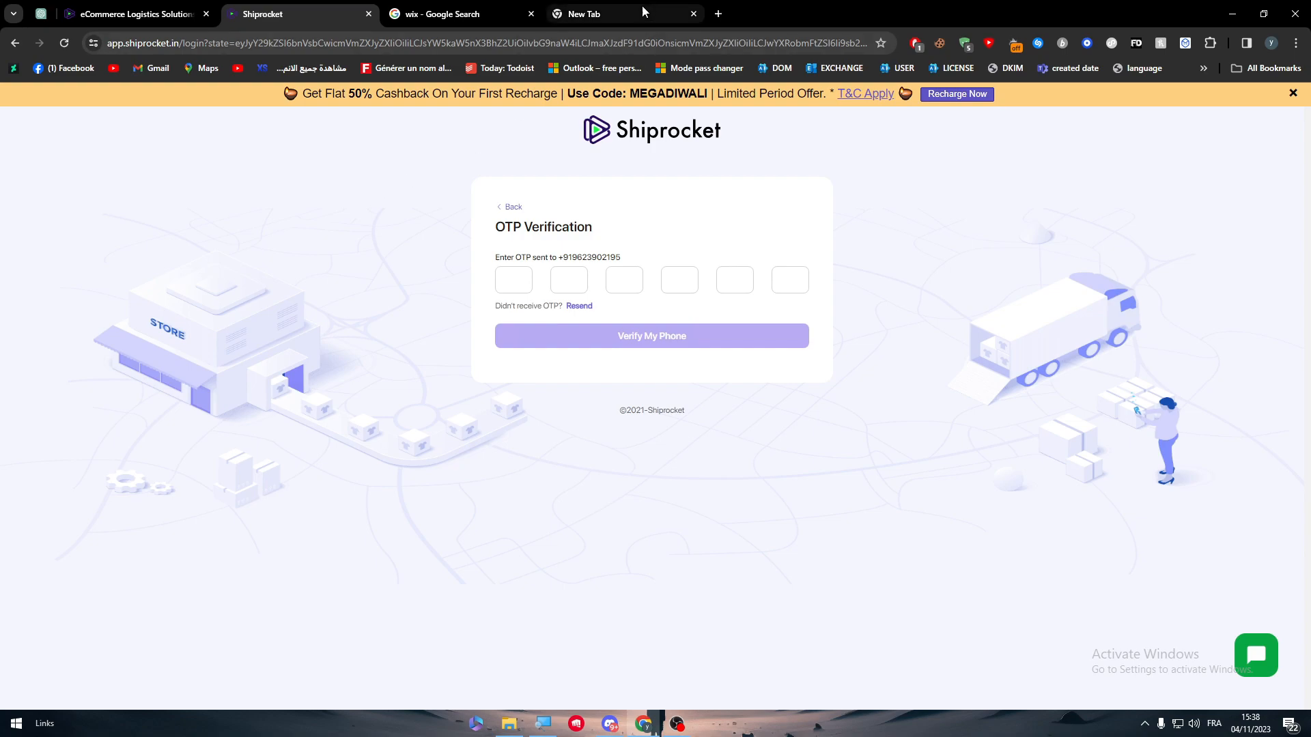
# Bring the new tab with the Google start page to the front.
pyautogui.click(594, 14)
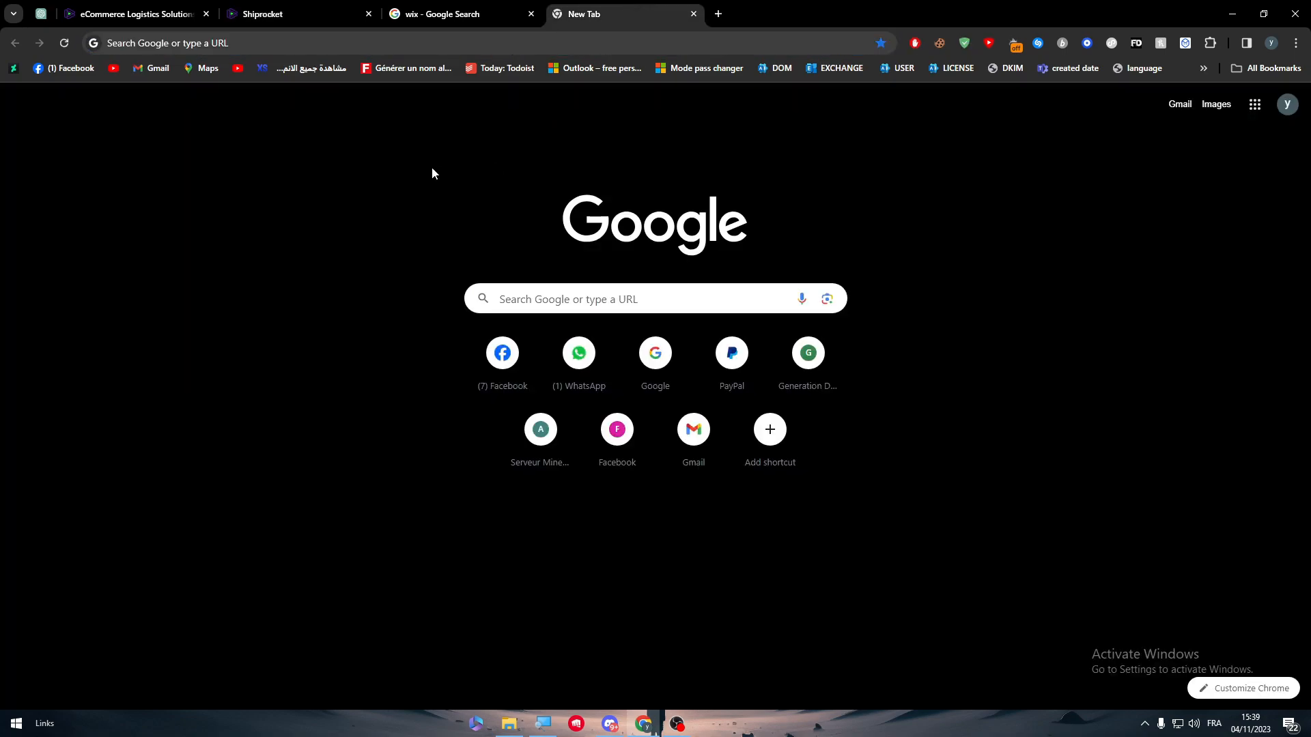
pyautogui.moveTo(385, 185)
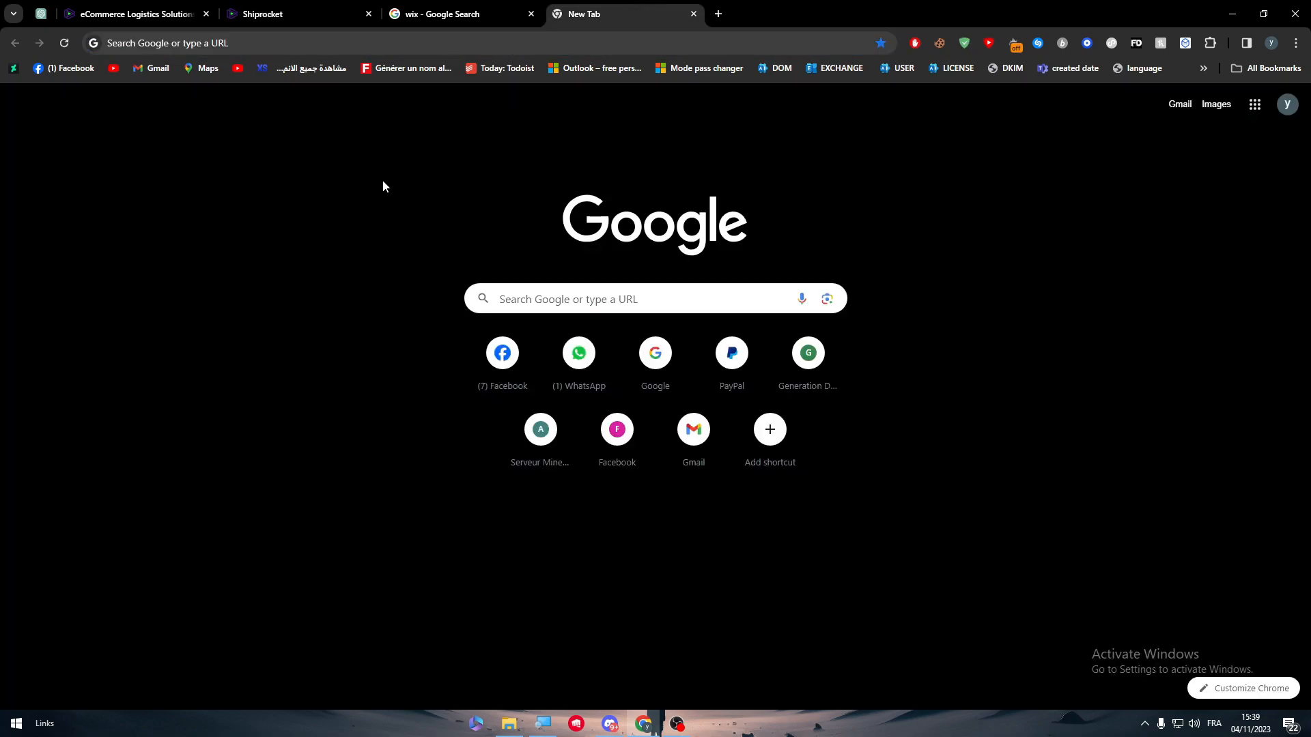
pyautogui.moveTo(335, 82)
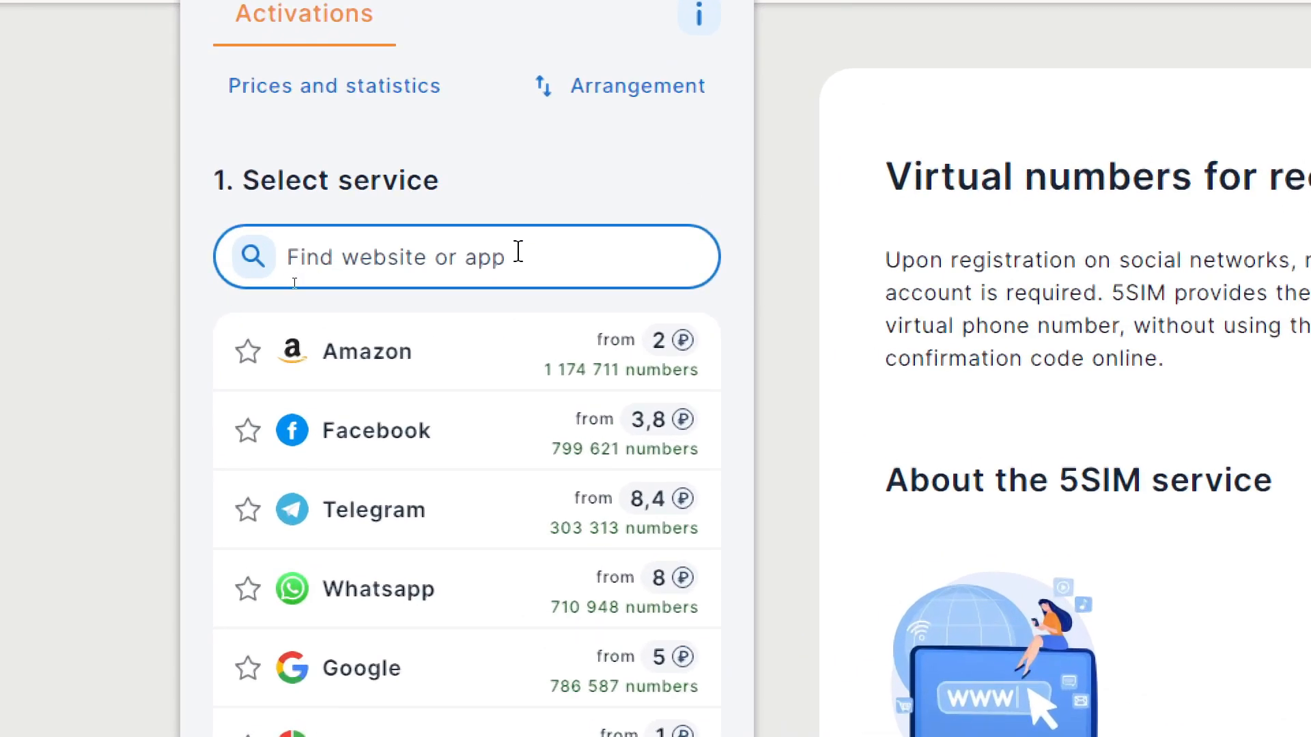
# On 5sim.net choose service Other and country India, showing the Virtual21 operator at 6 ₽.
pyautogui.write('other')
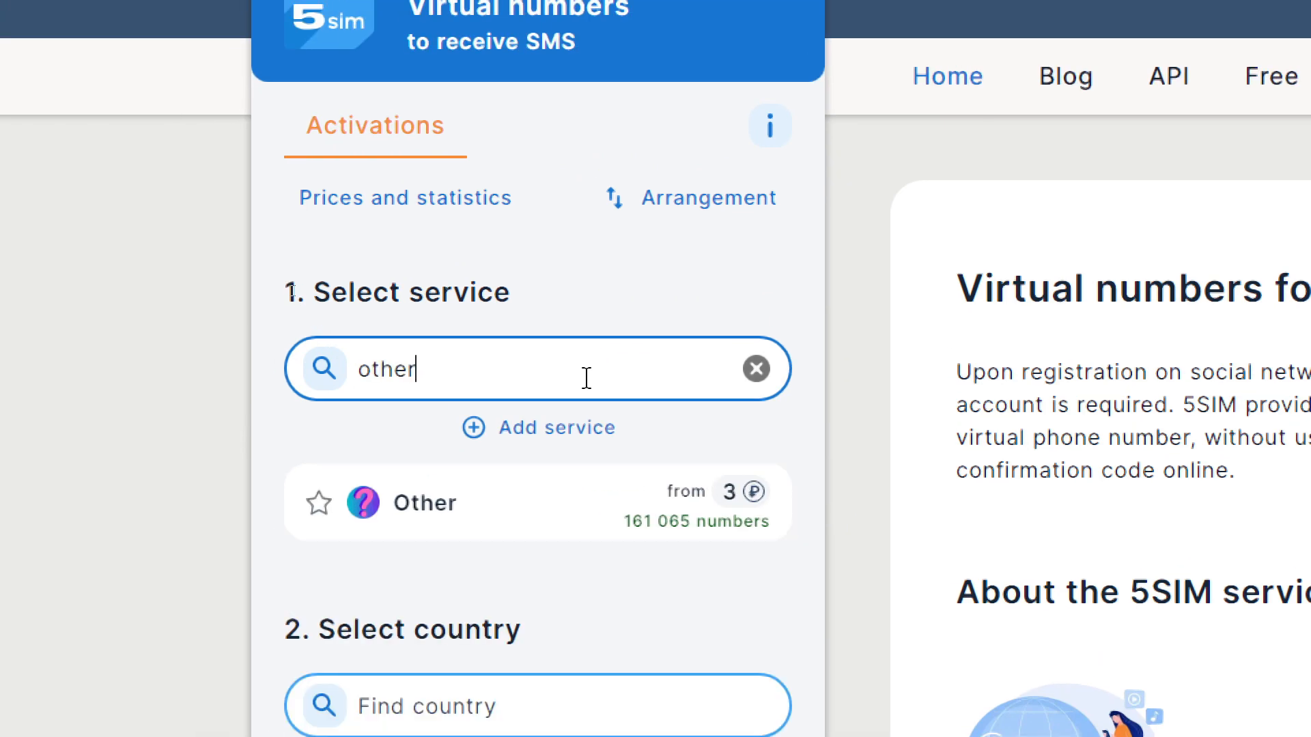
pyautogui.click(423, 502)
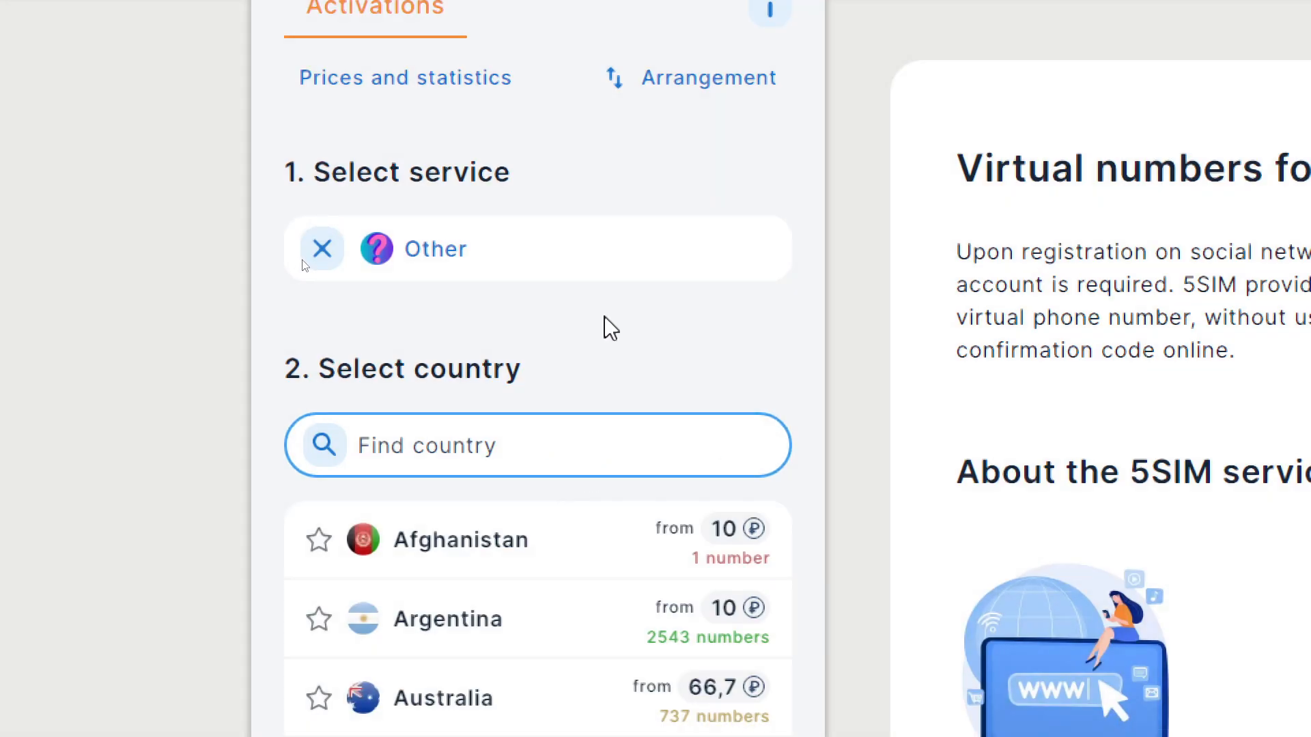
pyautogui.click(296, 14)
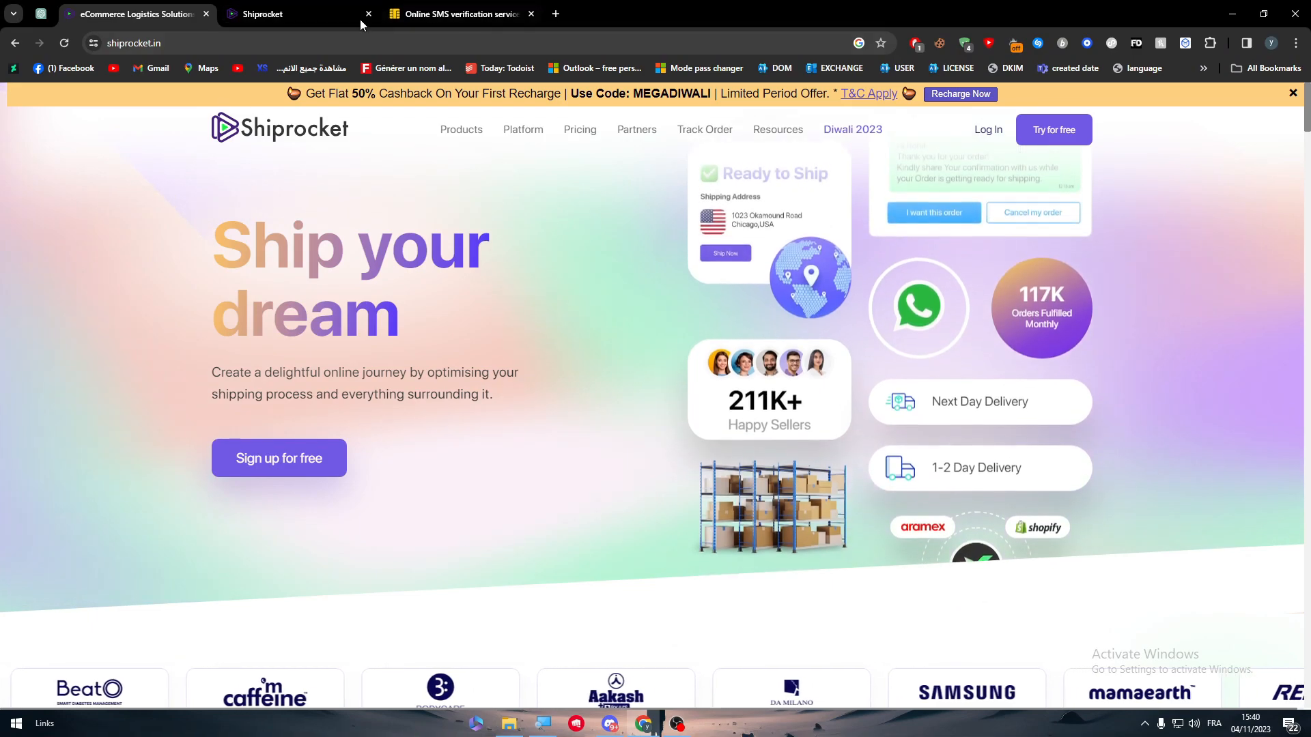
pyautogui.click(456, 14)
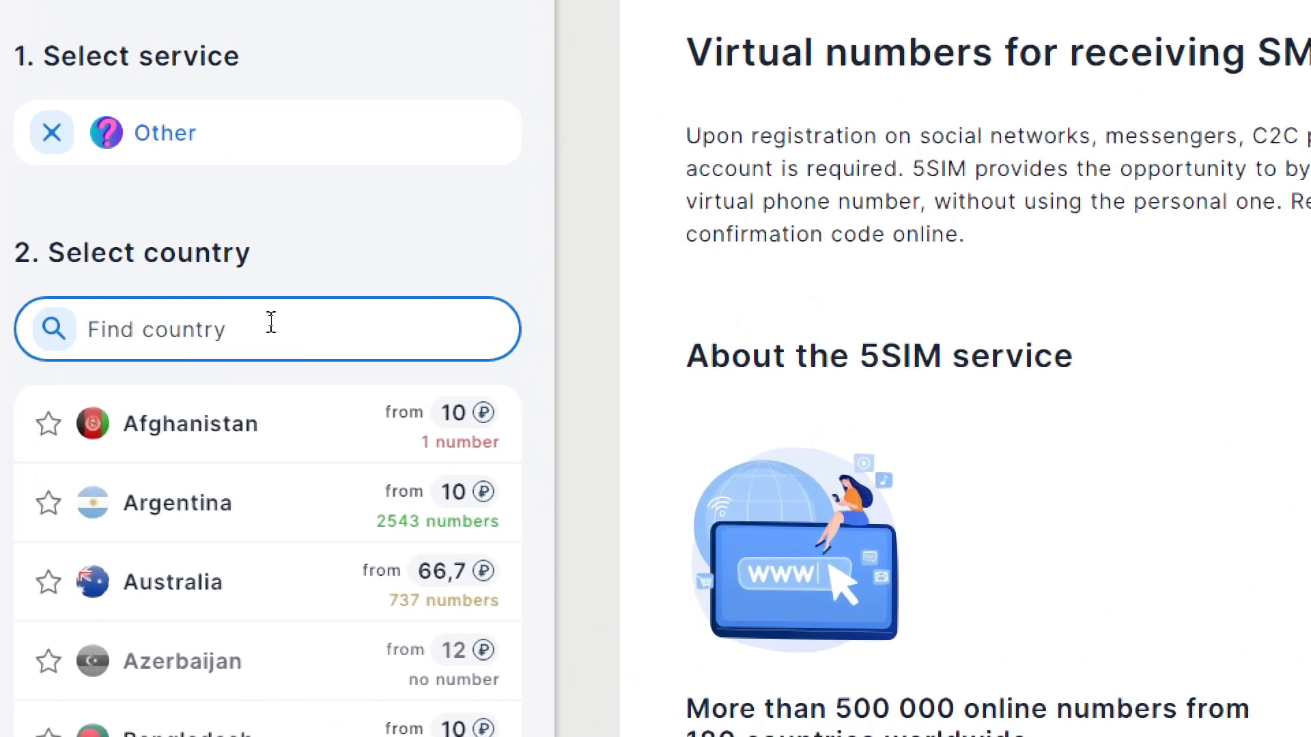
pyautogui.write('indi')
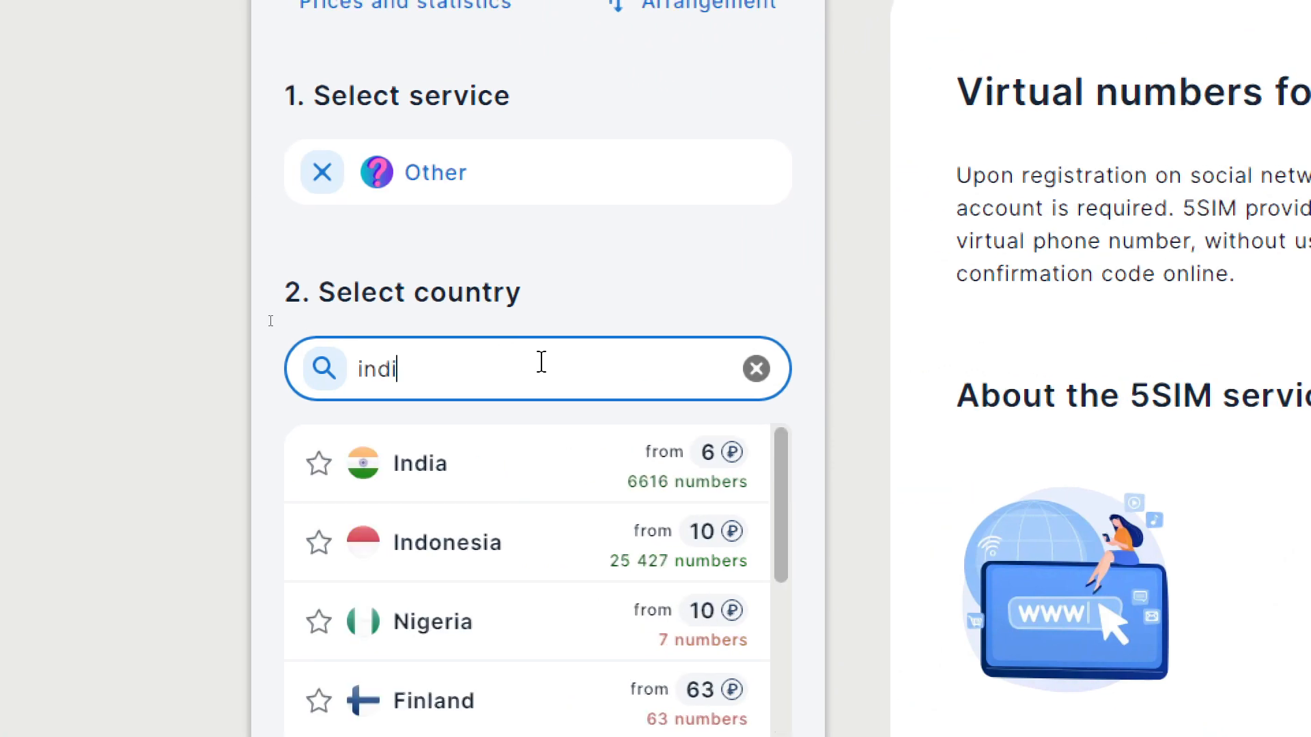
pyautogui.click(419, 463)
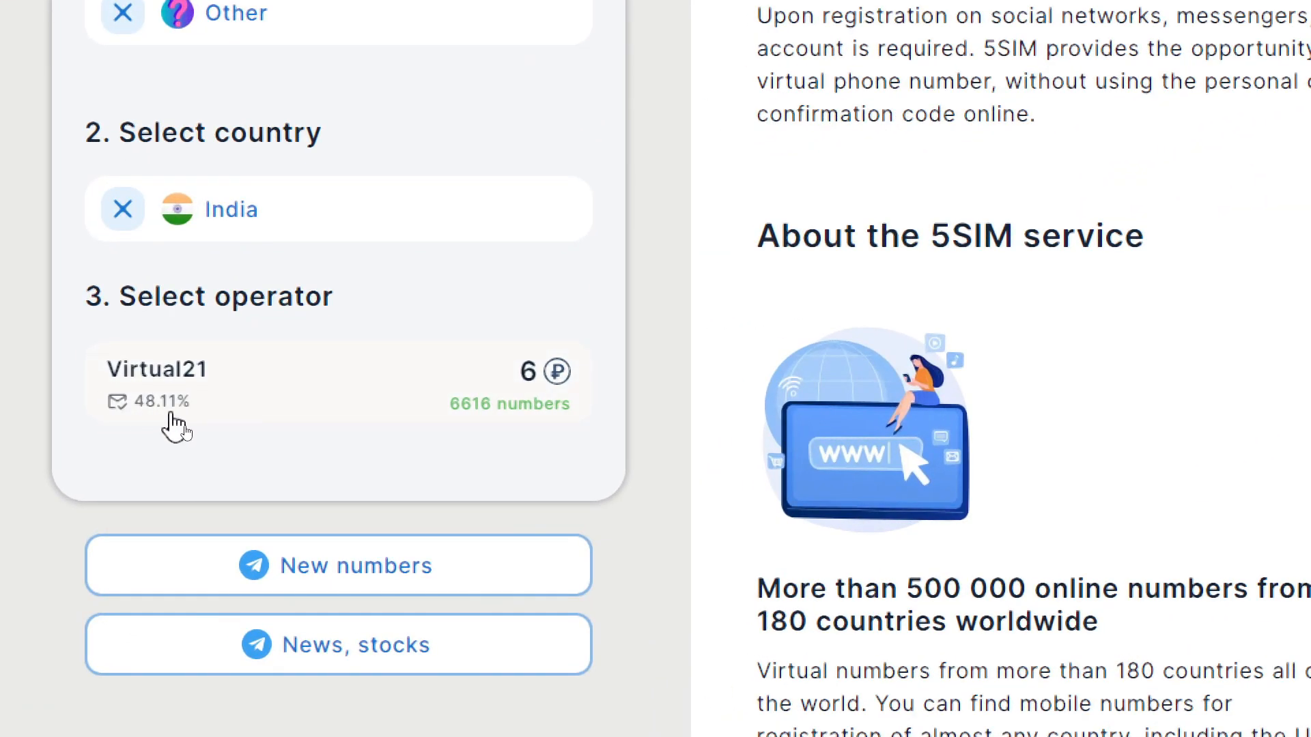
pyautogui.moveTo(140, 478)
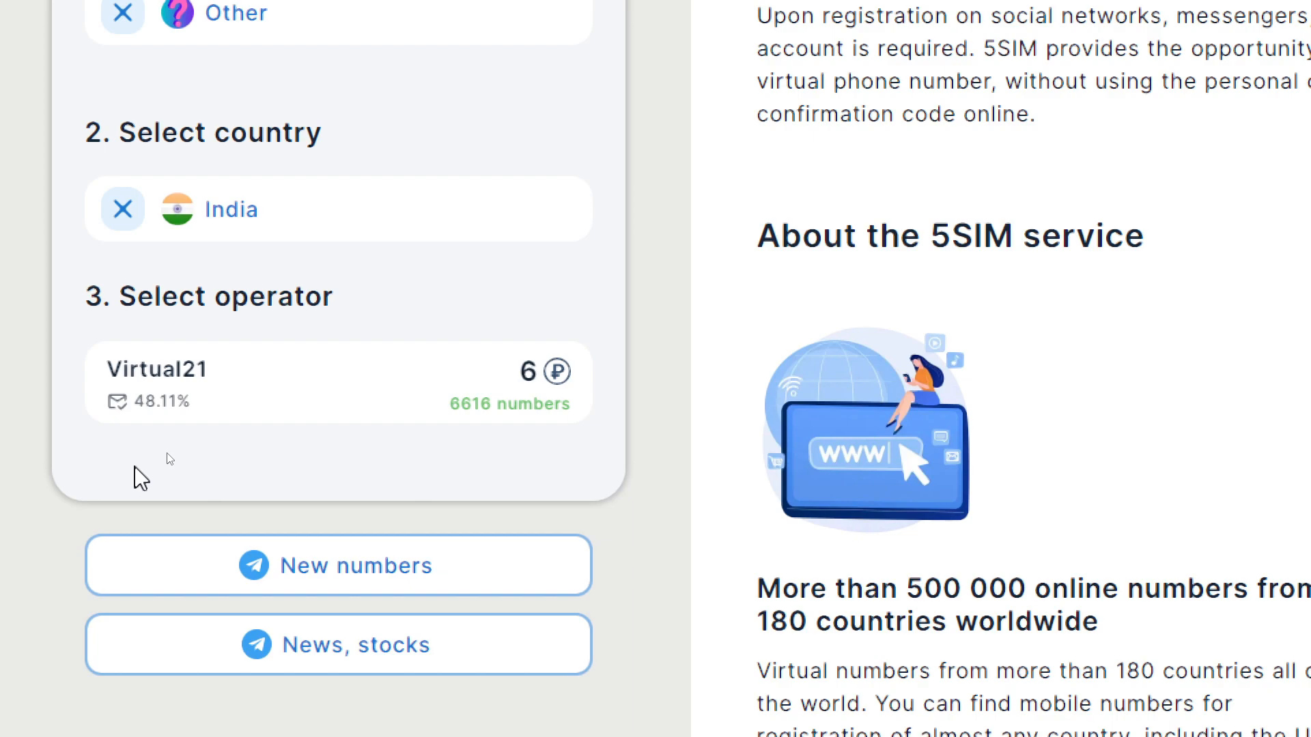
pyautogui.moveTo(326, 380)
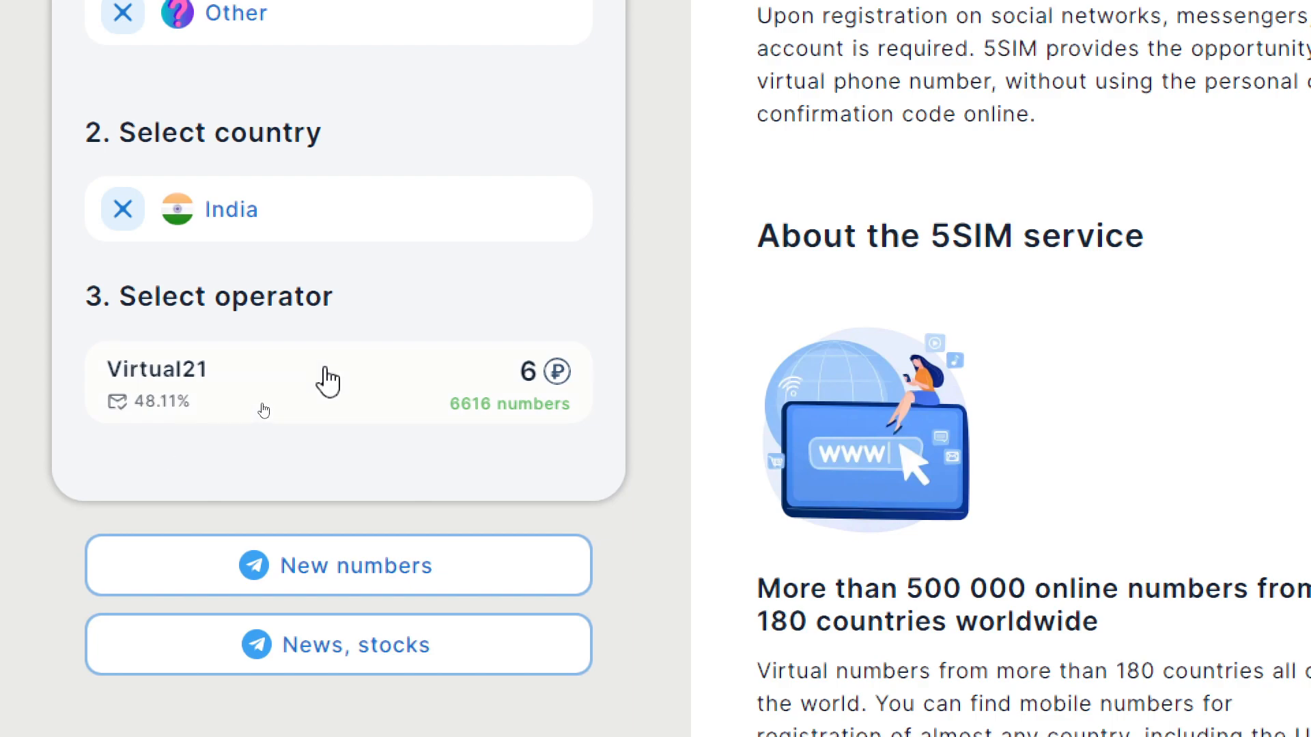
pyautogui.moveTo(215, 428)
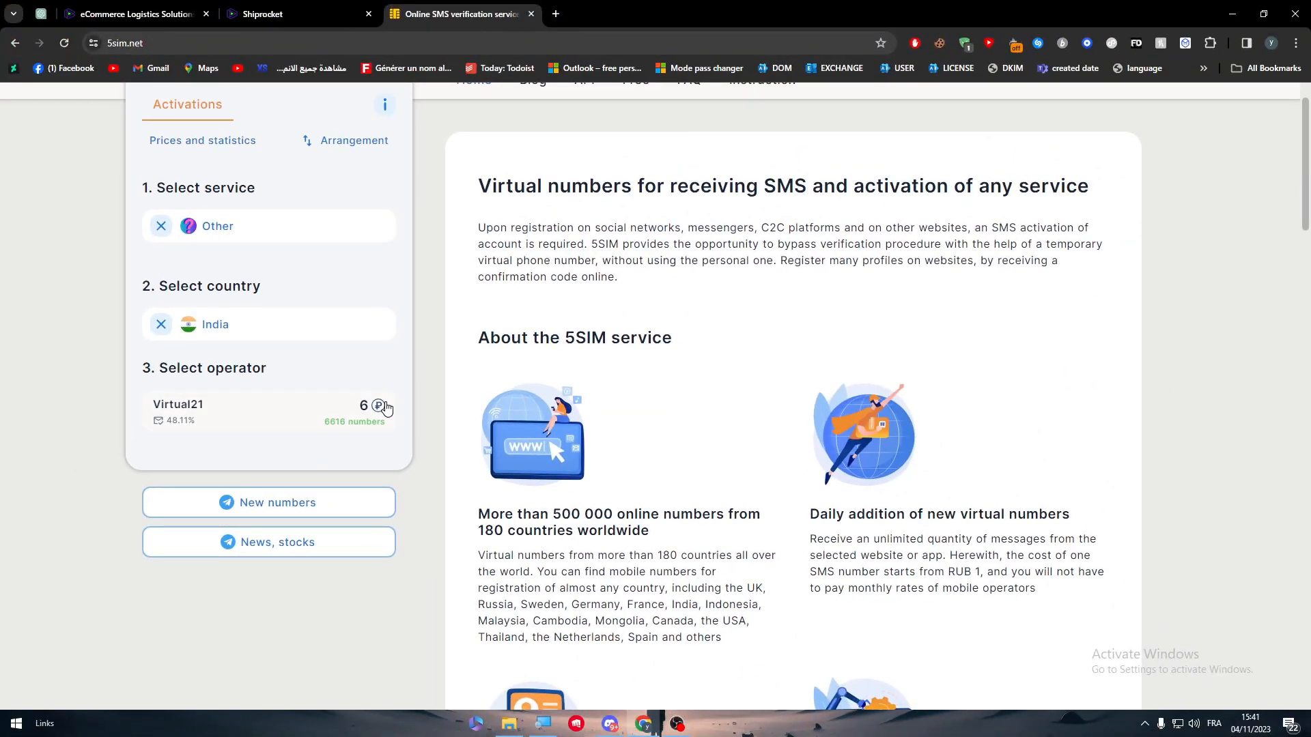
pyautogui.scroll(3)
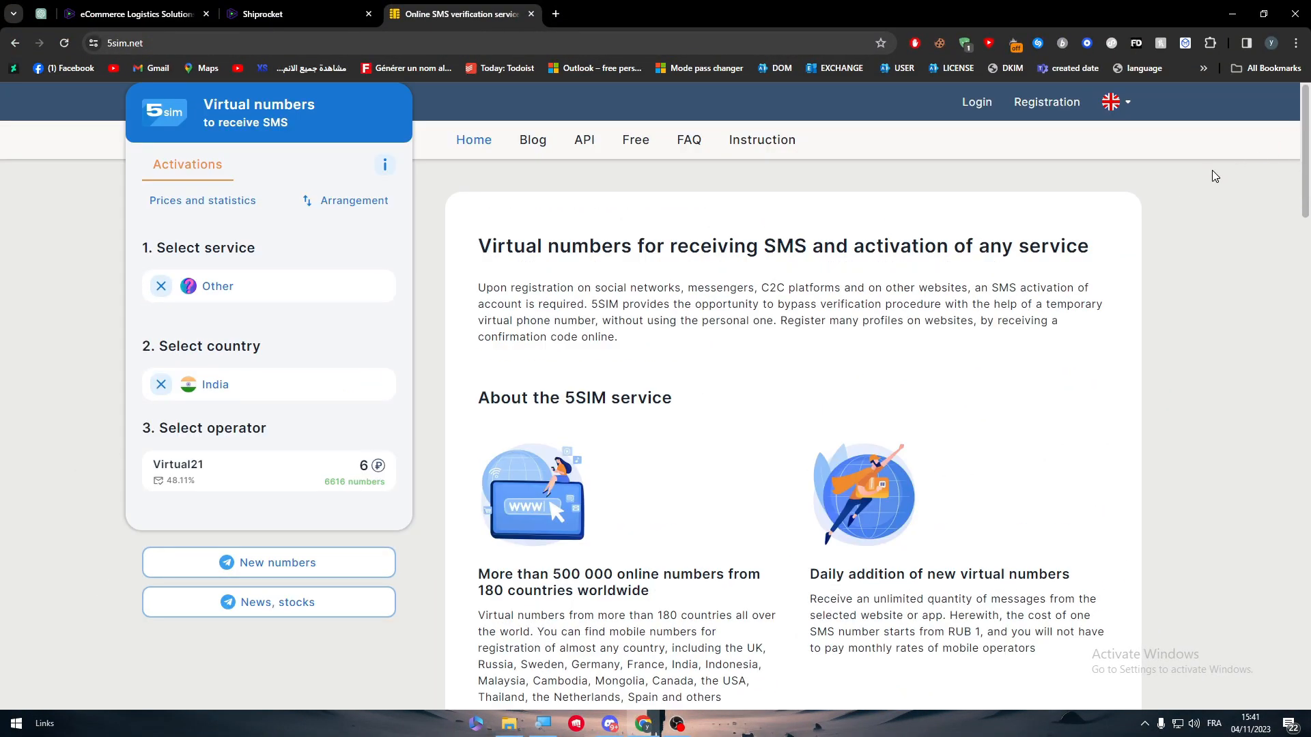
pyautogui.moveTo(424, 456)
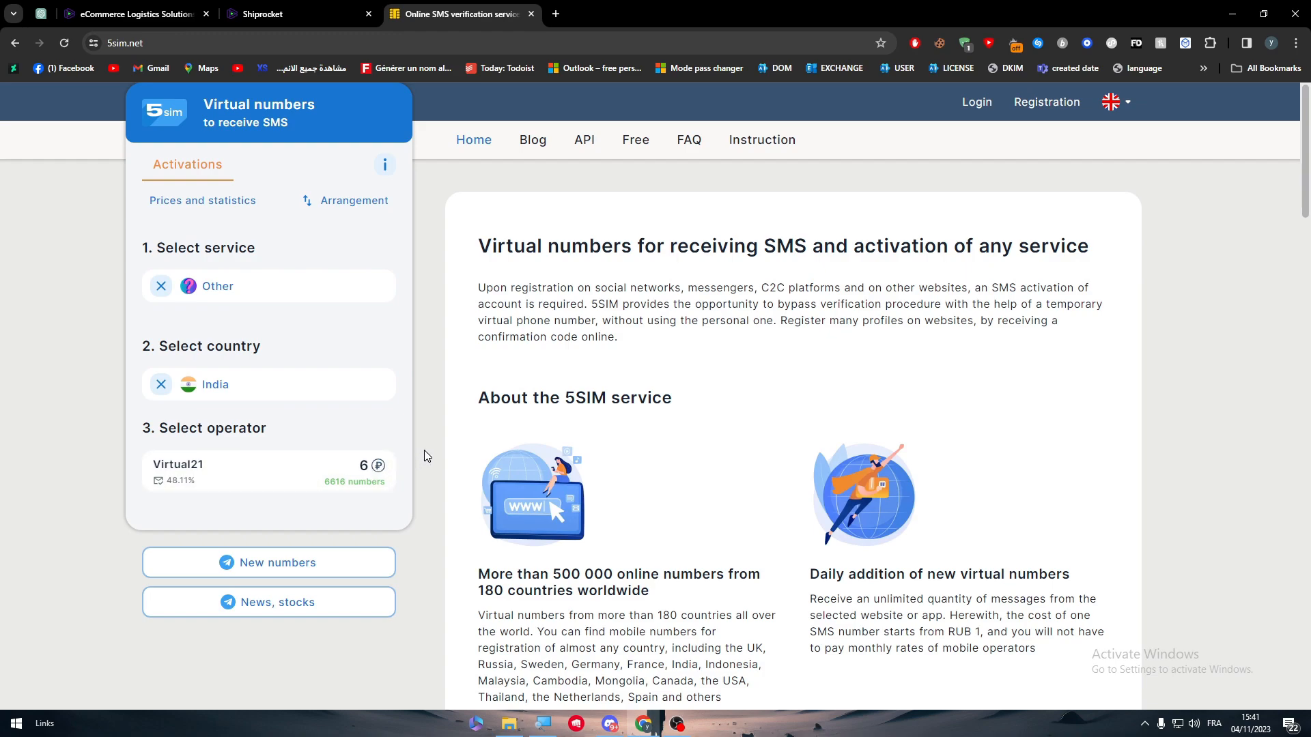
pyautogui.moveTo(401, 472)
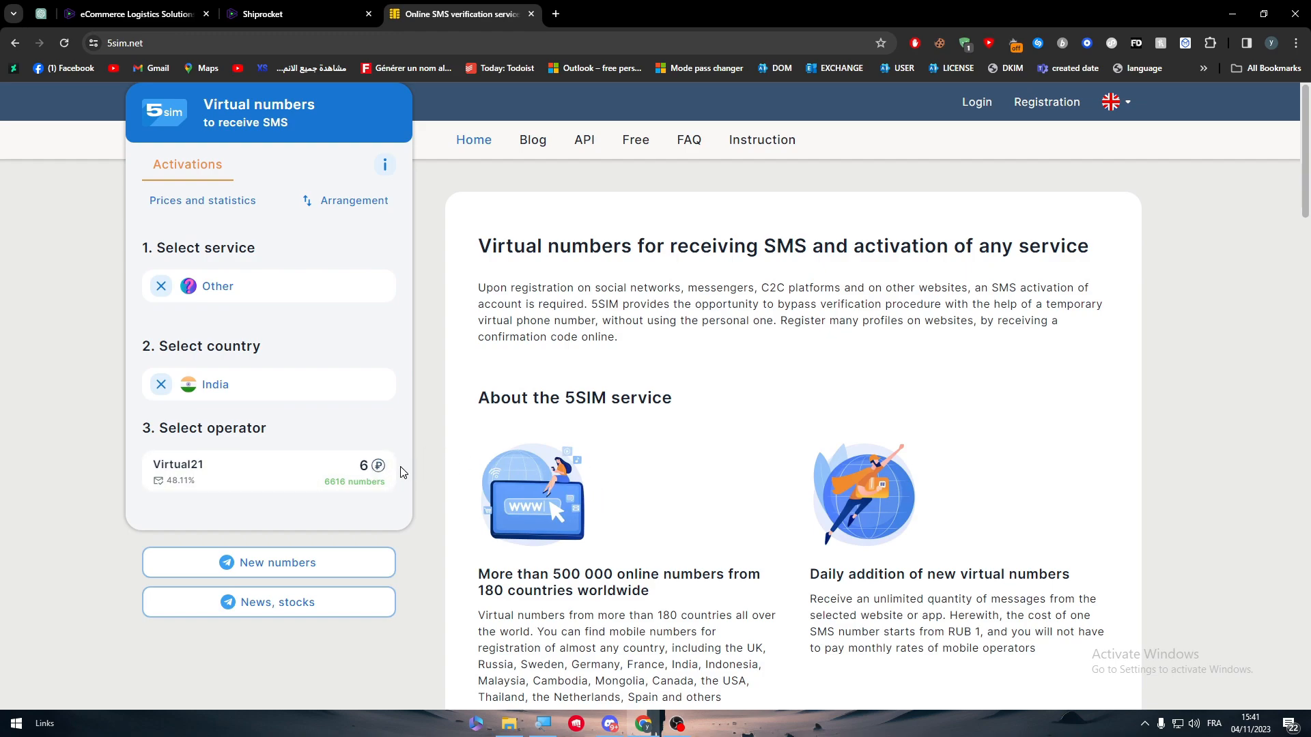
pyautogui.moveTo(553, 545)
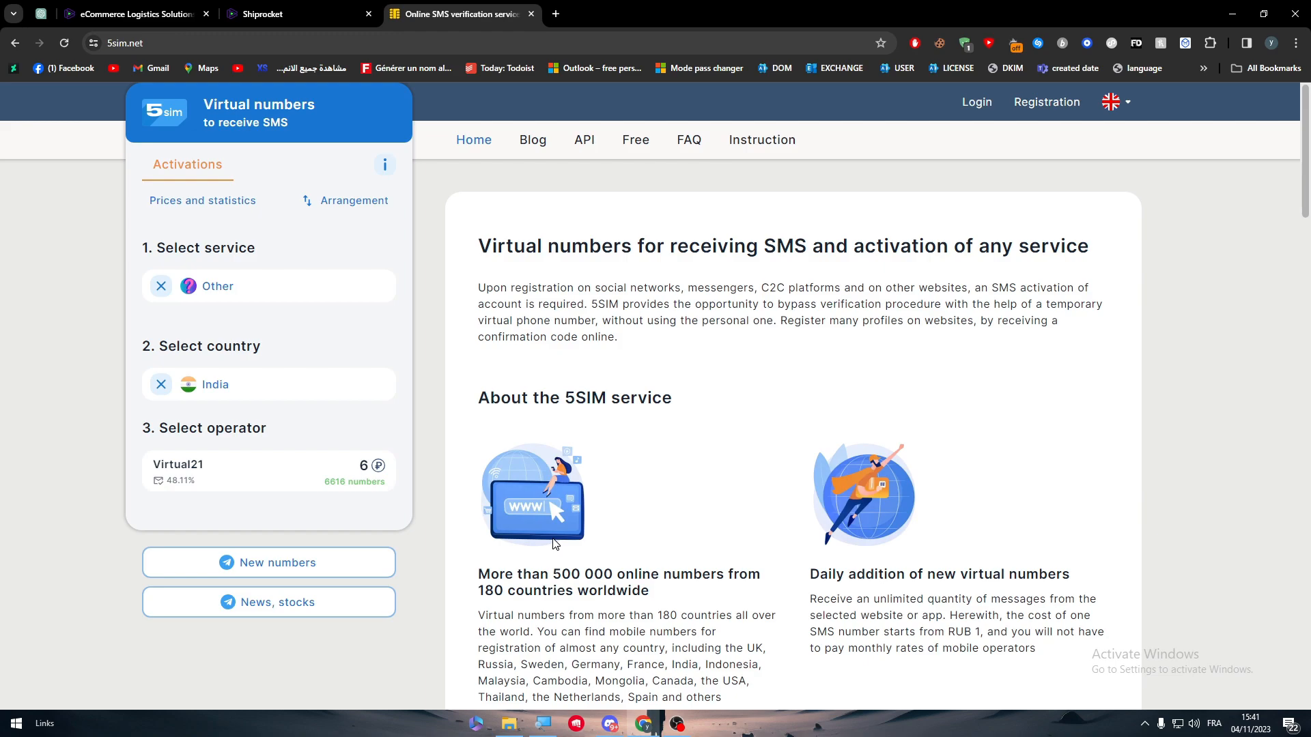
pyautogui.moveTo(519, 472)
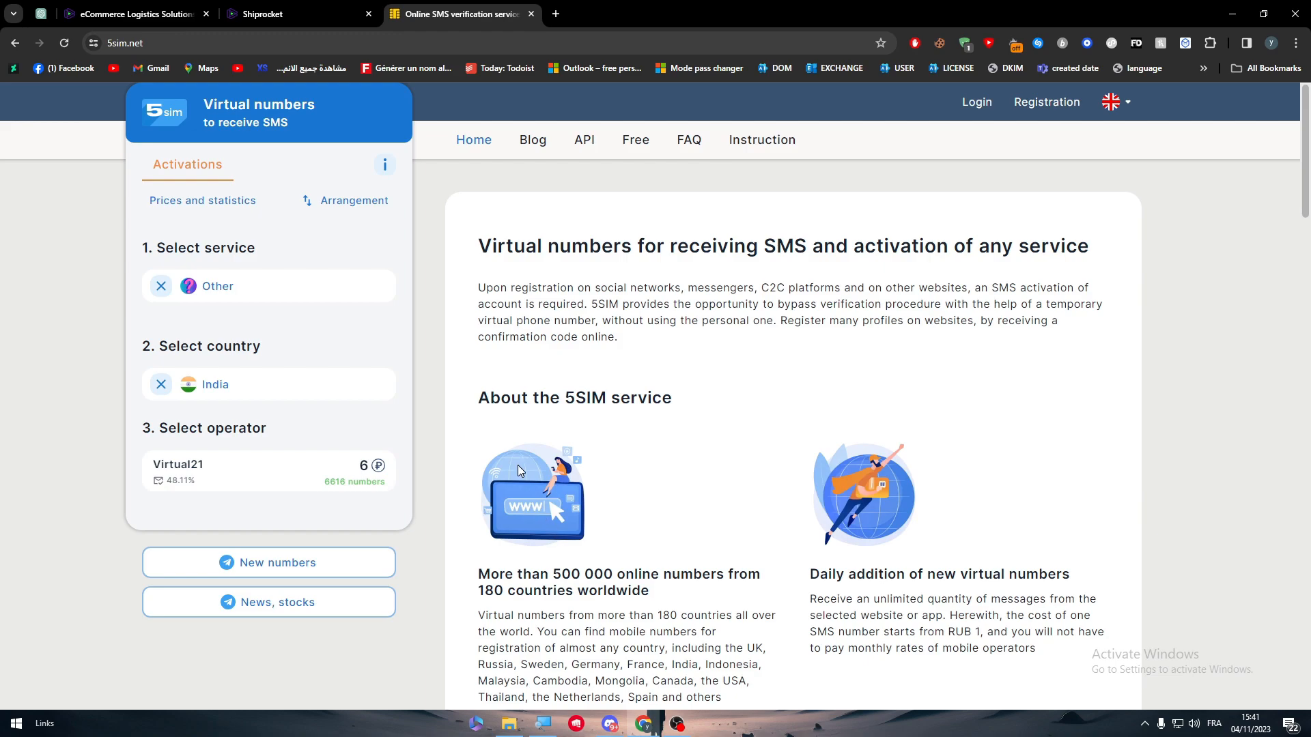
pyautogui.moveTo(531, 207)
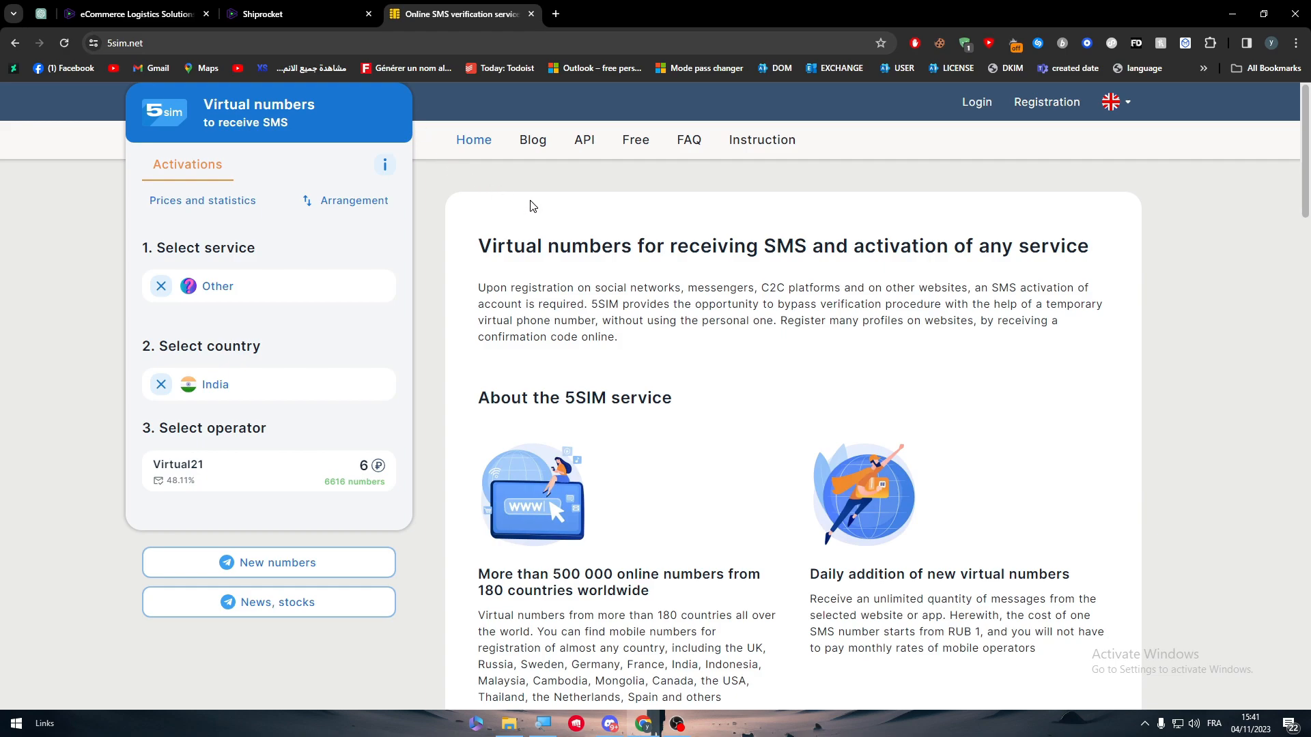
pyautogui.moveTo(533, 208)
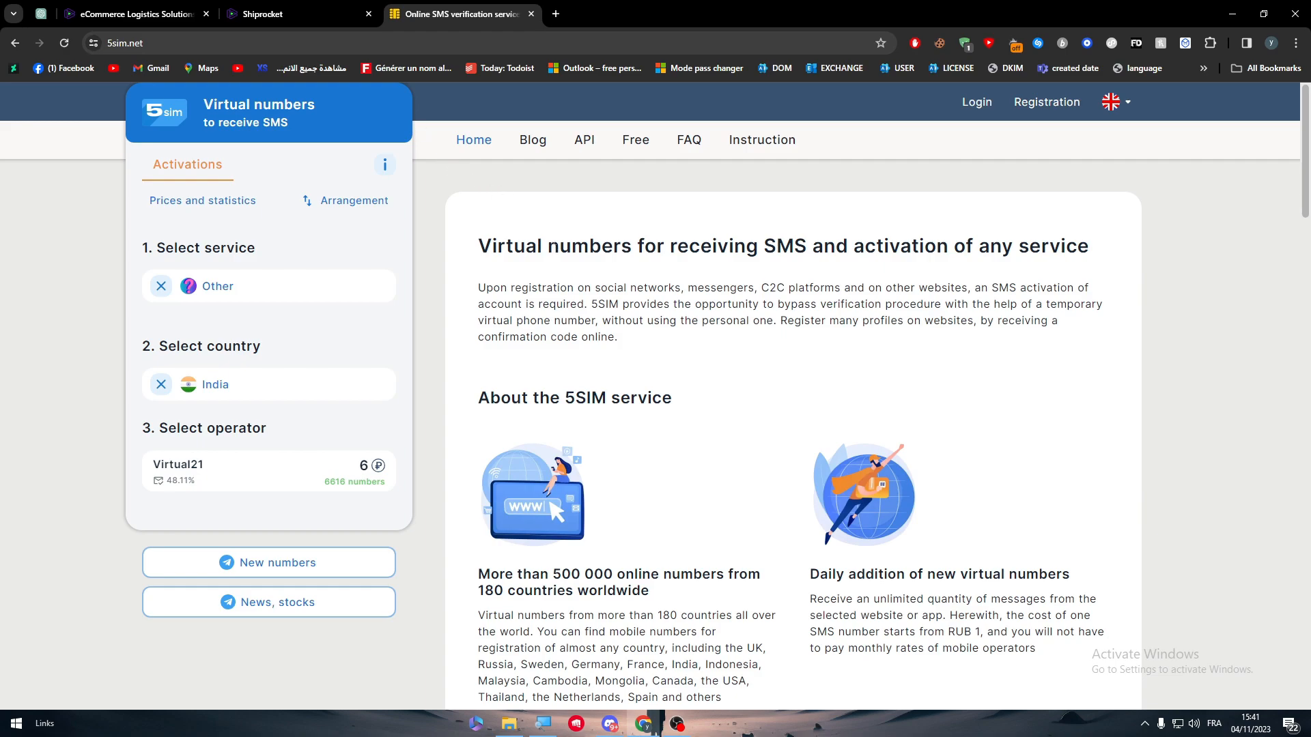
pyautogui.moveTo(295, 475)
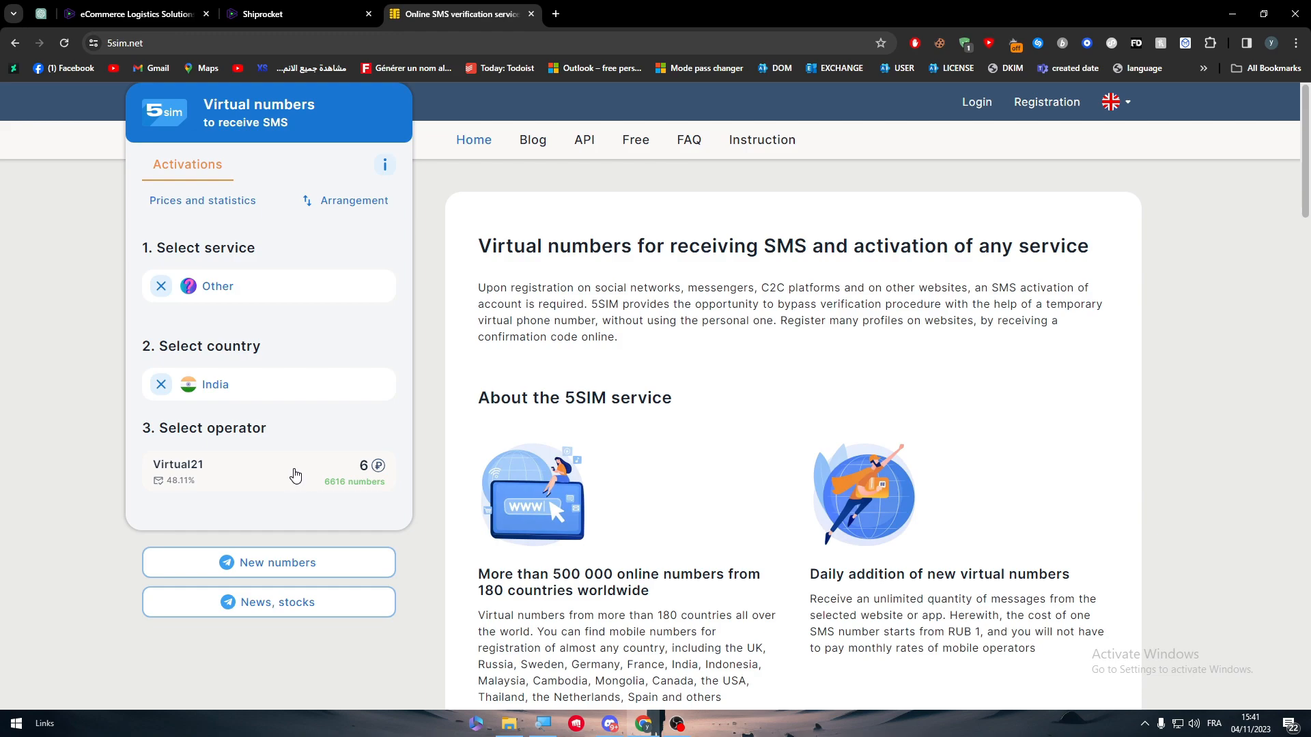
# Close the Shiprocket OTP verification tab and the 5sim tab.
pyautogui.click(296, 14)
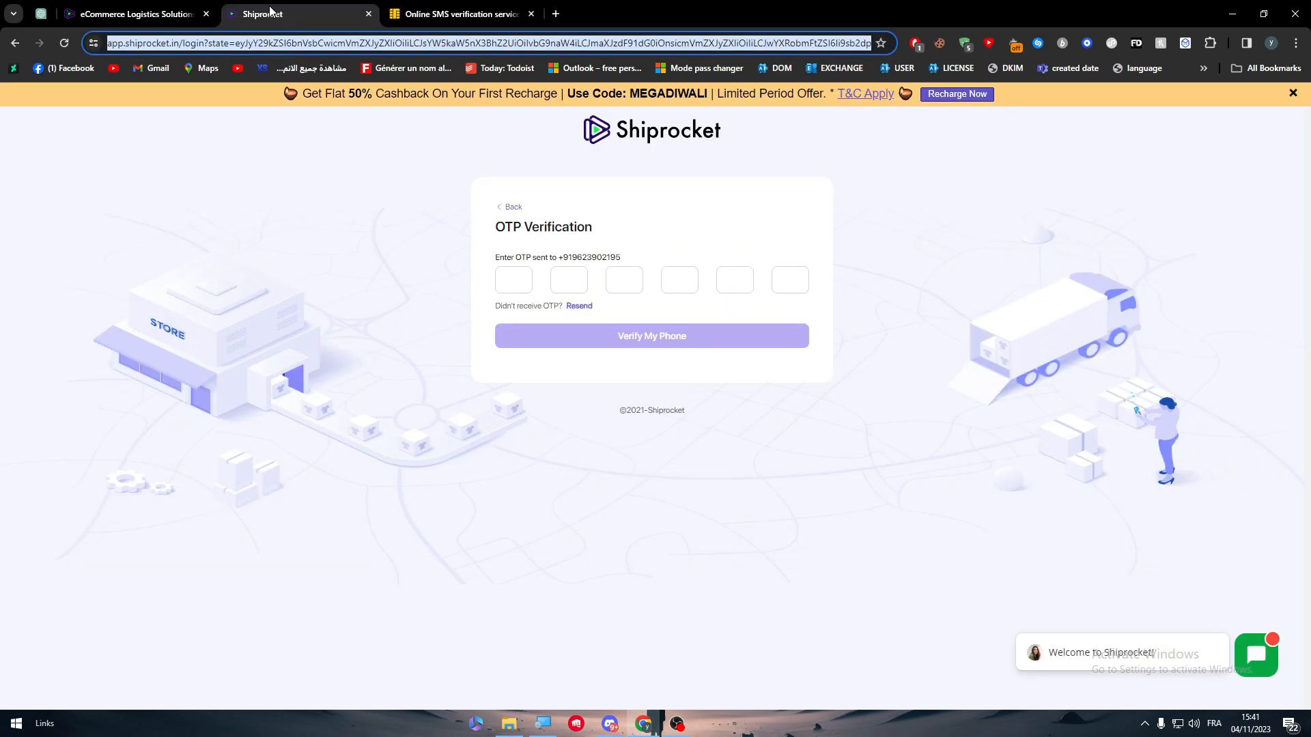
pyautogui.click(368, 14)
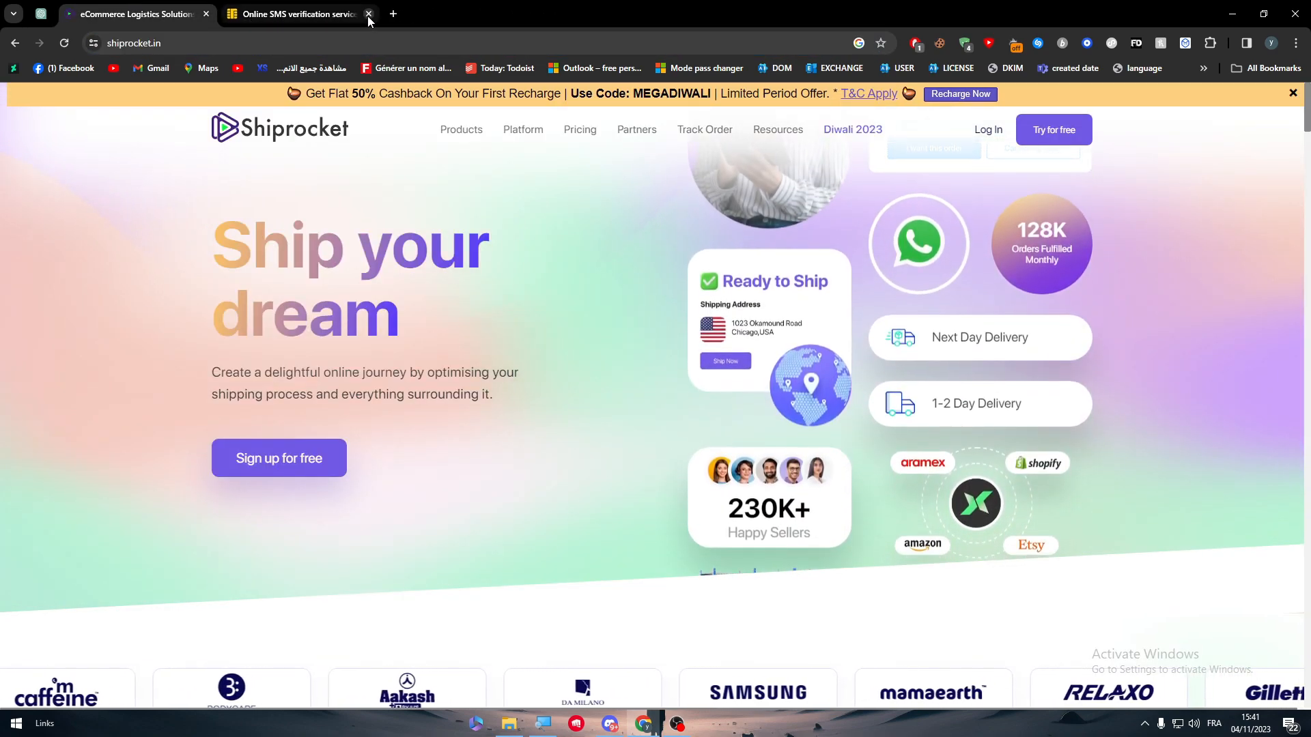
pyautogui.click(367, 14)
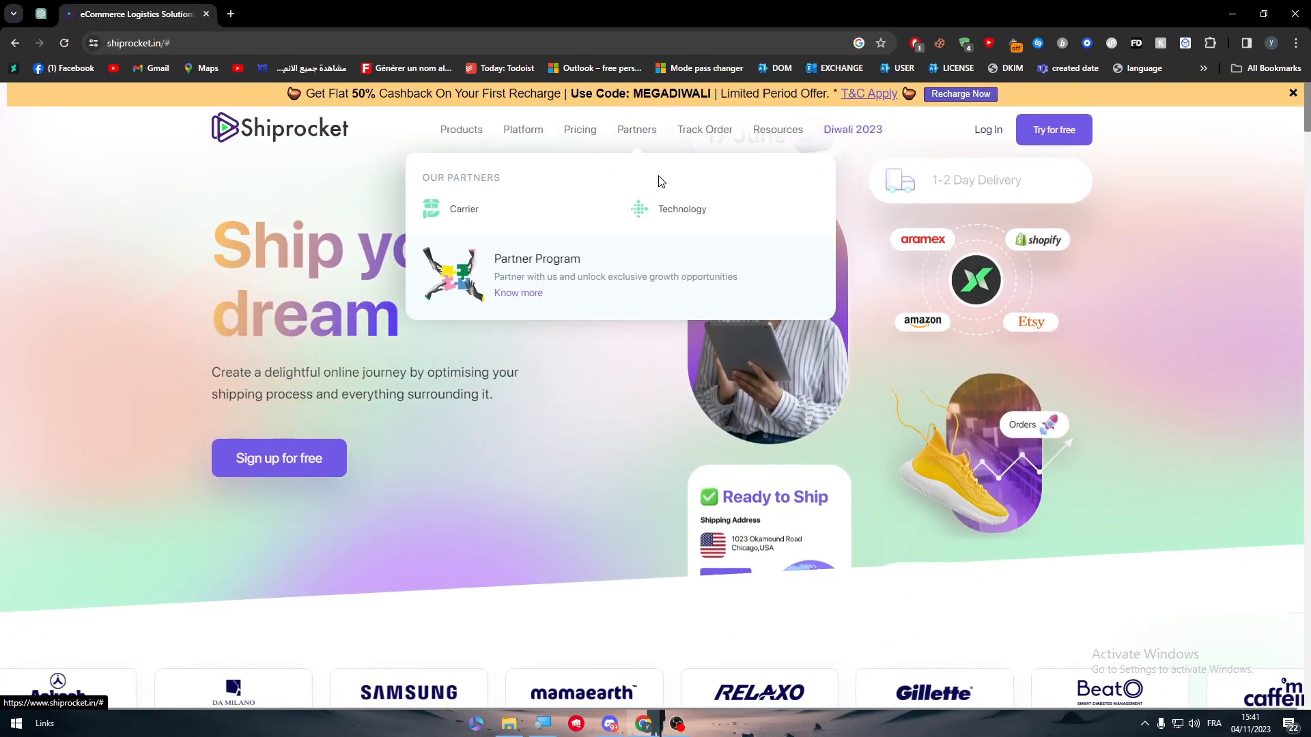
# Reach Shiprocket's eCommerce channel integrations page via Explore and scroll to the Wix card.
pyautogui.scroll(-3)
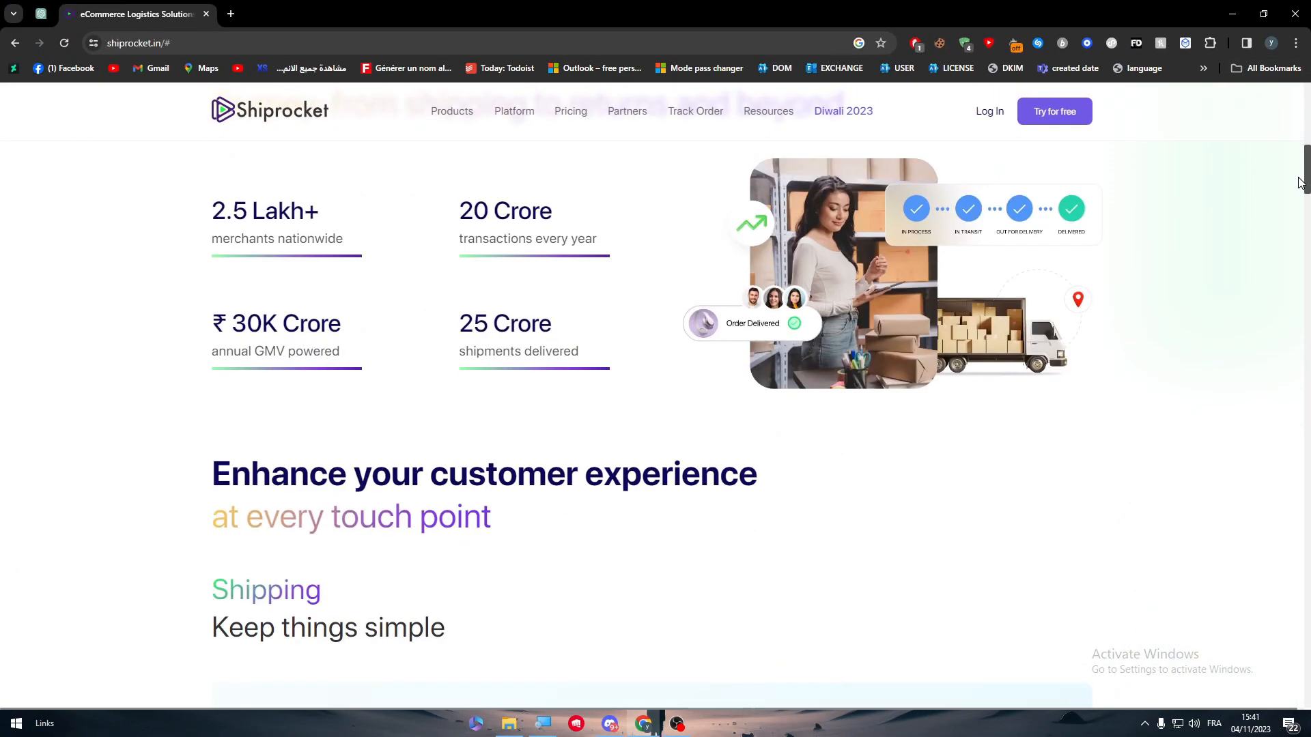
pyautogui.scroll(-3)
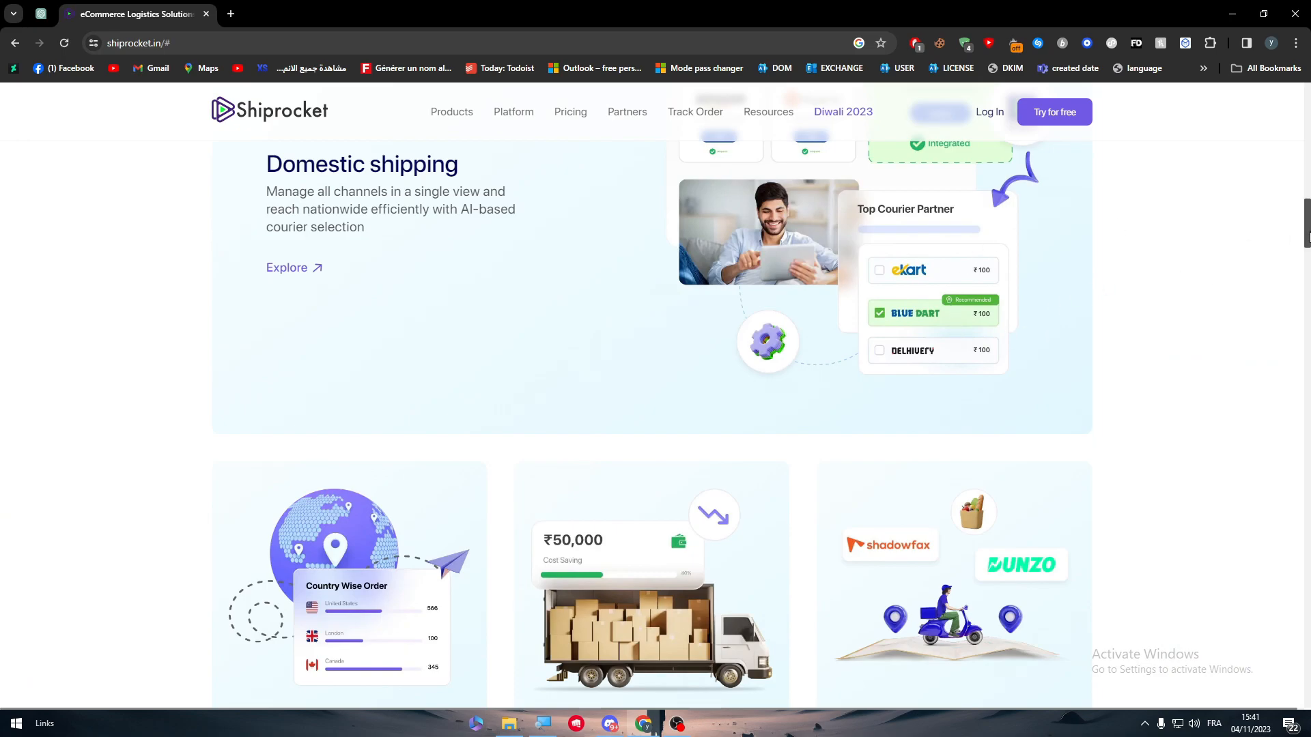
pyautogui.scroll(-3)
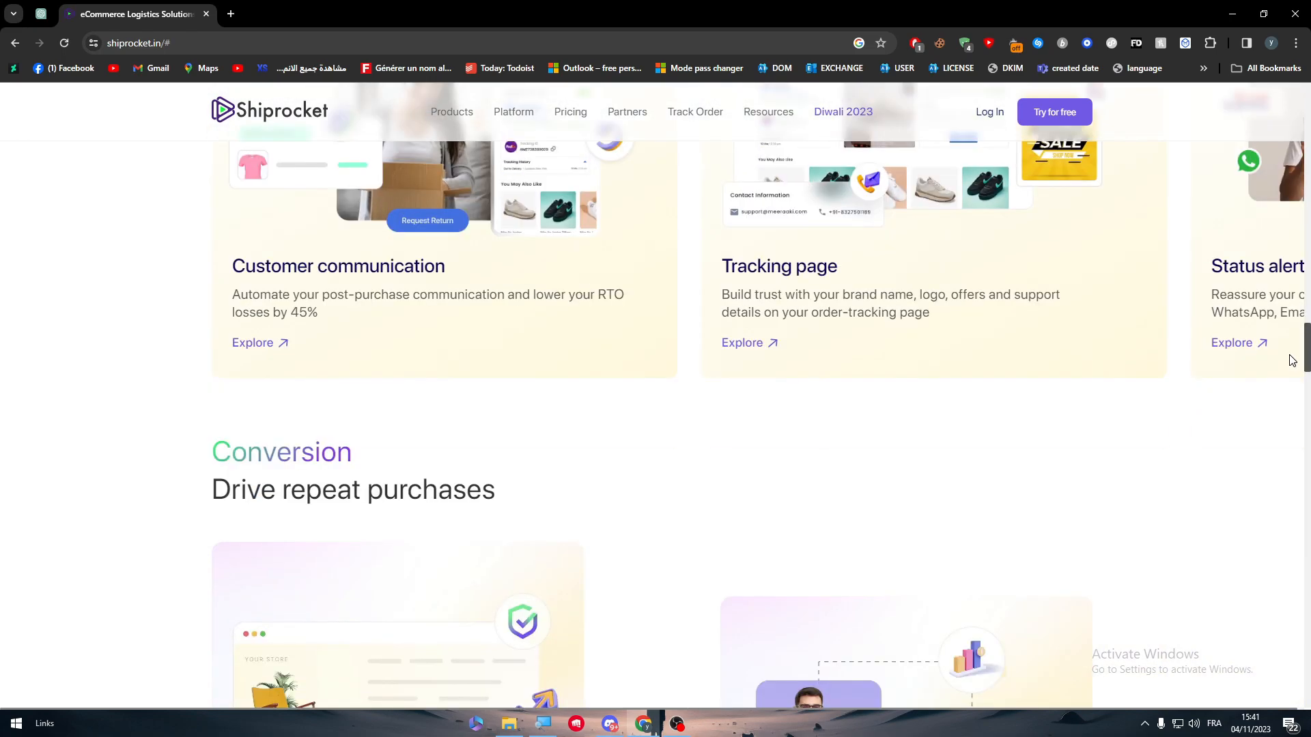
pyautogui.scroll(-3)
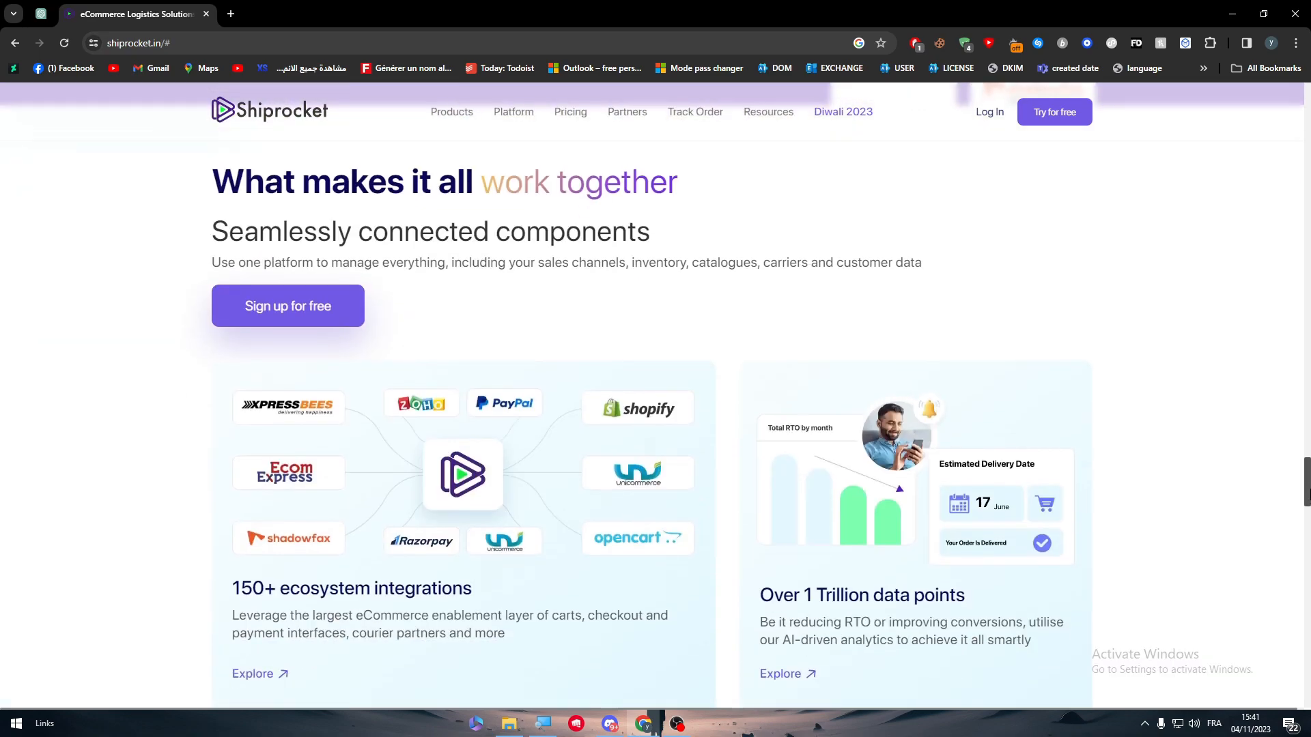
pyautogui.scroll(-3)
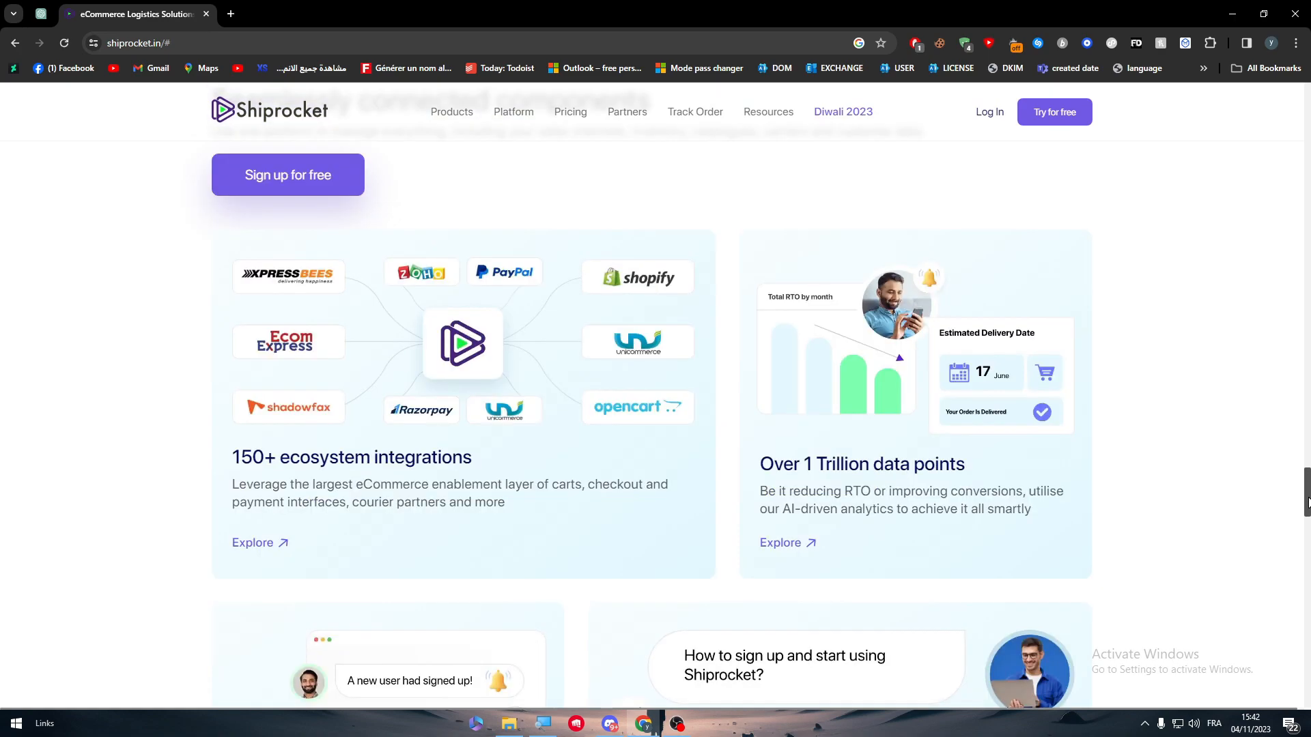
pyautogui.scroll(-3)
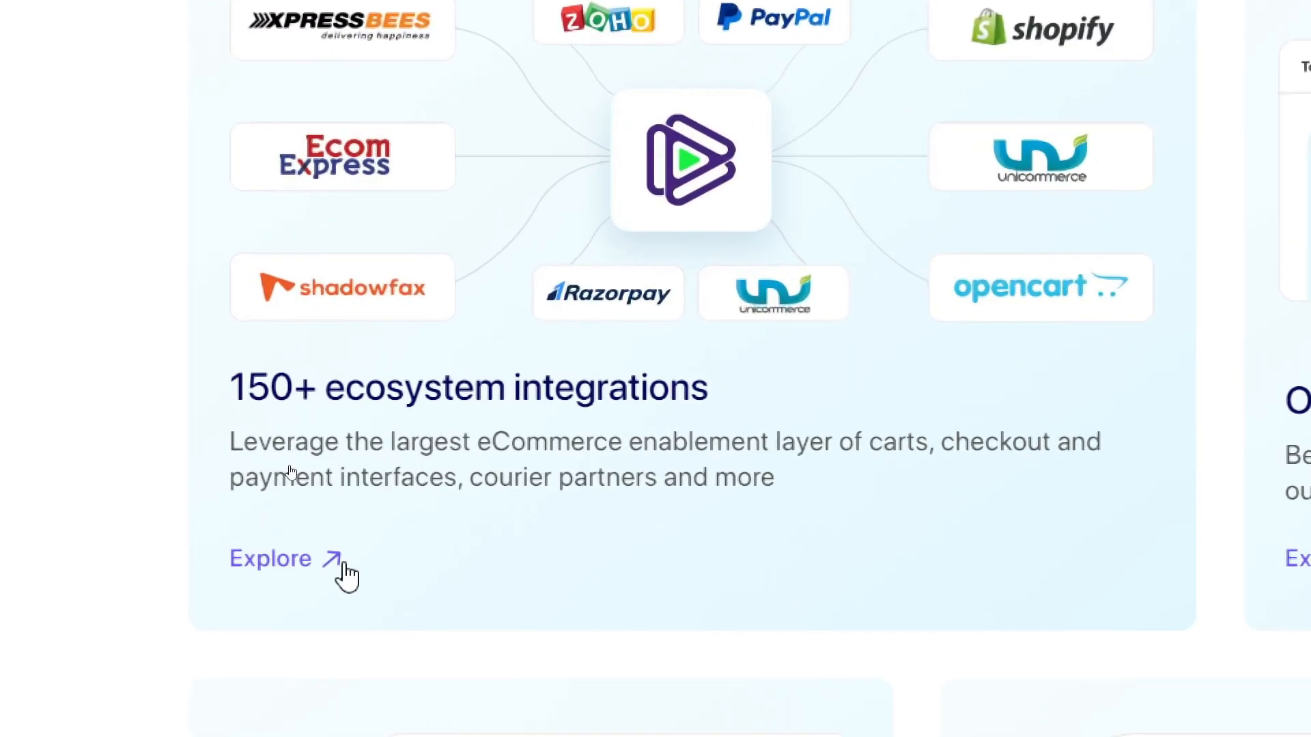
pyautogui.click(269, 558)
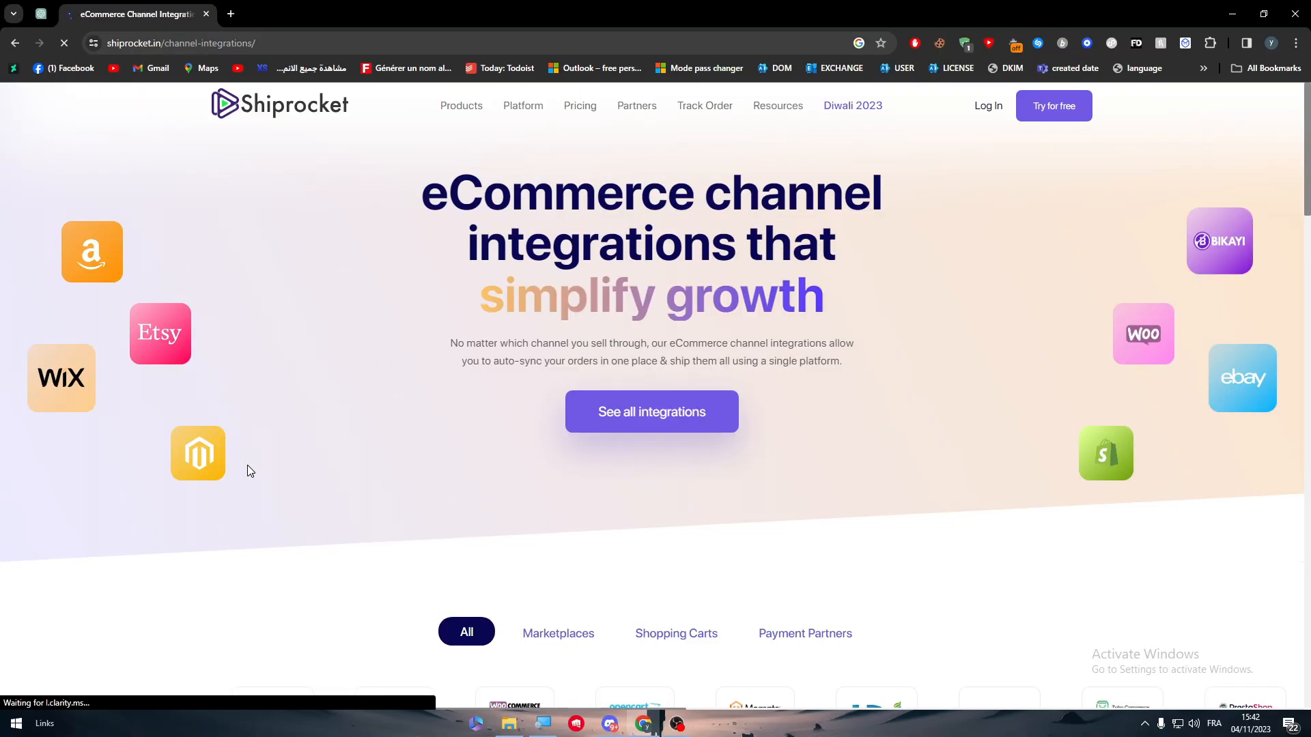
pyautogui.scroll(-3)
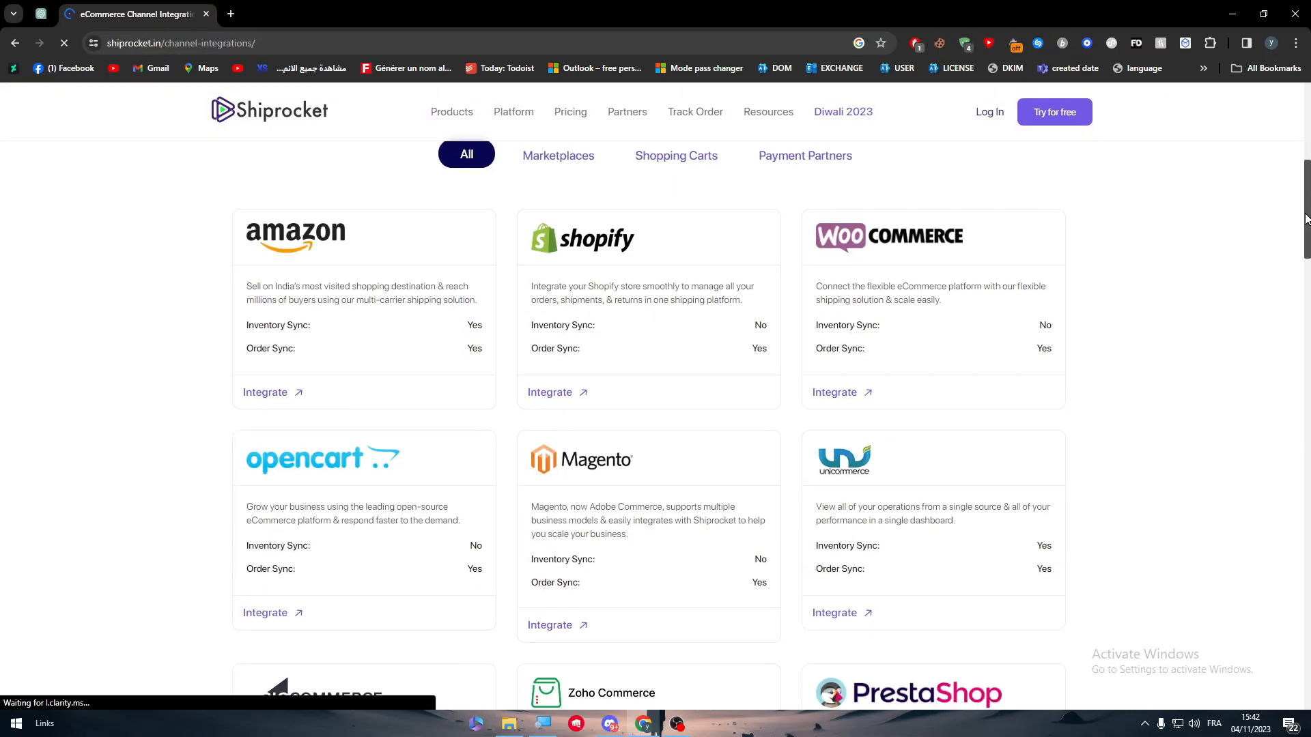
pyautogui.scroll(-3)
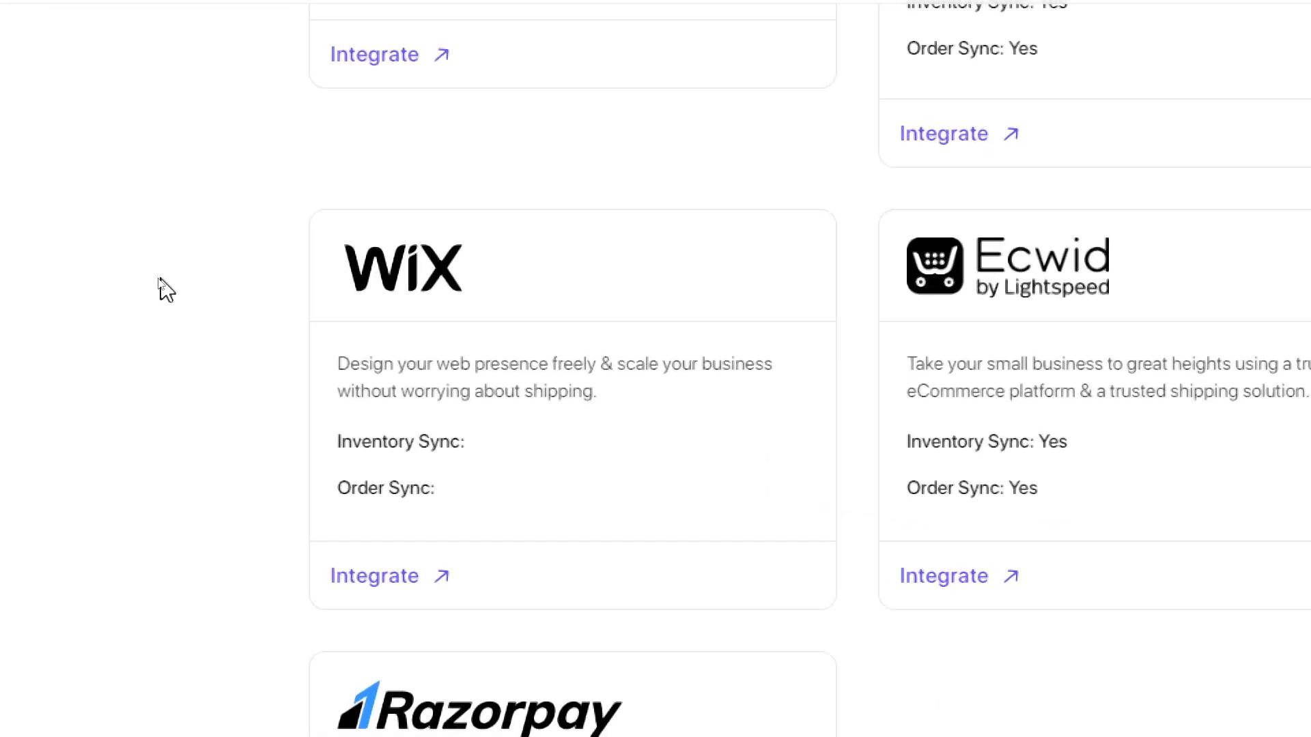
# Open the Wix integration details from the Wix card on Shiprocket.
pyautogui.click(266, 428)
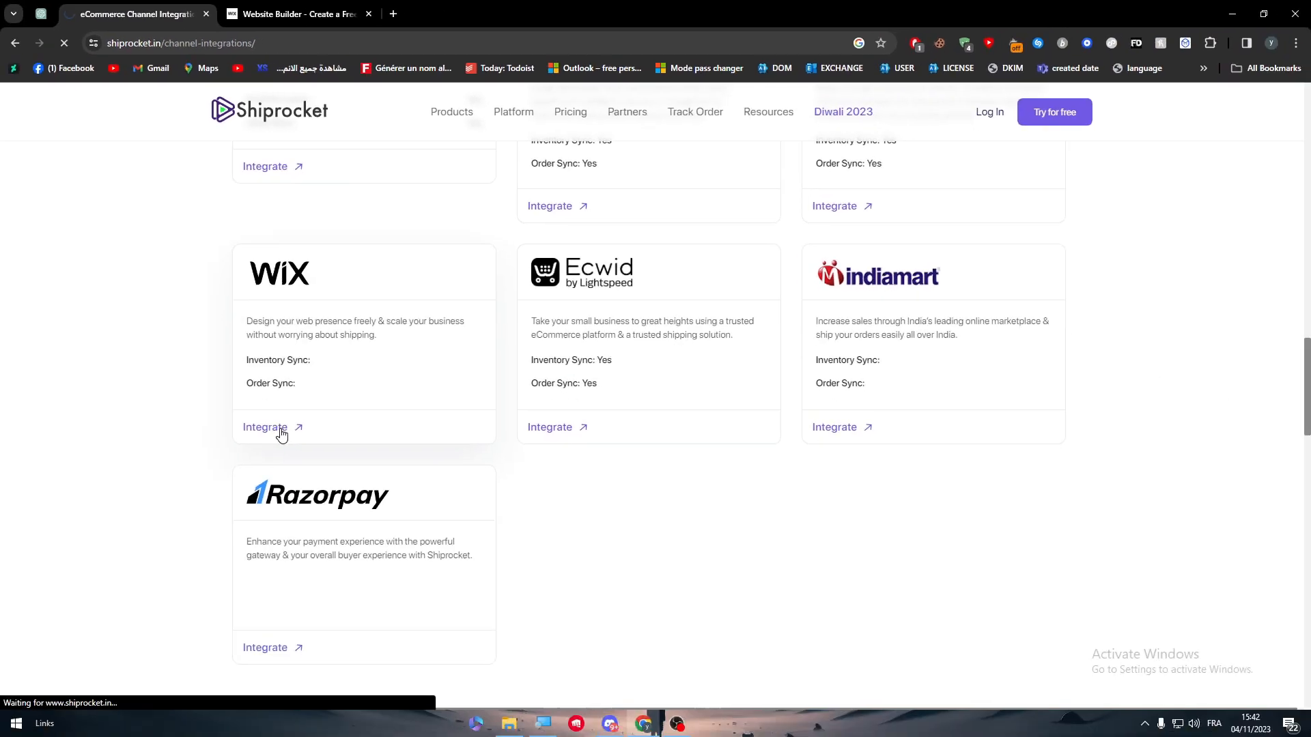
pyautogui.click(265, 427)
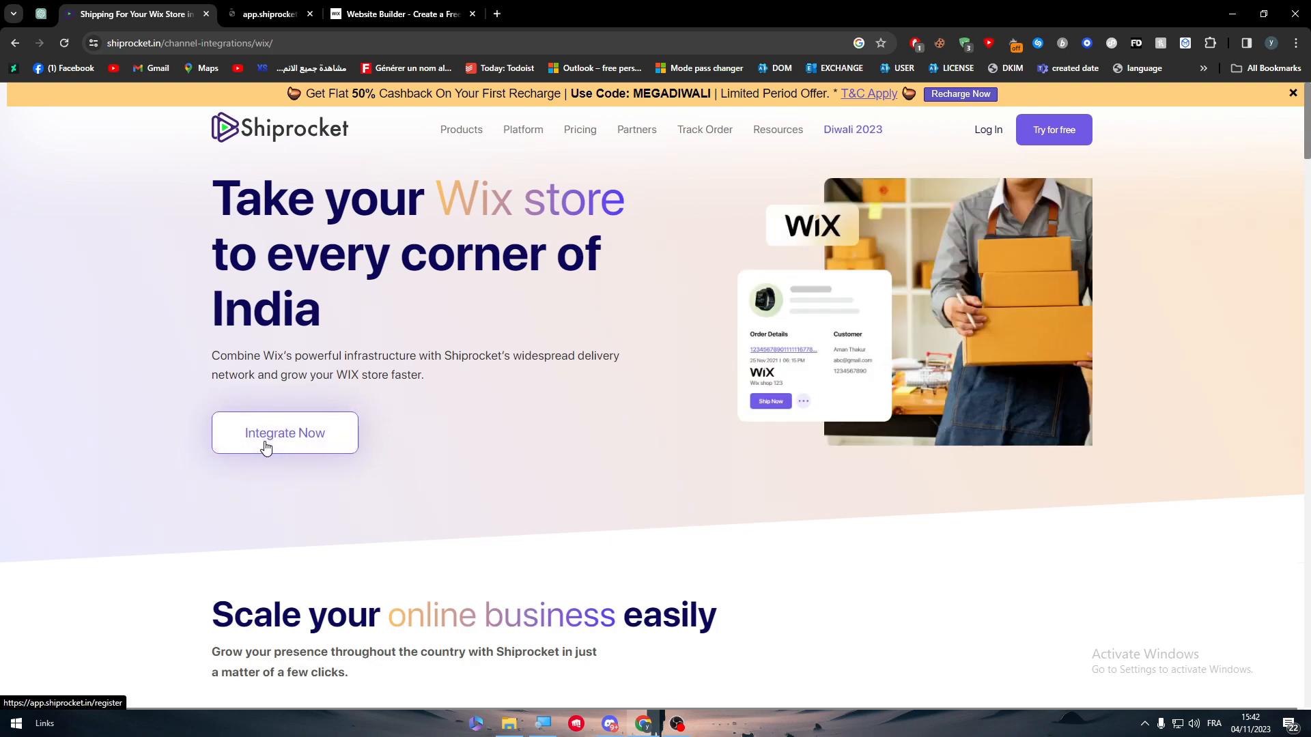
pyautogui.click(284, 433)
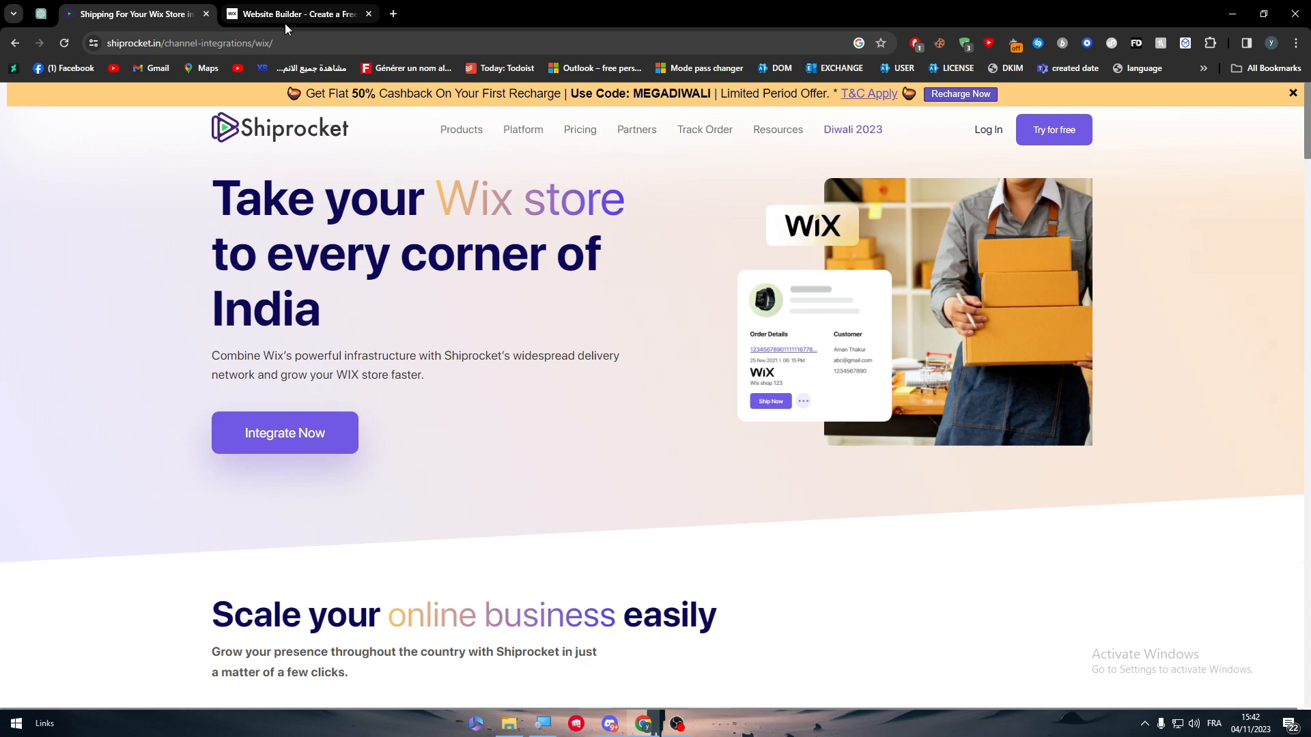
# Sign in to the Wix account from wix.com, landing on My Sites.
pyautogui.click(299, 14)
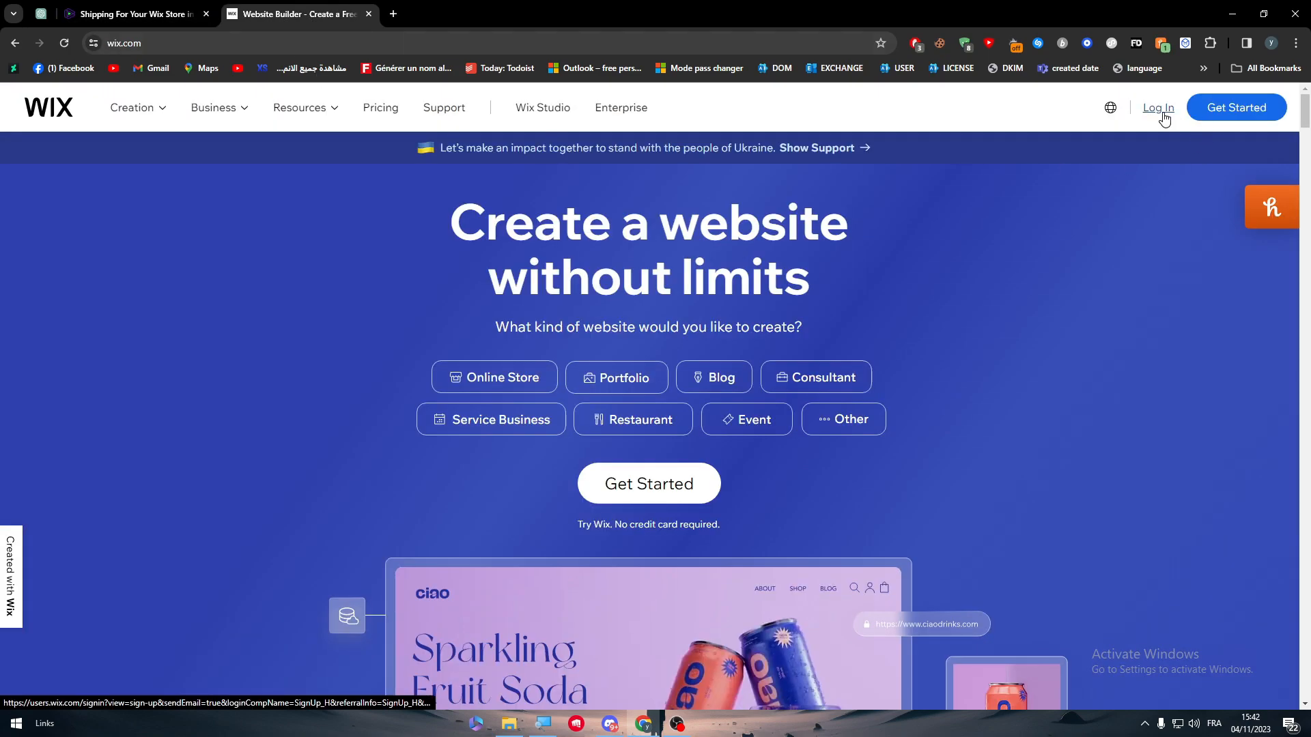
pyautogui.click(1157, 106)
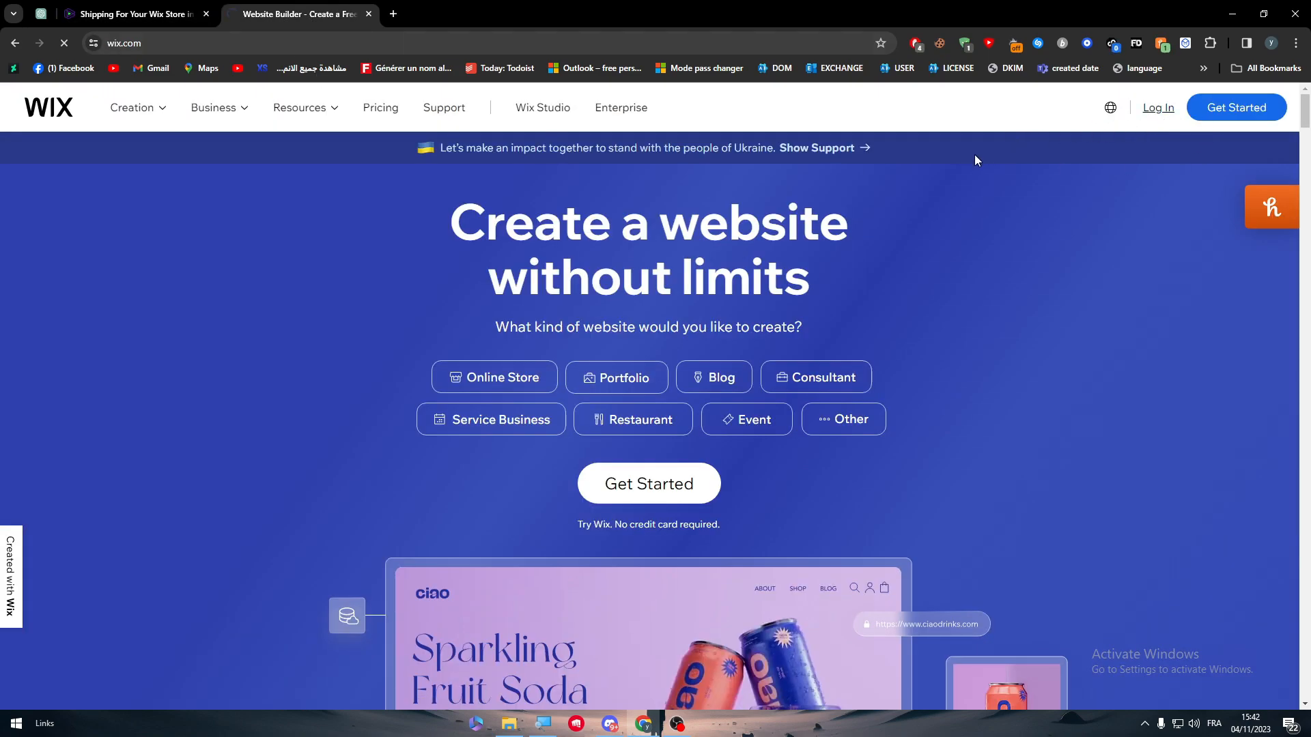
pyautogui.click(1236, 107)
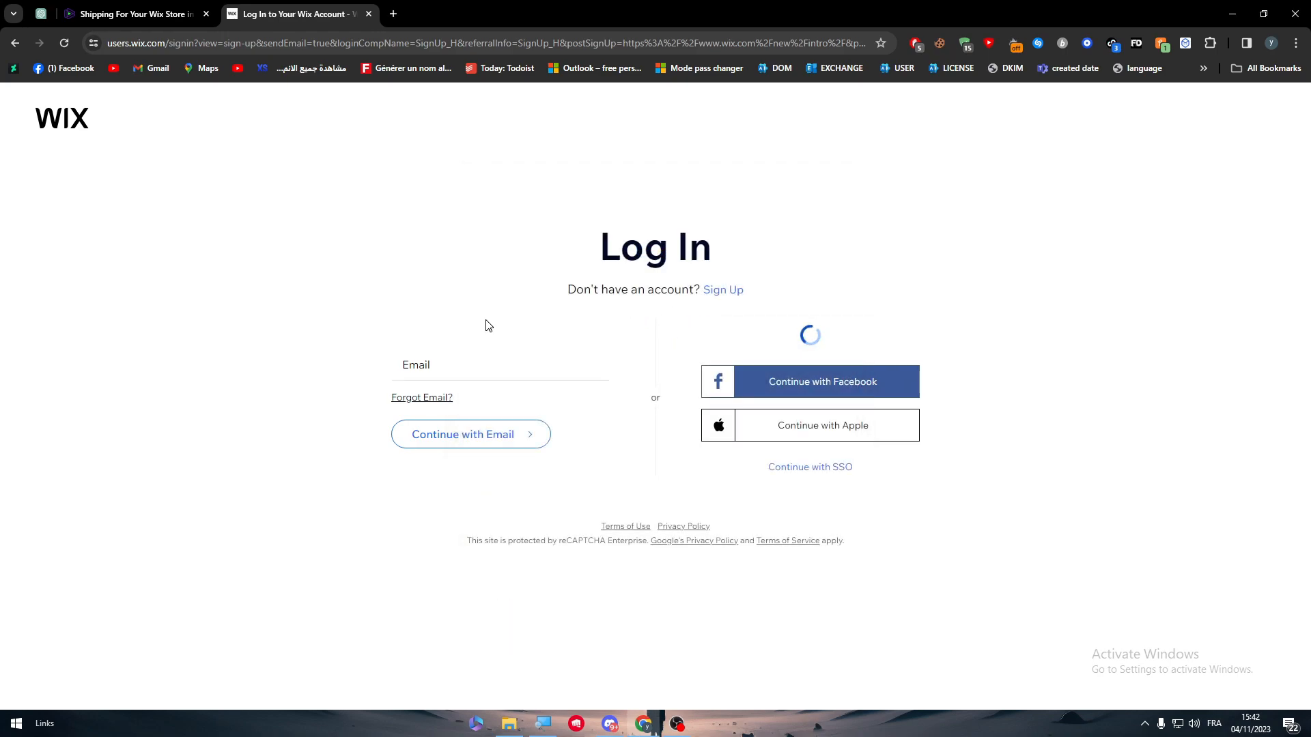
pyautogui.click(134, 14)
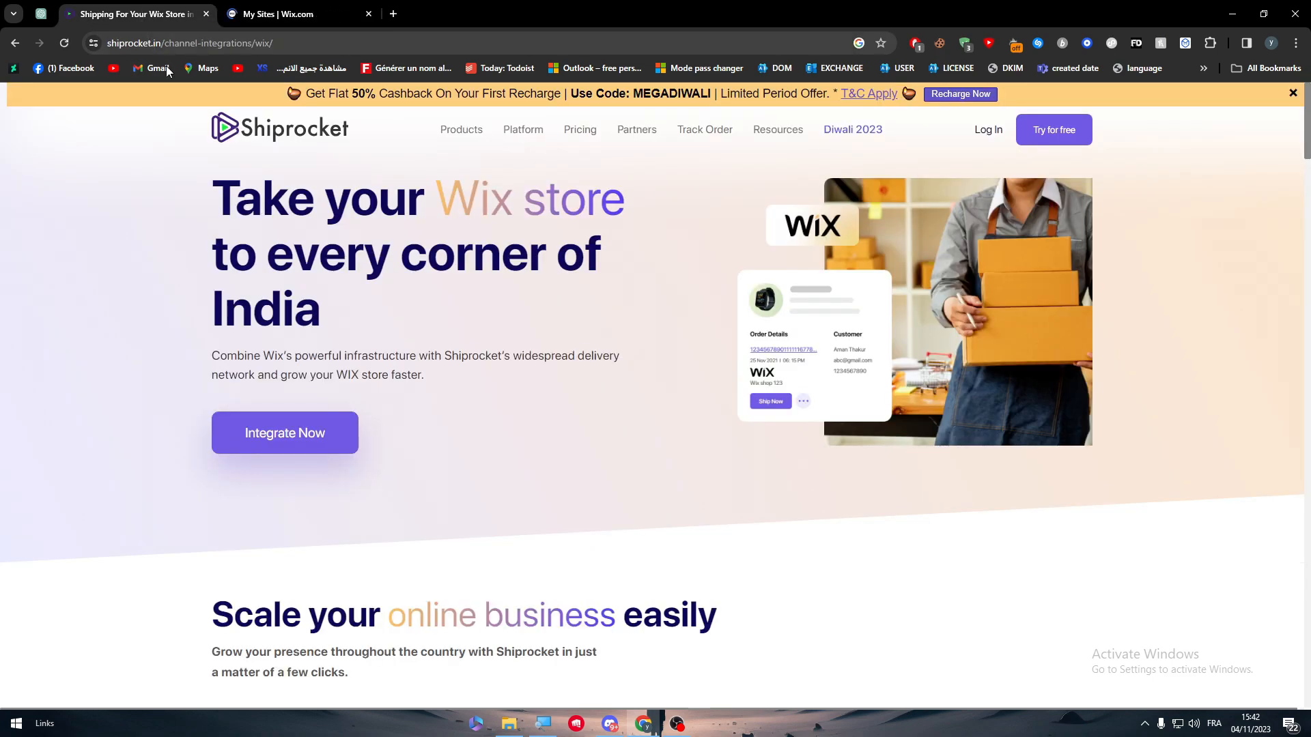
# Select and edit the Newsletter Tutorial site to reach its Wix dashboard.
pyautogui.click(288, 14)
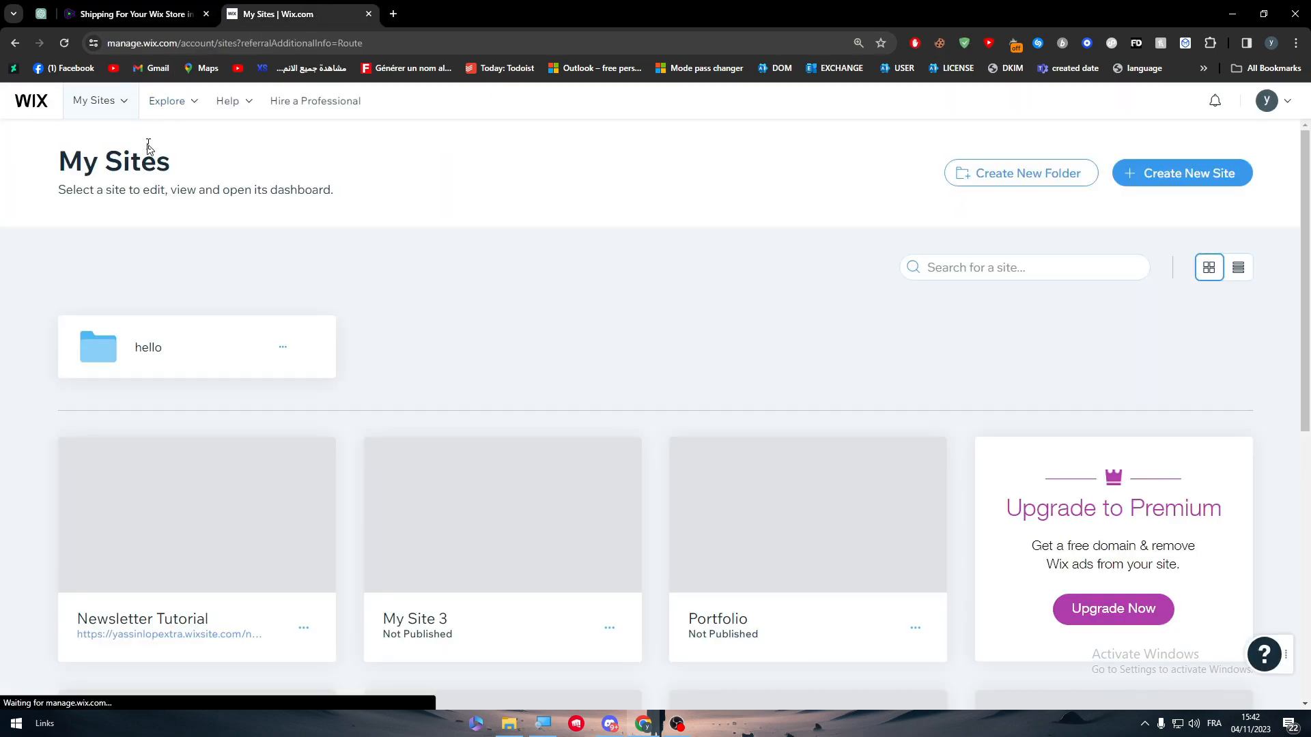
pyautogui.click(196, 512)
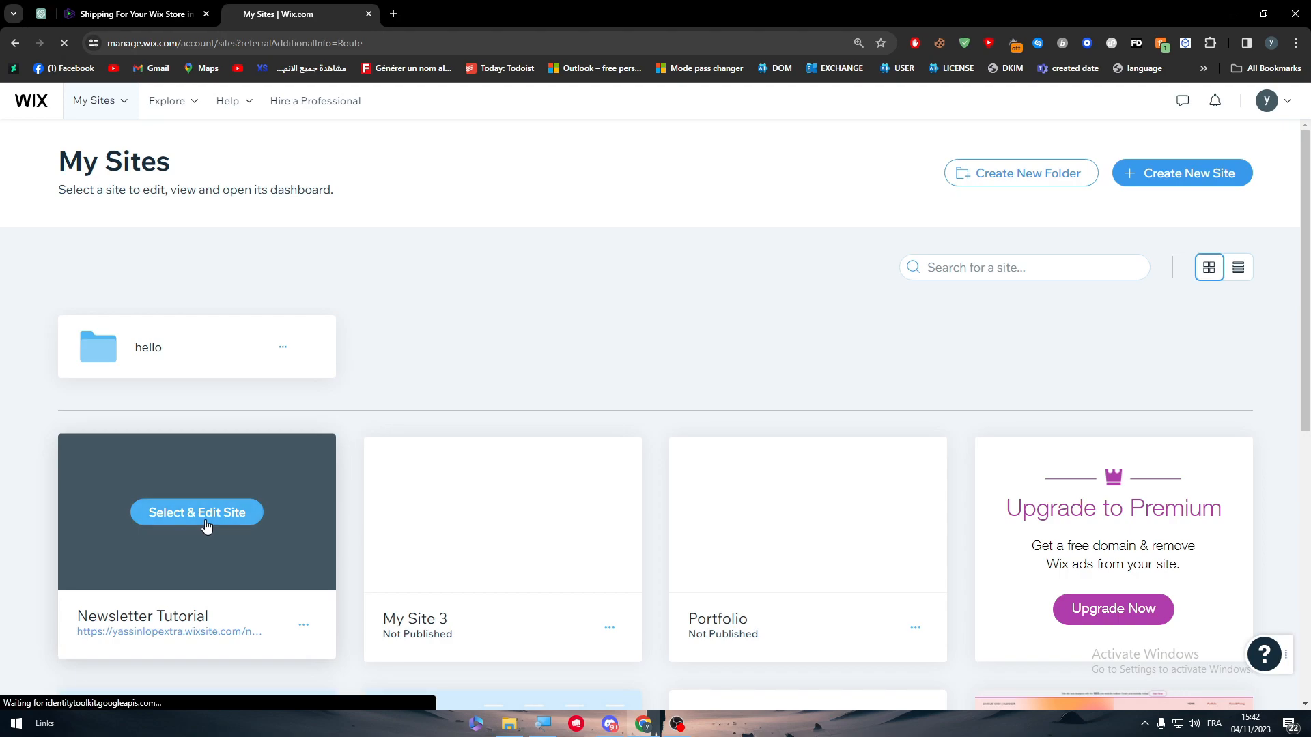
pyautogui.click(197, 512)
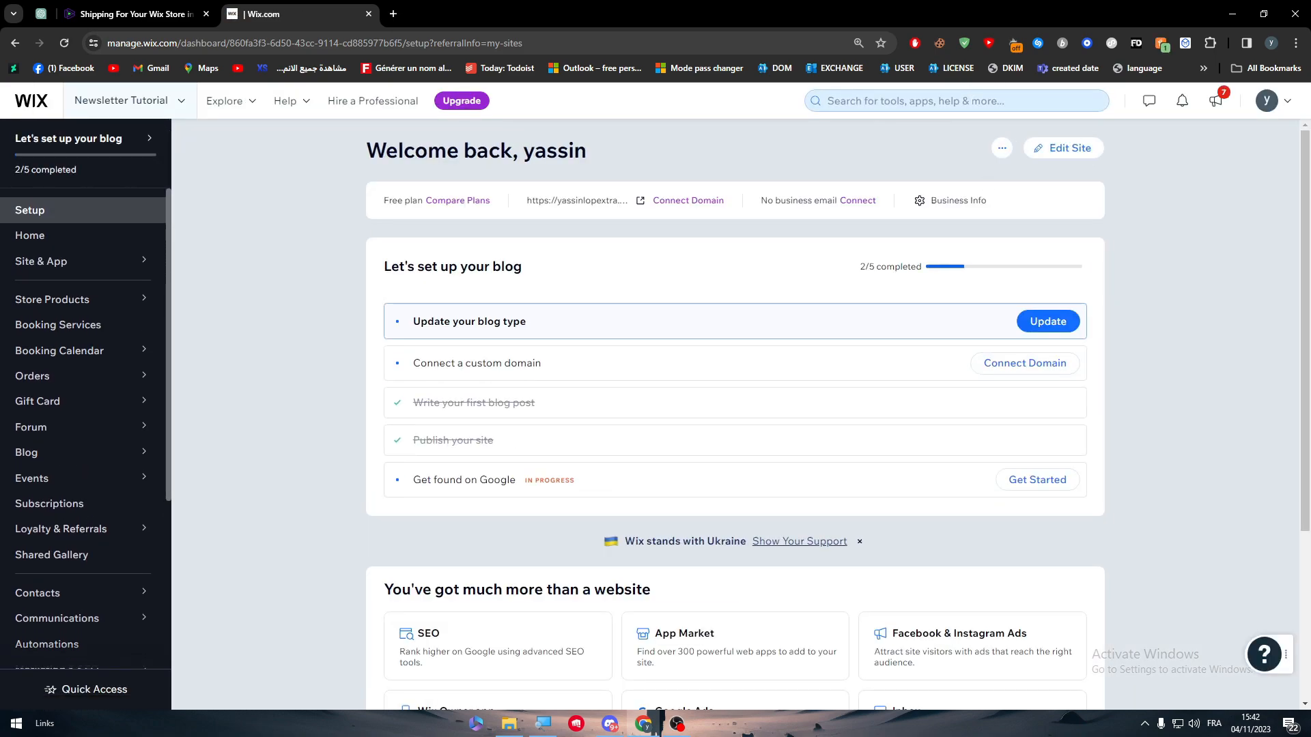
# Enter the Wix App Market from the Newsletter Tutorial dashboard.
pyautogui.click(956, 99)
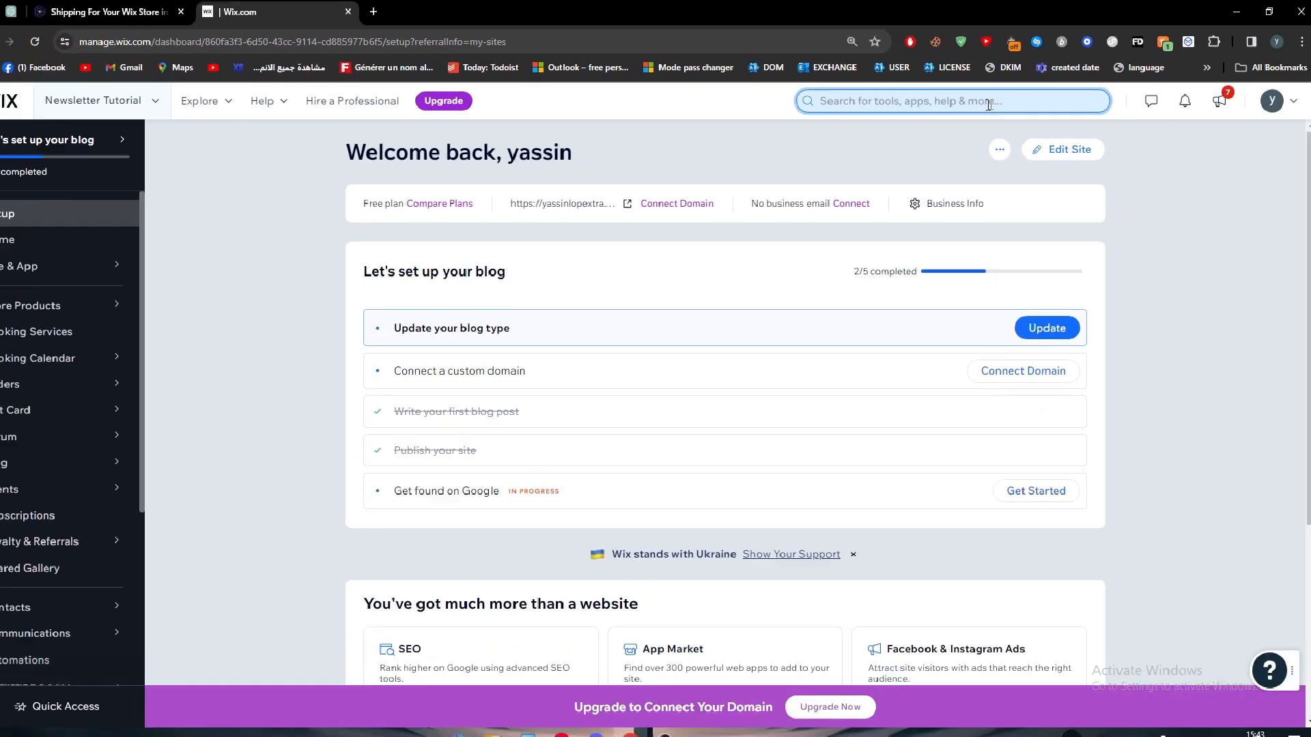
pyautogui.click(735, 646)
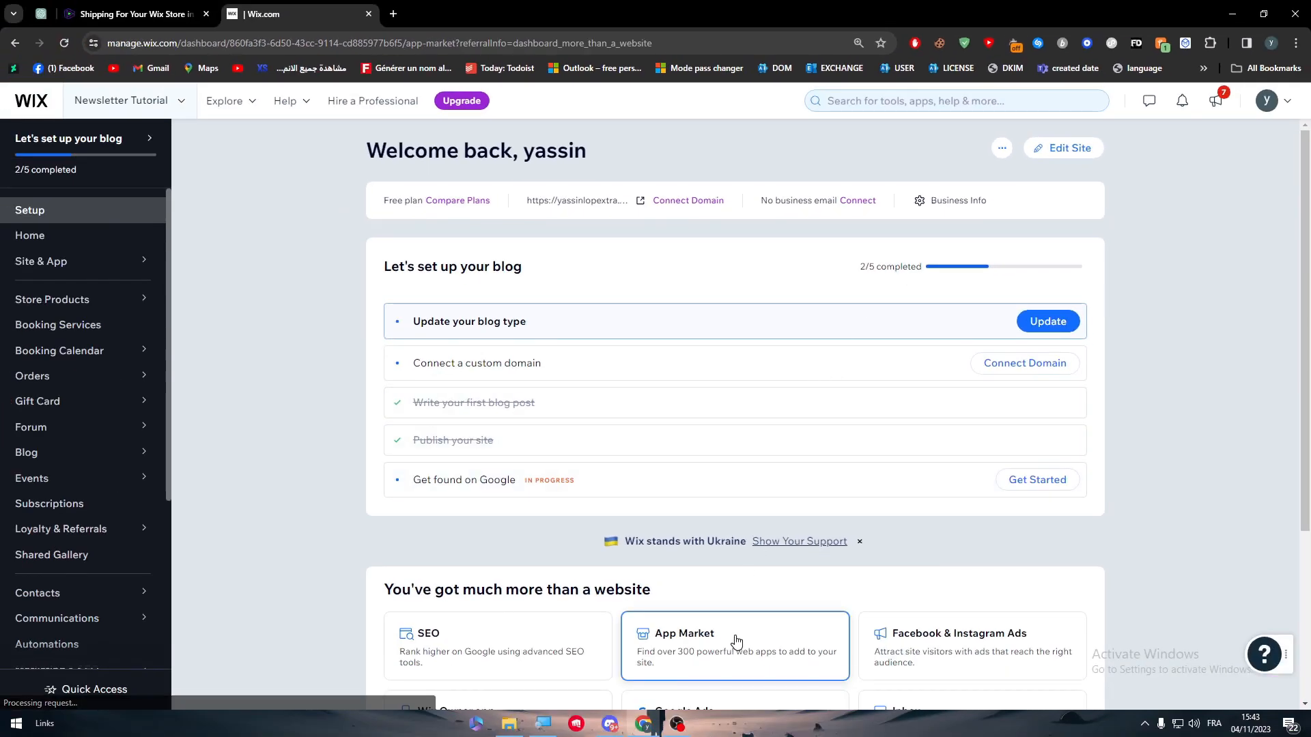
pyautogui.click(735, 646)
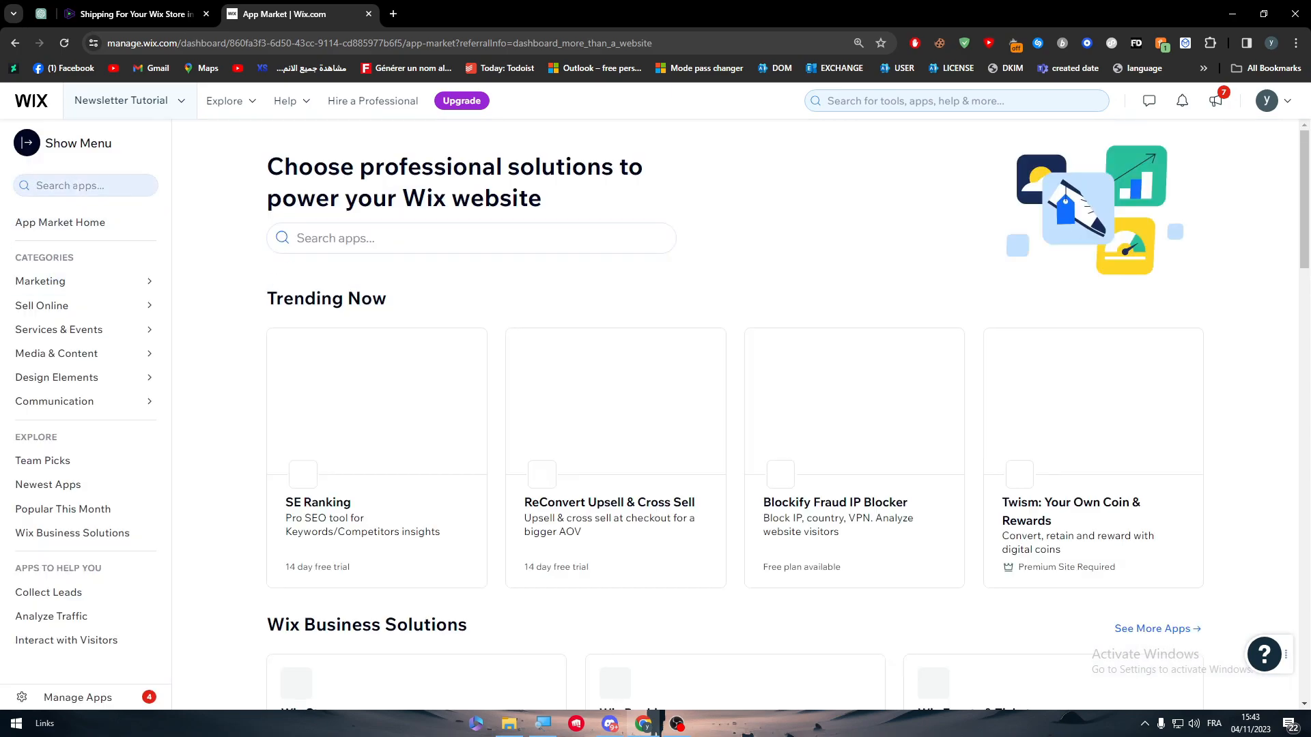
# Search the App Market for 'shiprocket', review the Shiprocket app page with Add to Site blocked, then go back.
pyautogui.write('ship')
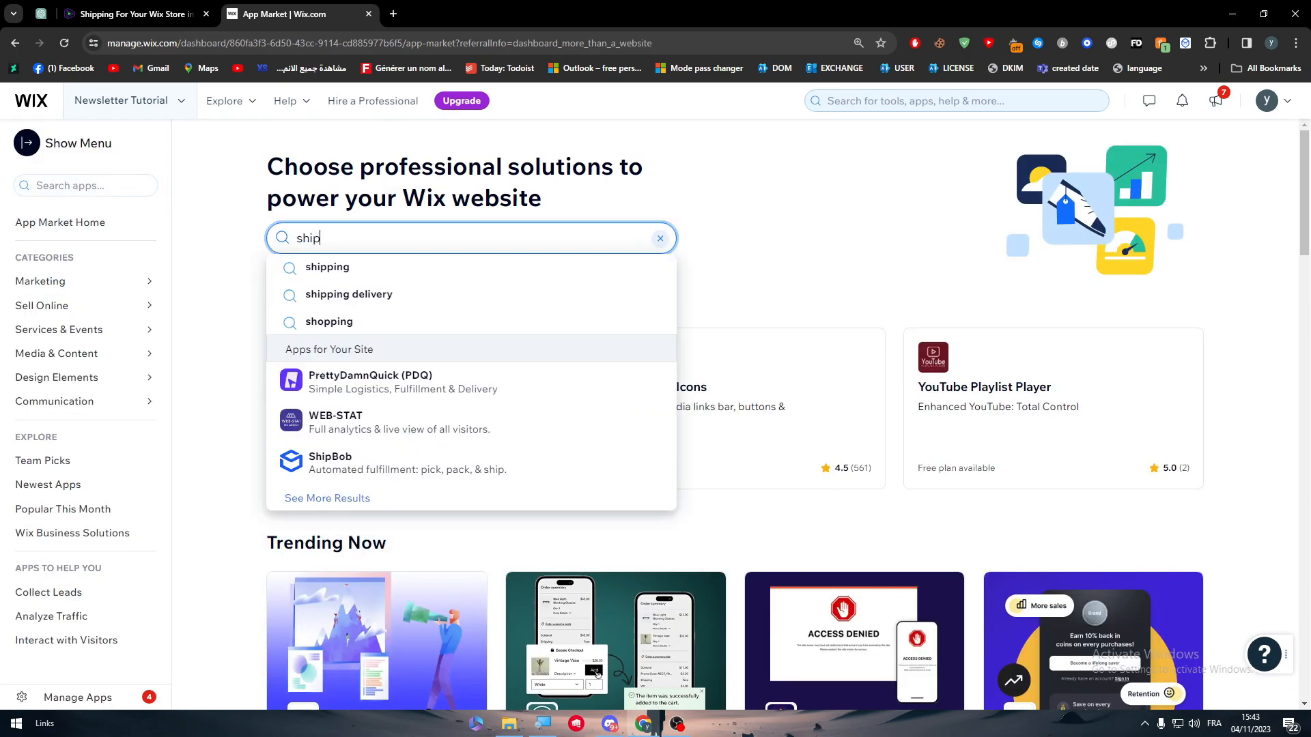
pyautogui.write('rocket')
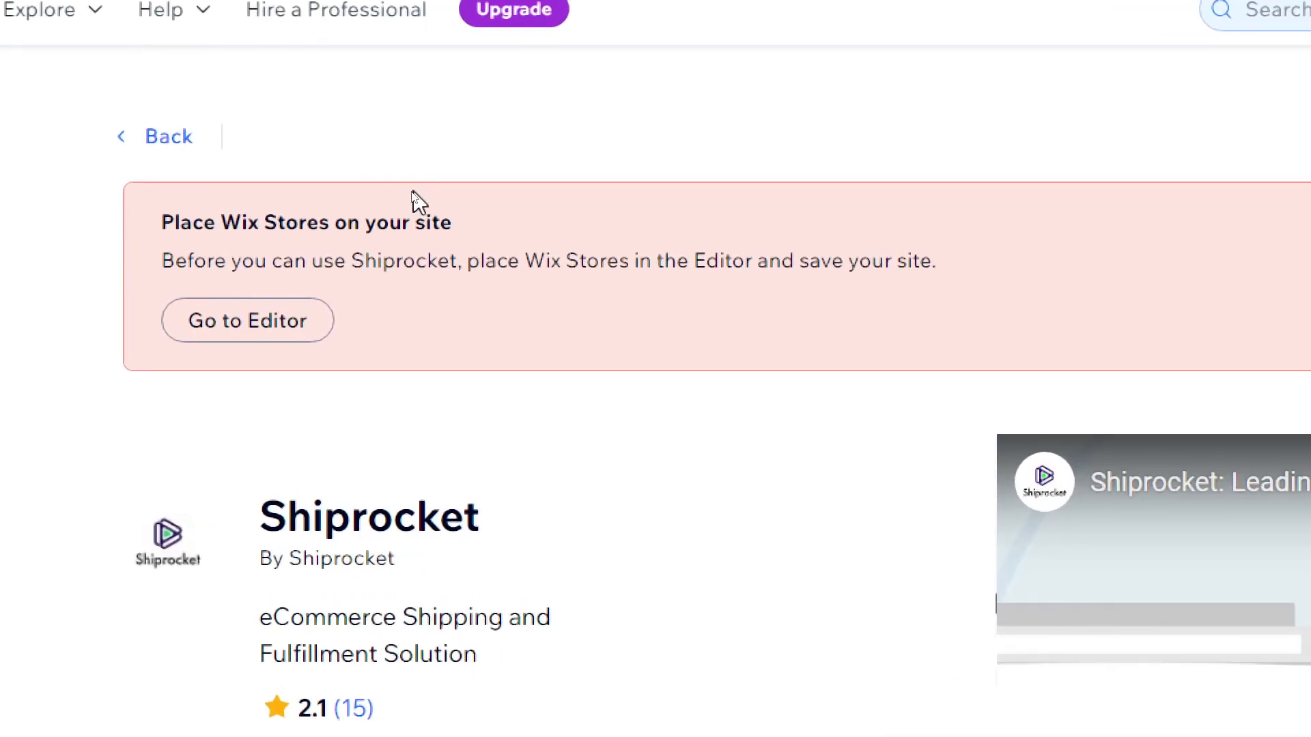
pyautogui.moveTo(555, 269)
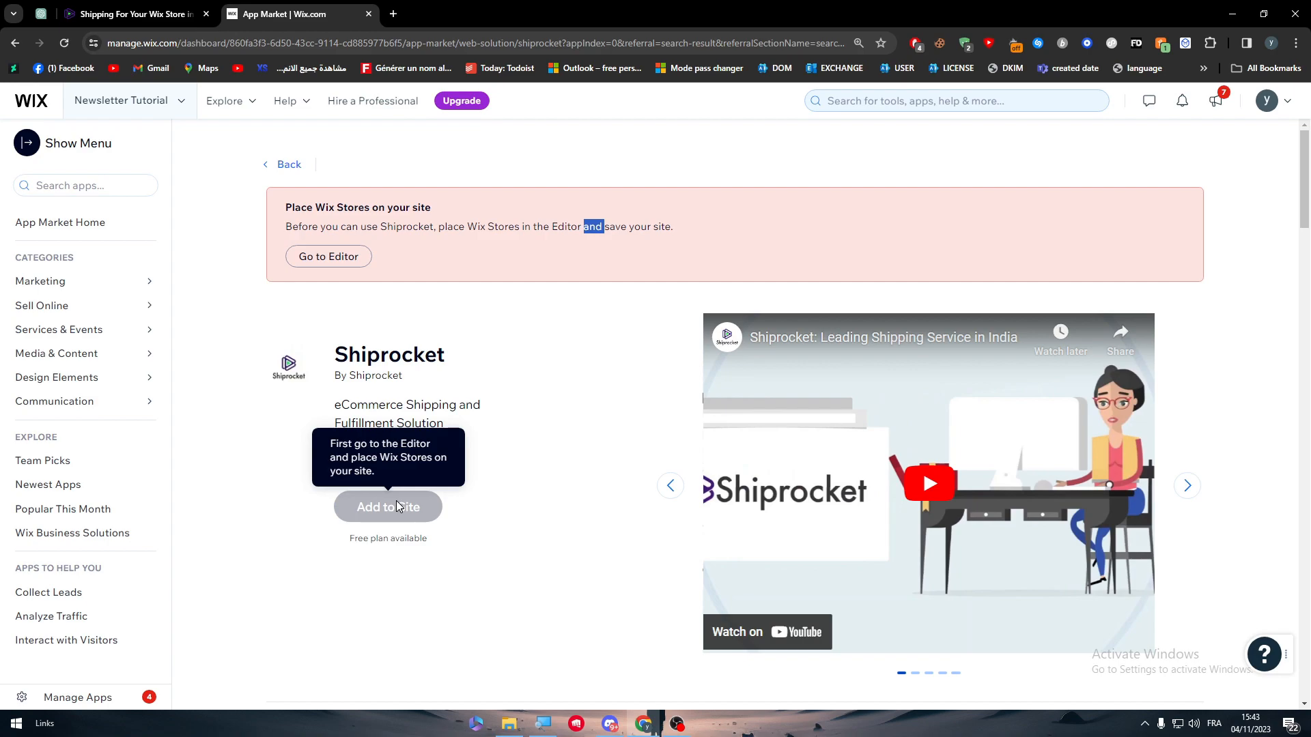
pyautogui.moveTo(428, 275)
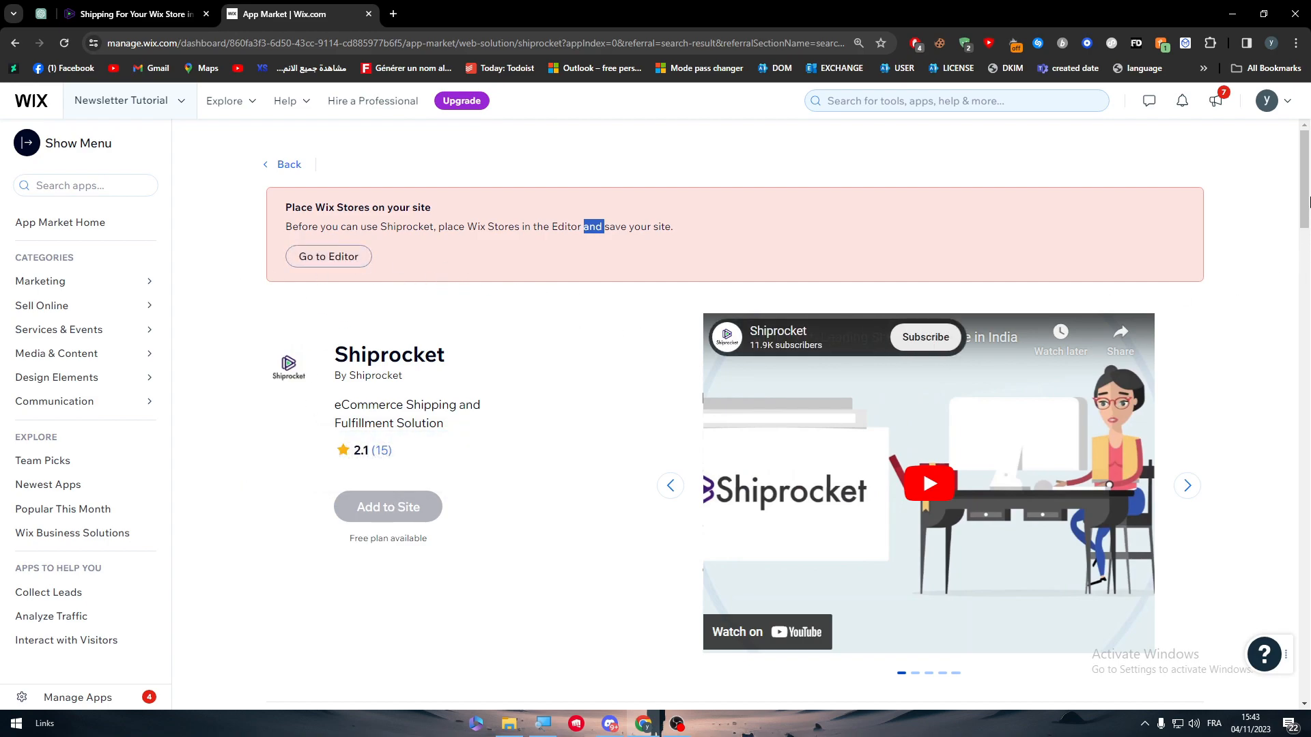
pyautogui.scroll(-3)
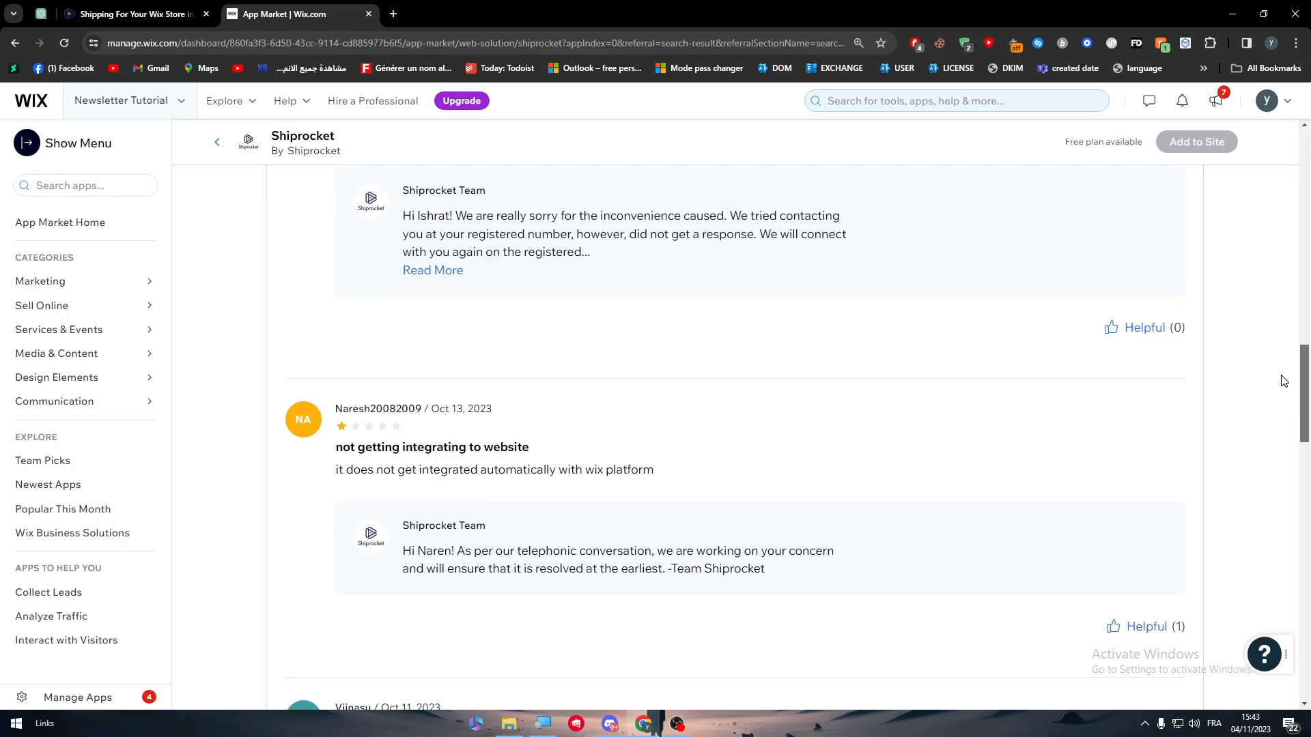
pyautogui.scroll(3)
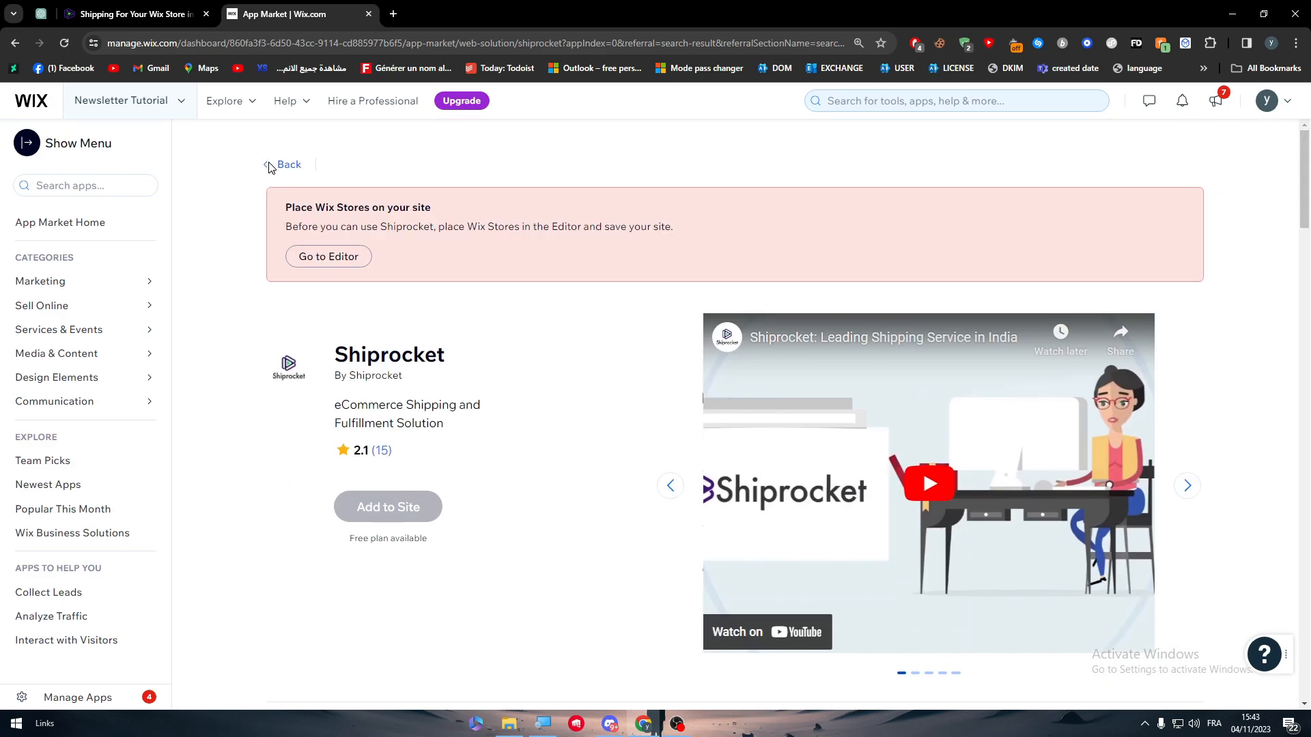
pyautogui.click(288, 164)
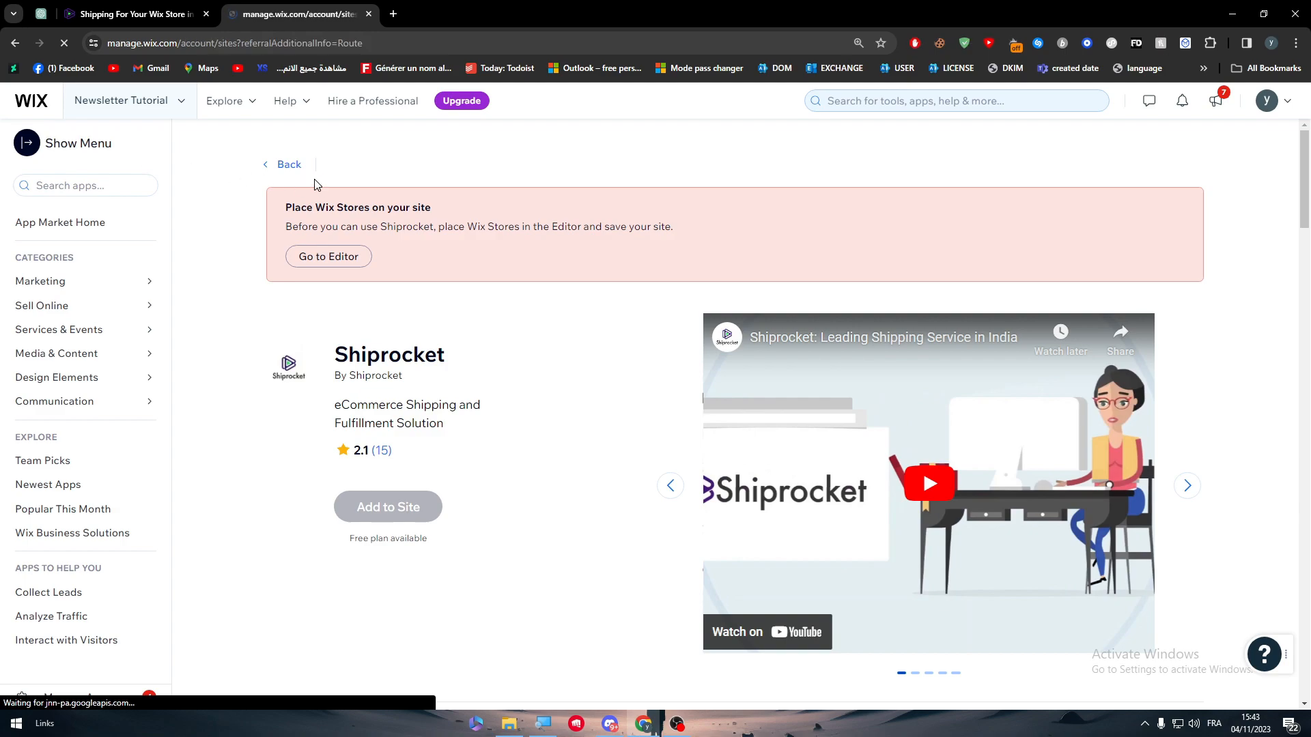
# Reach the site's Accept Payments settings, where Manual Payments shows not connected.
pyautogui.click(31, 100)
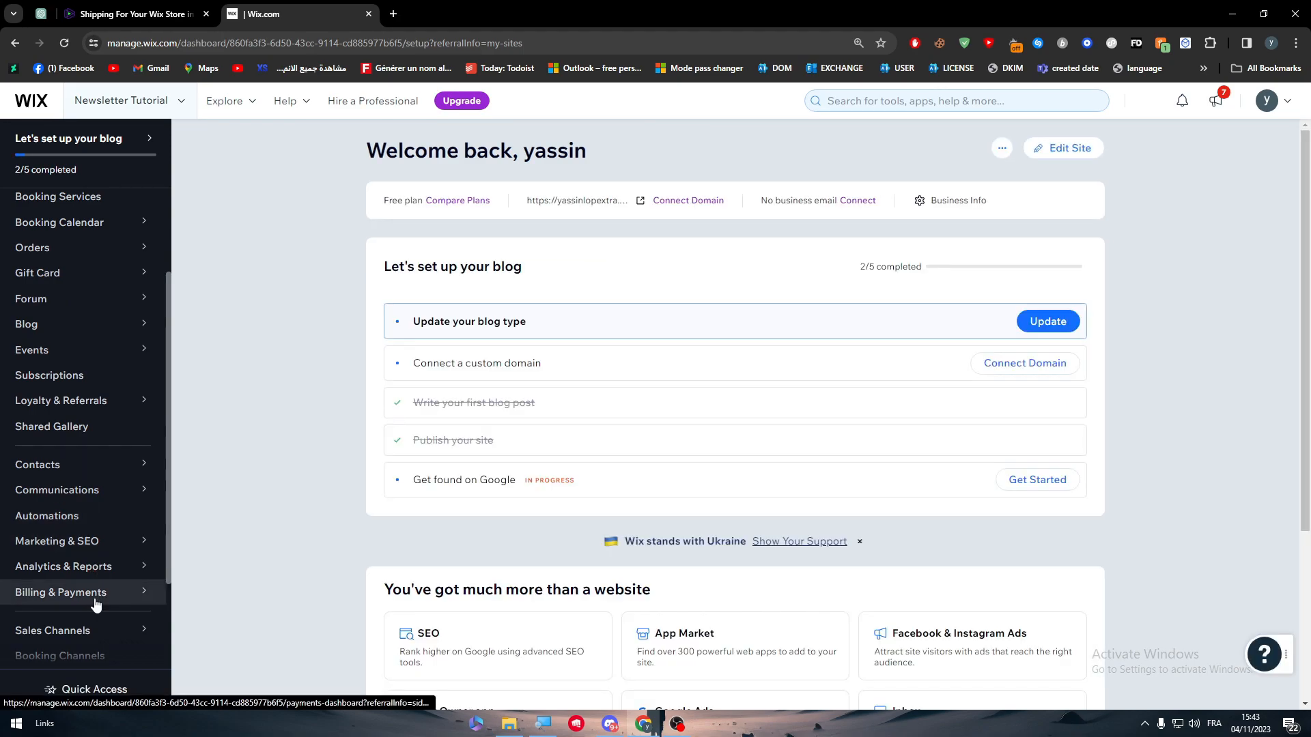
pyautogui.click(58, 593)
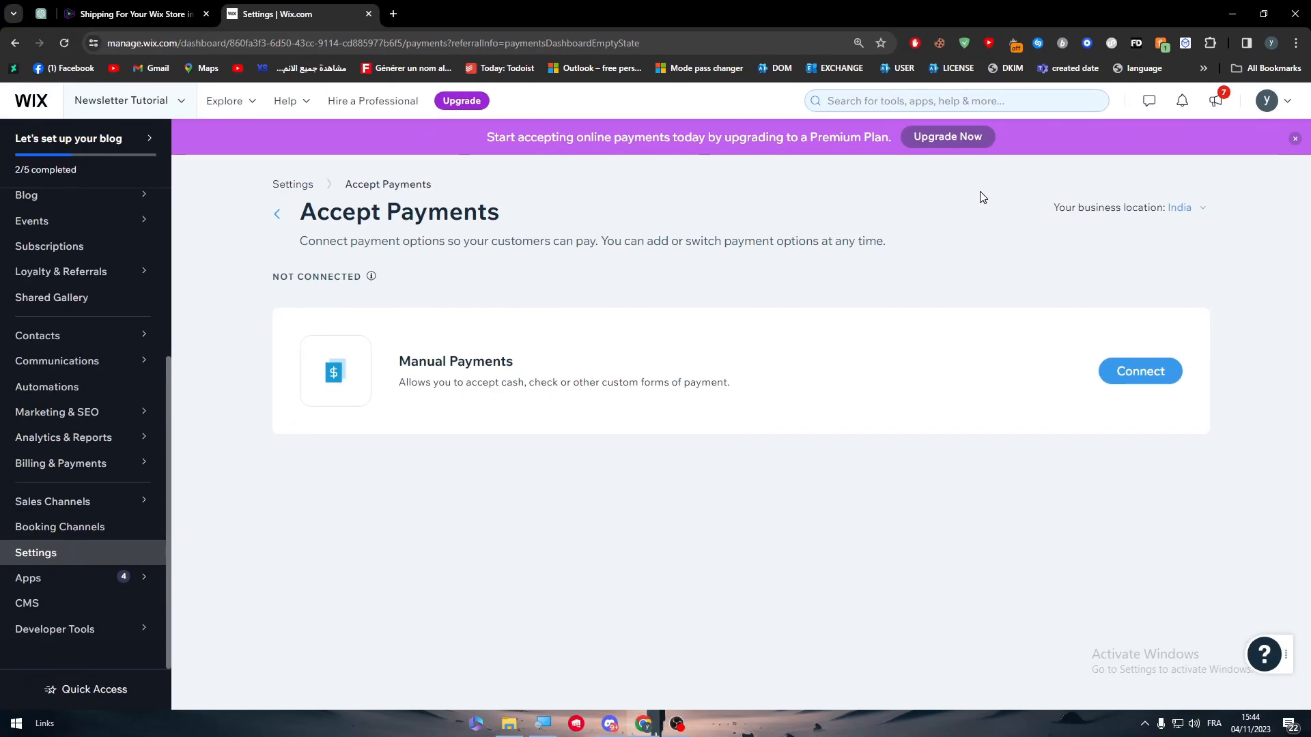
pyautogui.moveTo(292, 322)
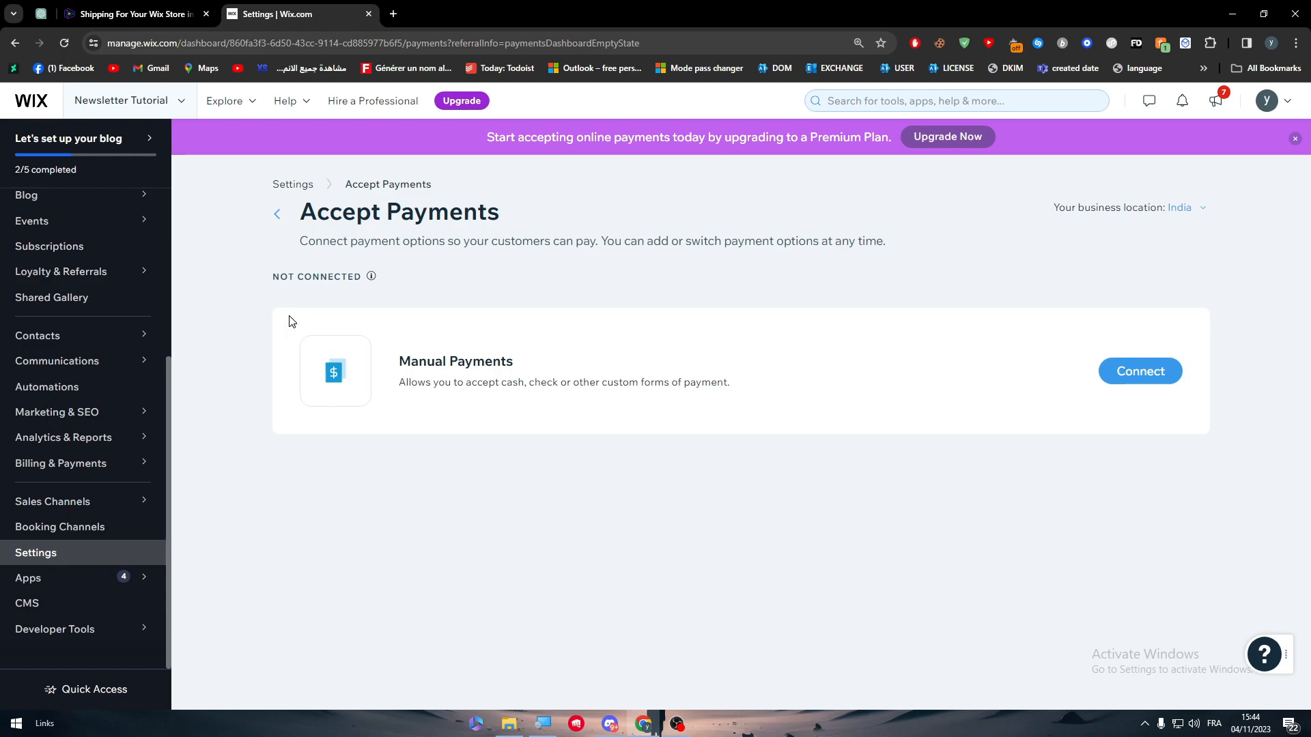
pyautogui.moveTo(344, 114)
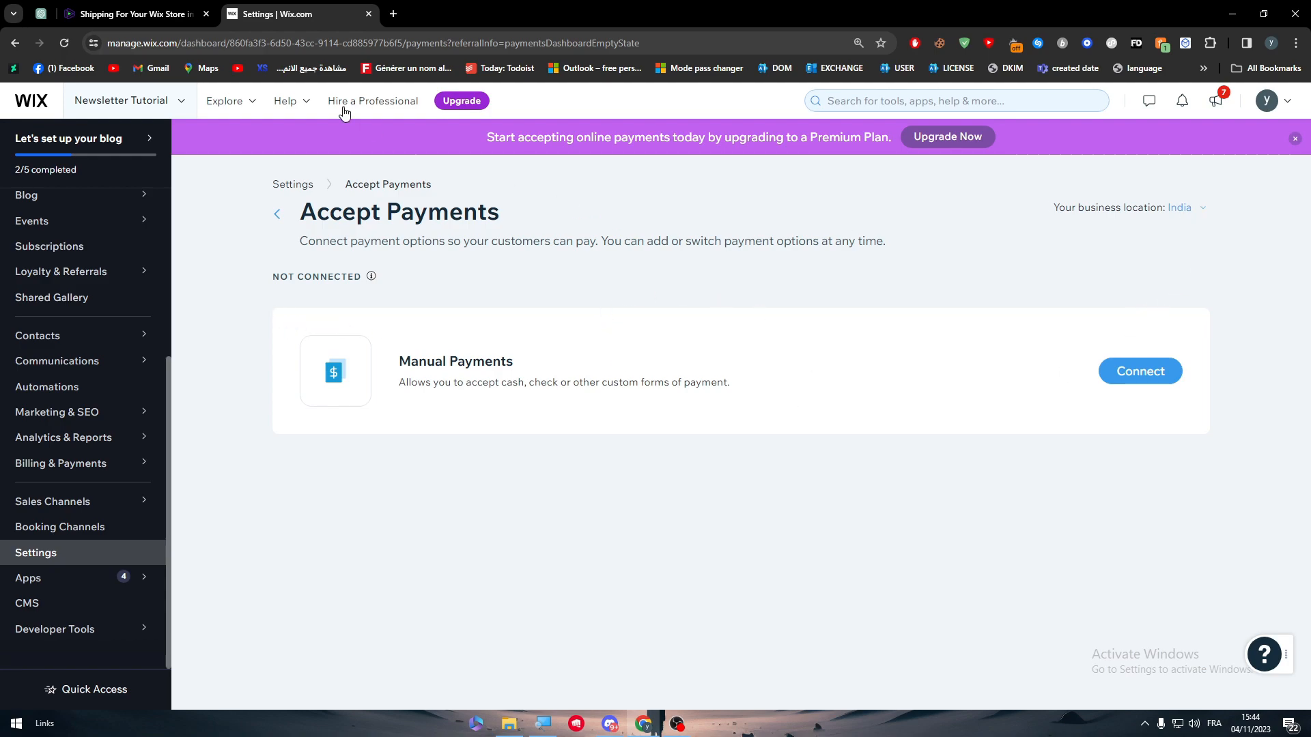
pyautogui.moveTo(597, 314)
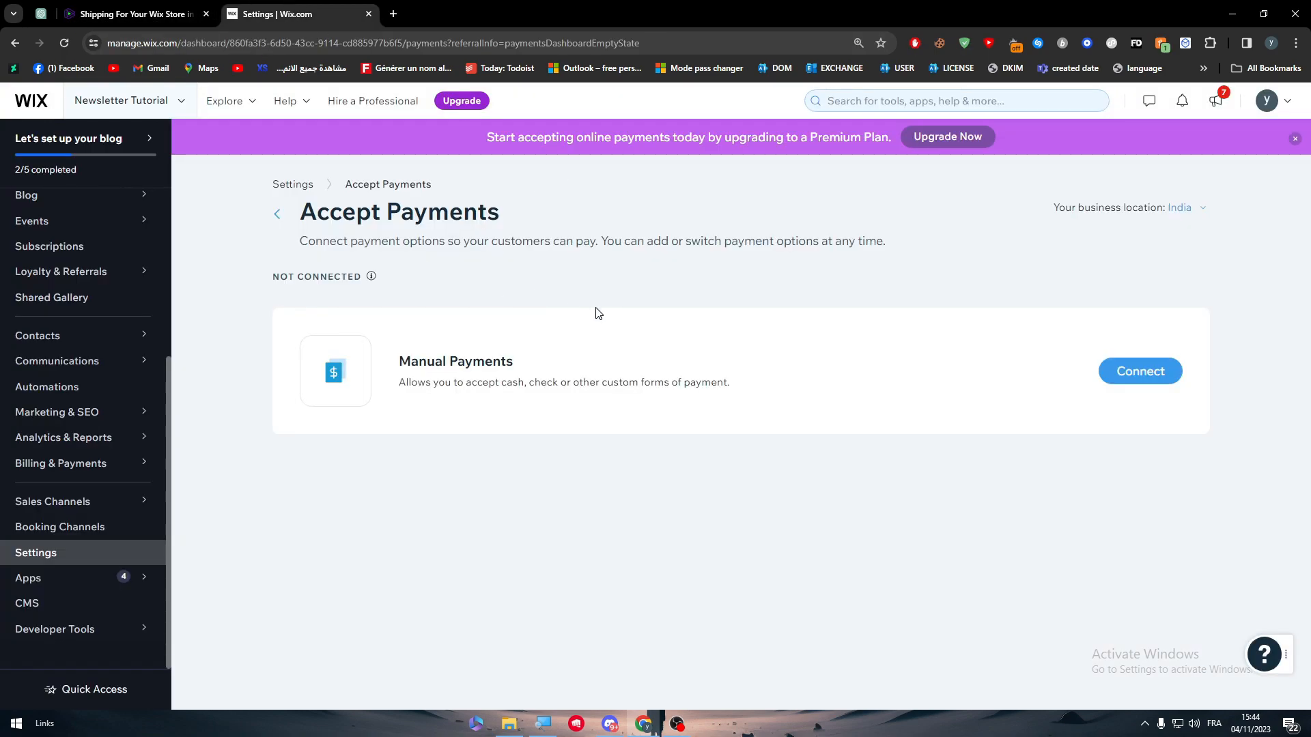
# Review the Shiprocket Wix integration page's Clear inventory visibility and Minimum manual effort sections.
pyautogui.click(126, 13)
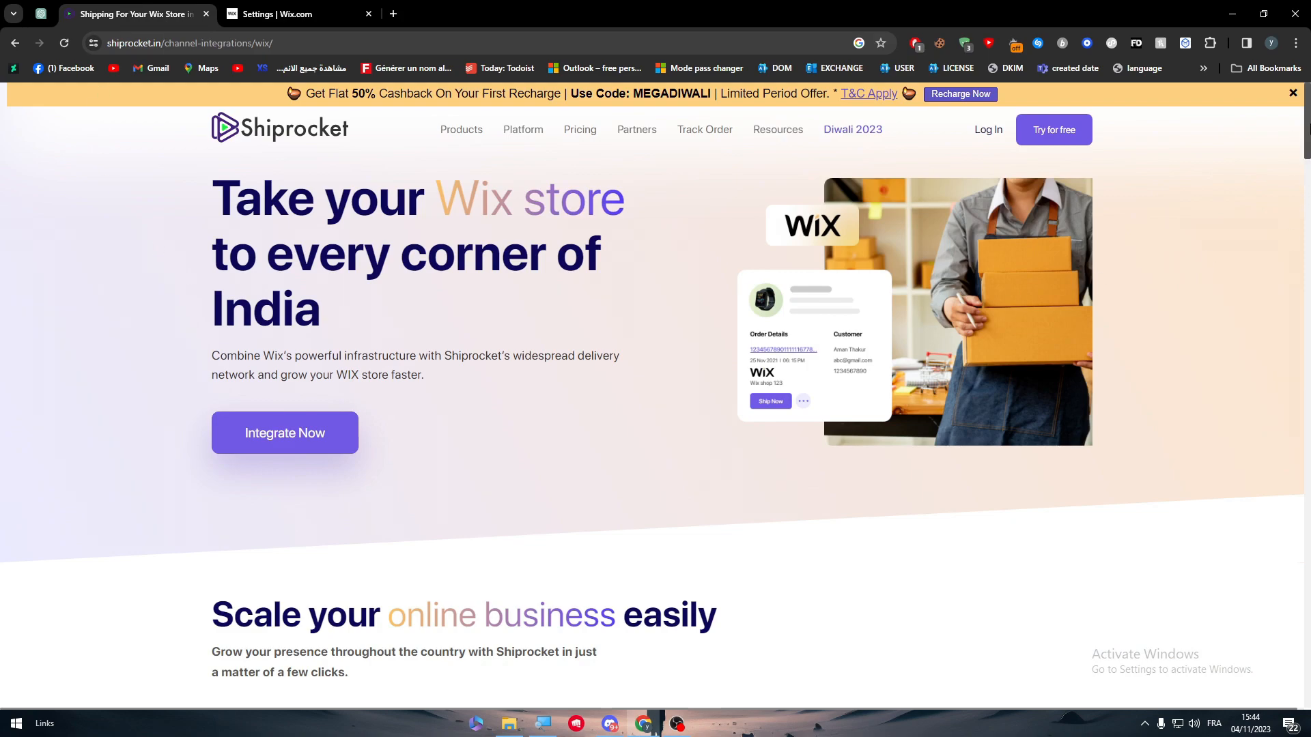
pyautogui.scroll(-3)
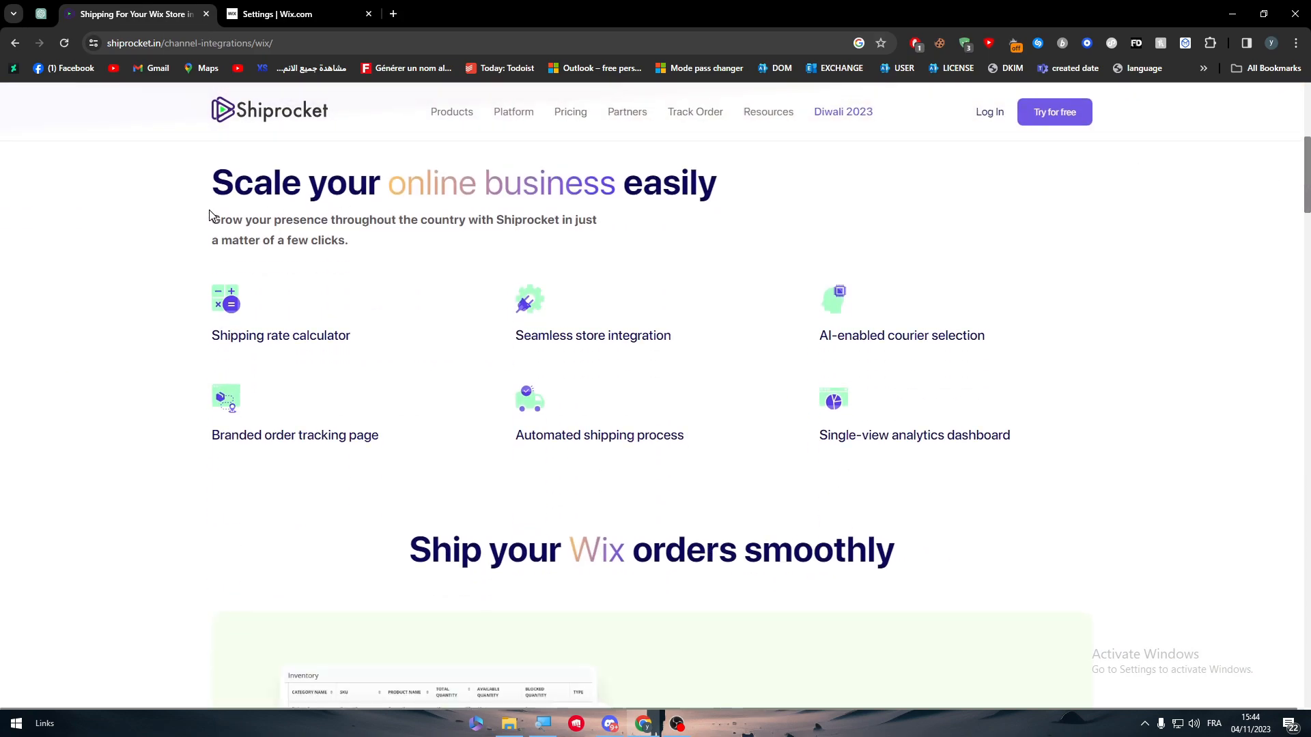
pyautogui.scroll(3)
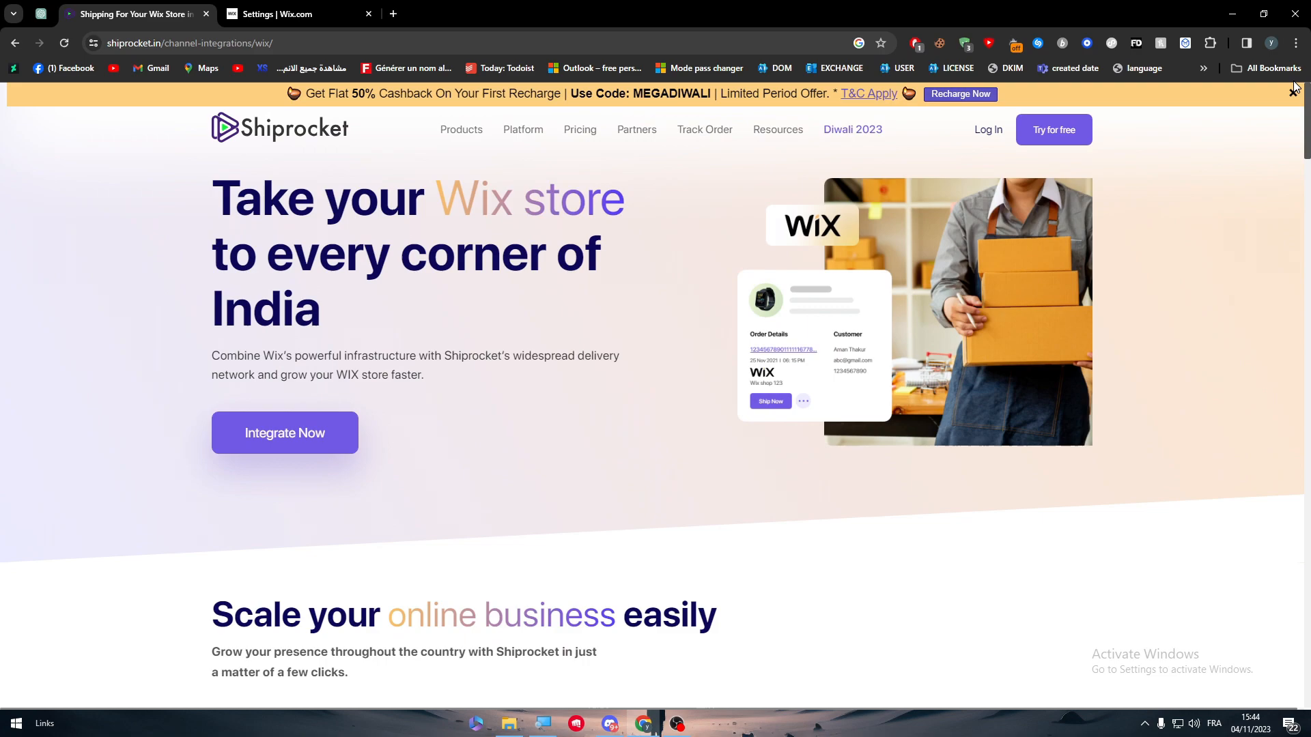
pyautogui.scroll(-3)
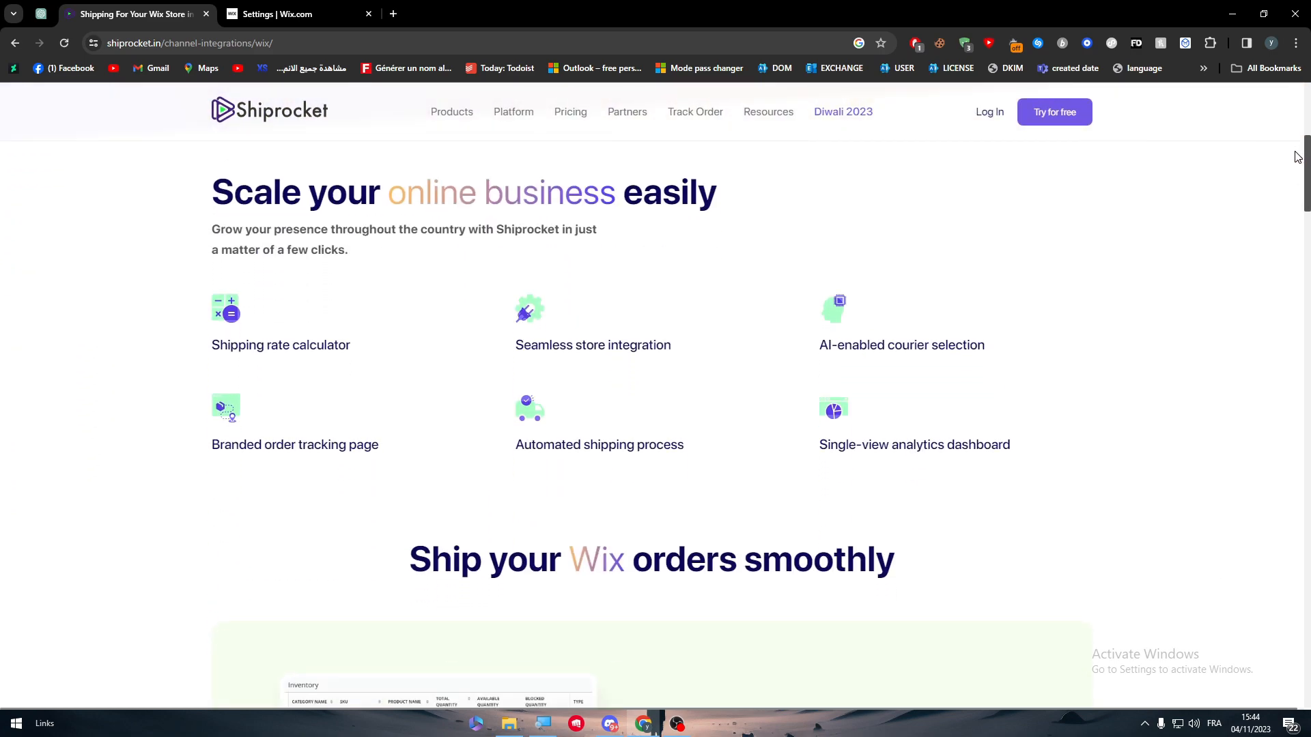
pyautogui.moveTo(187, 331)
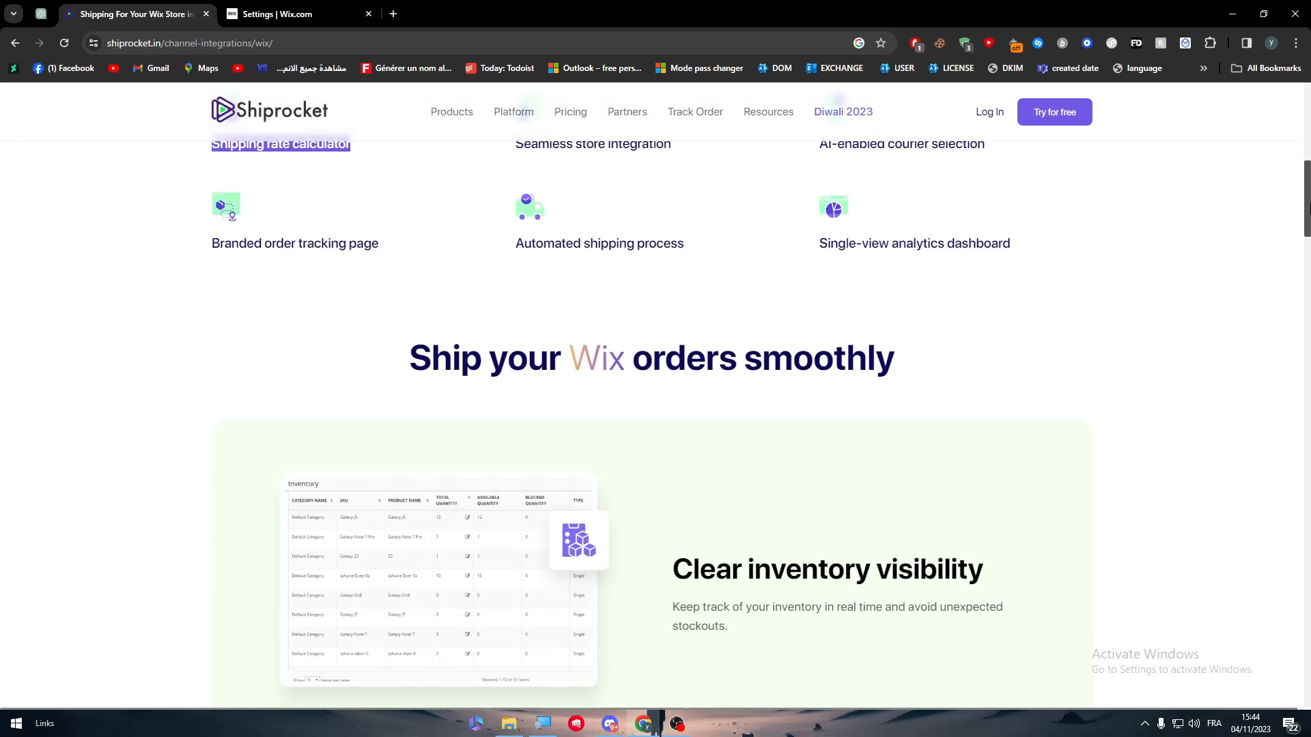
pyautogui.scroll(-3)
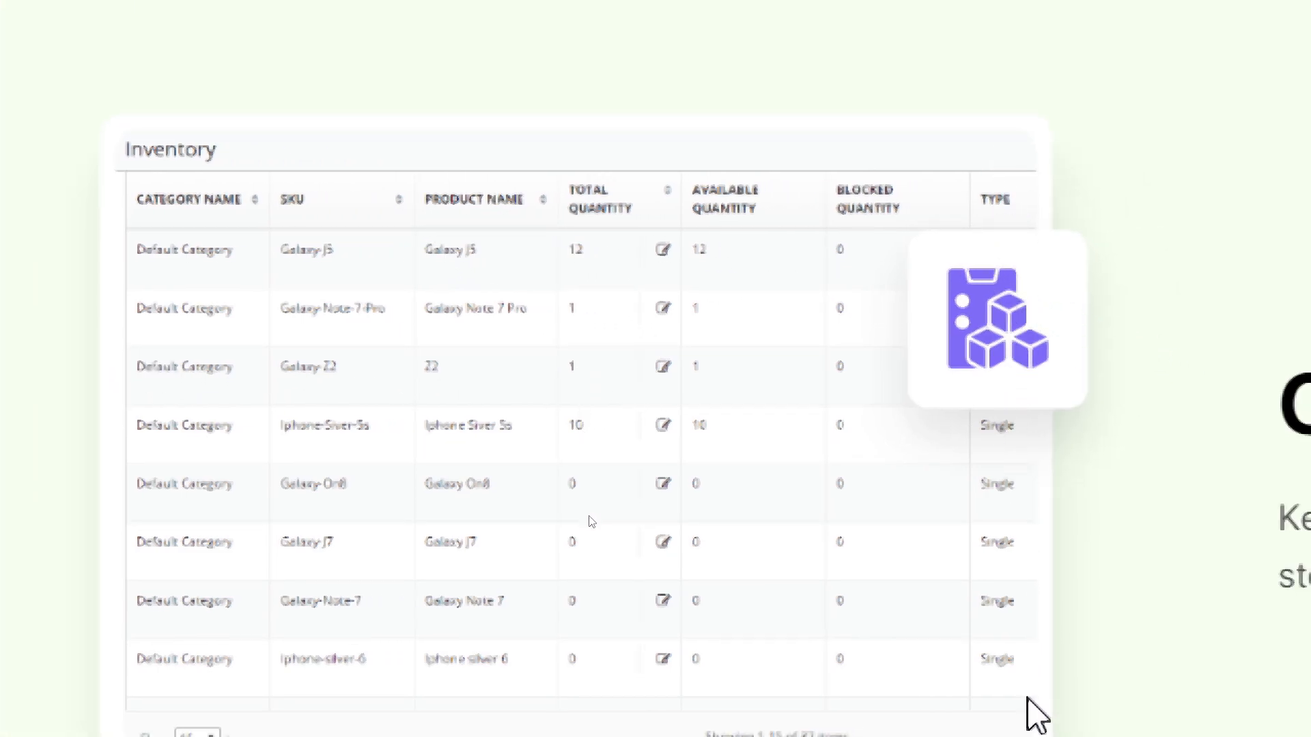
pyautogui.moveTo(282, 276)
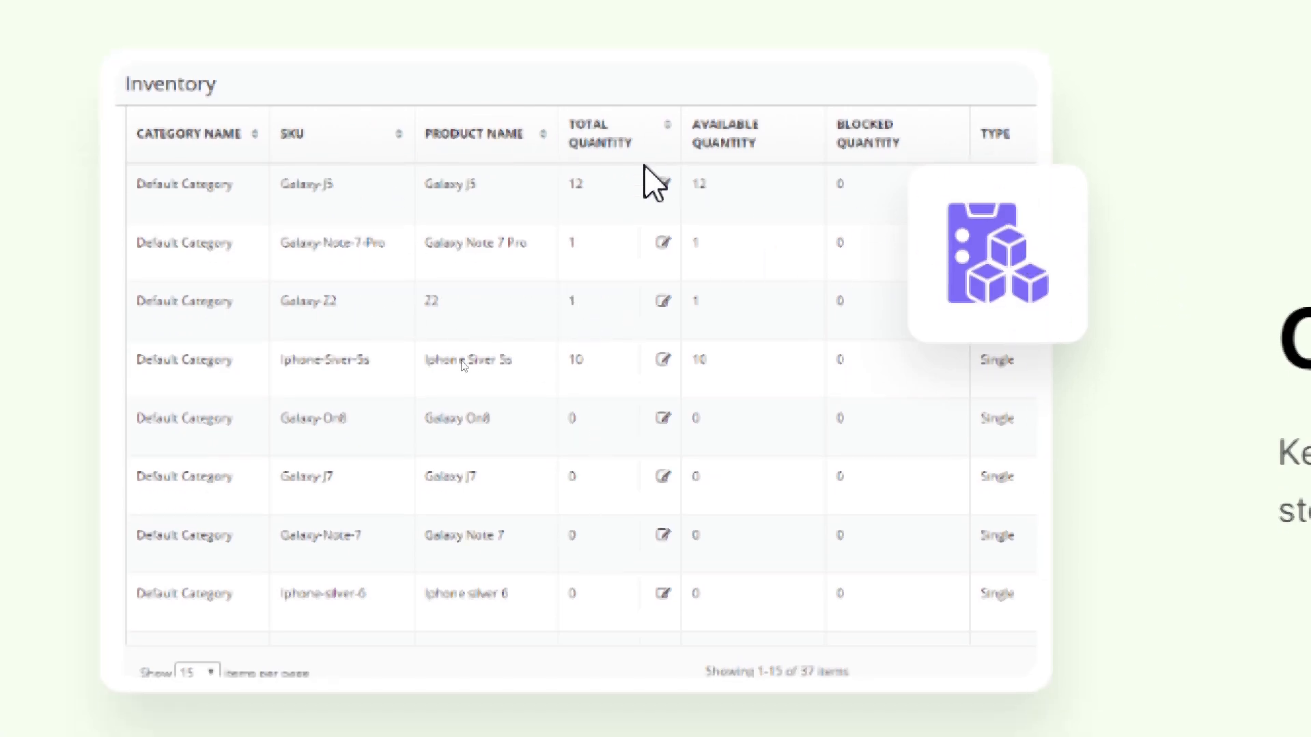
pyautogui.moveTo(949, 201)
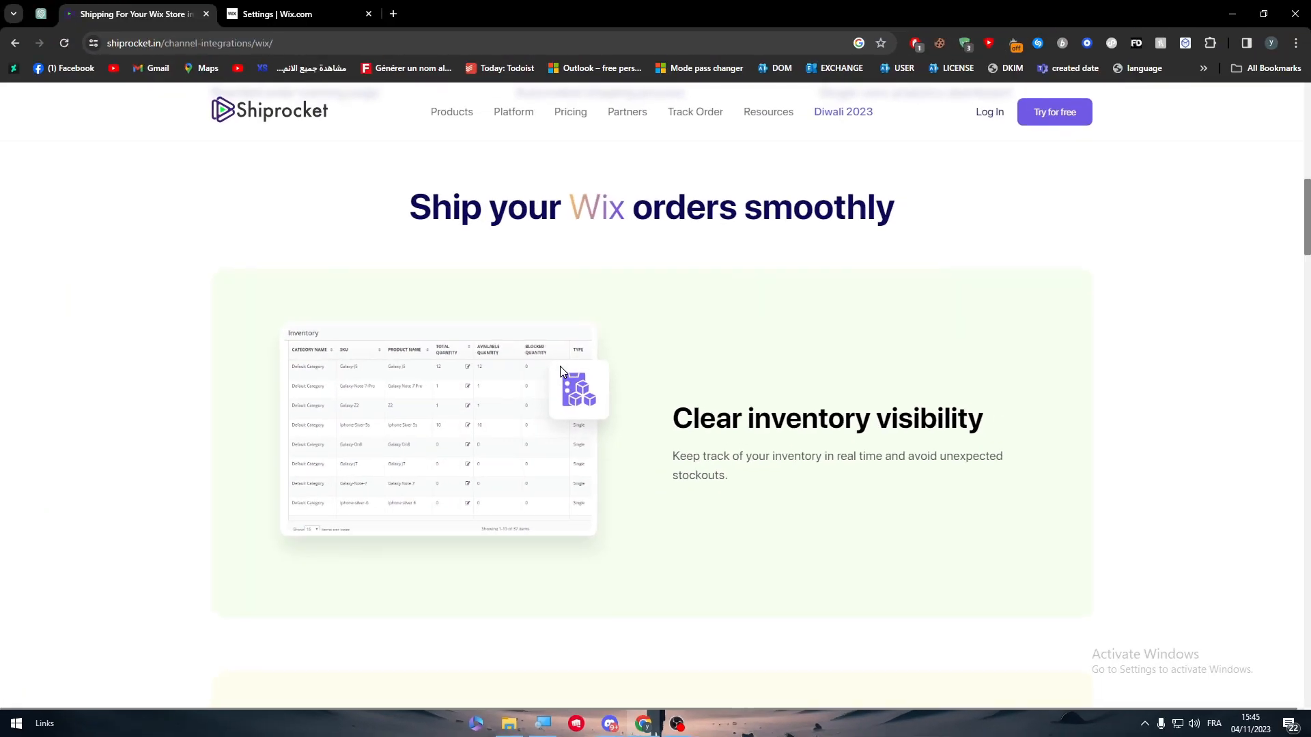
pyautogui.scroll(-3)
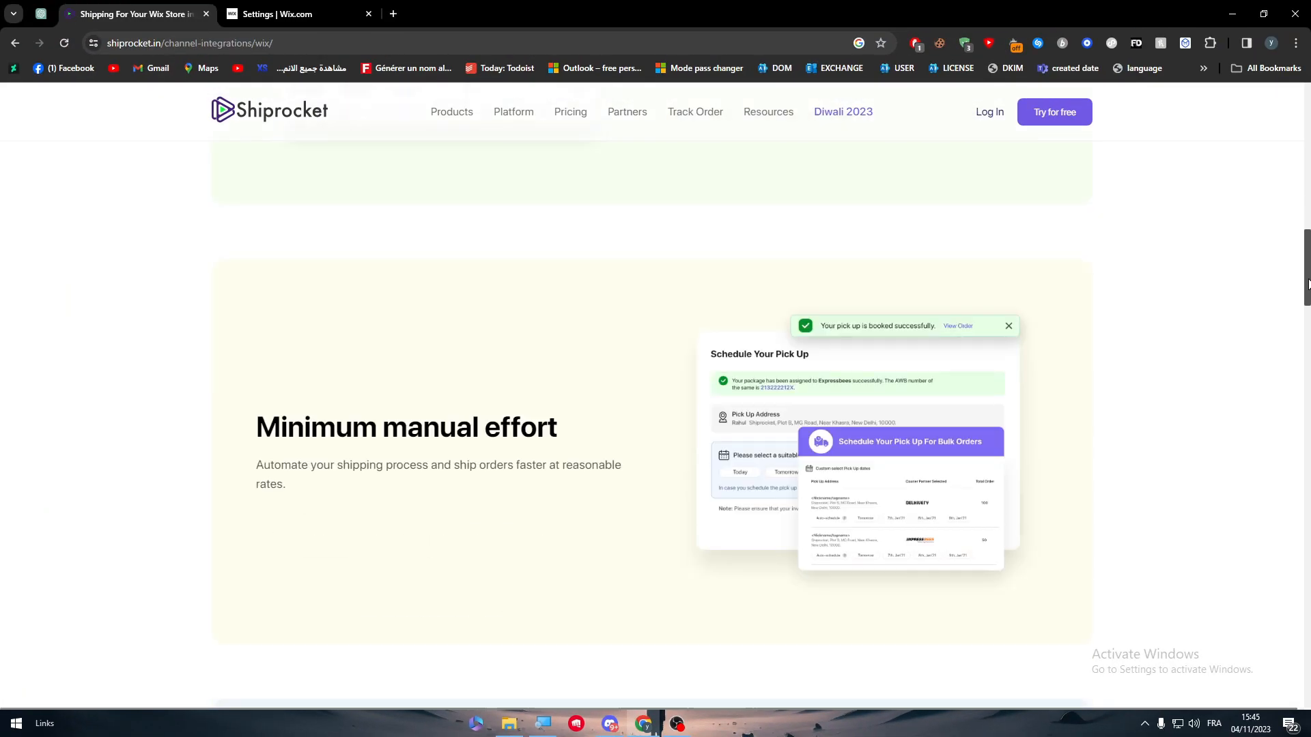
pyautogui.scroll(-3)
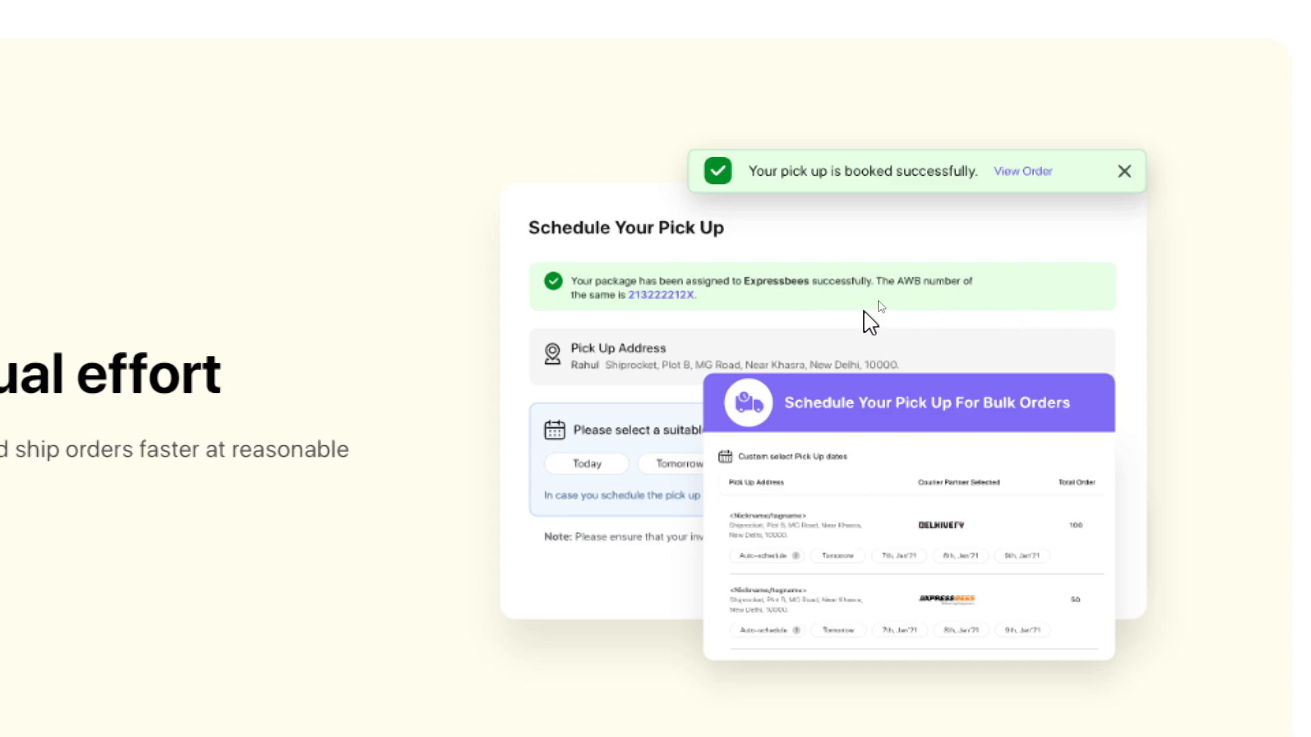
pyautogui.moveTo(583, 306)
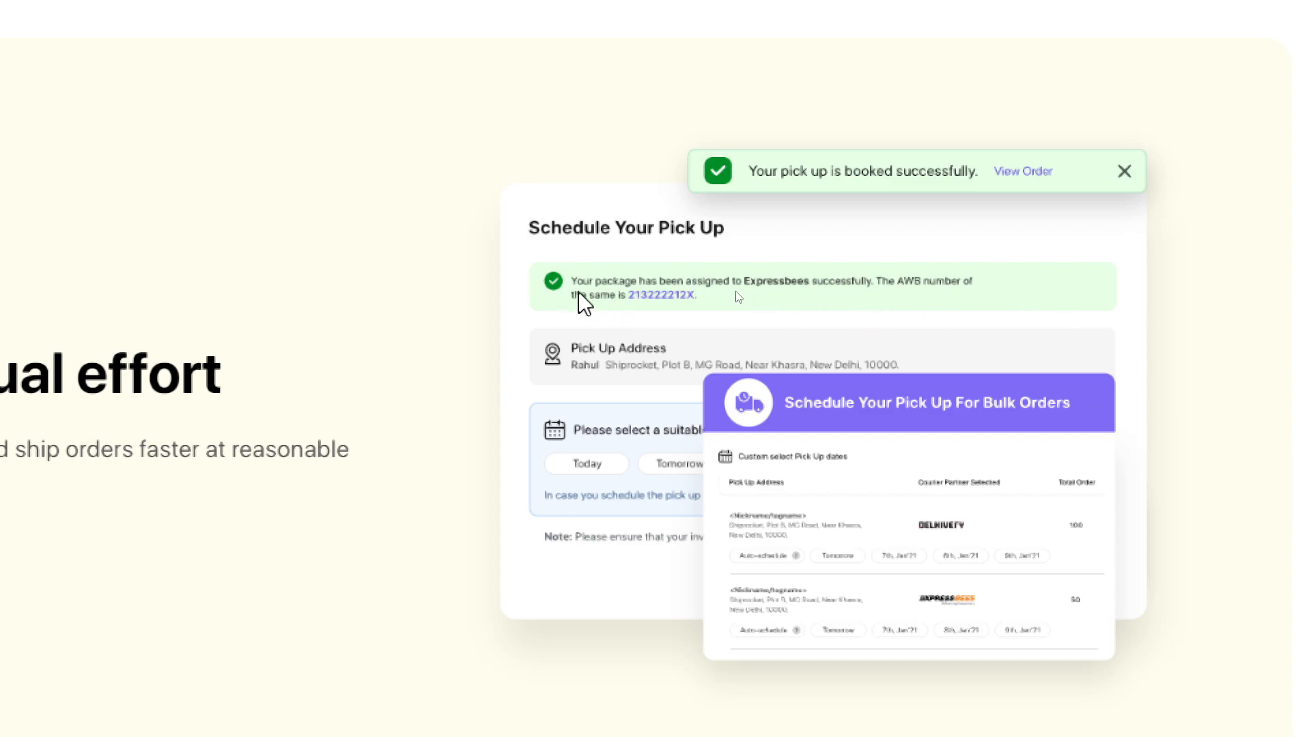
pyautogui.moveTo(827, 309)
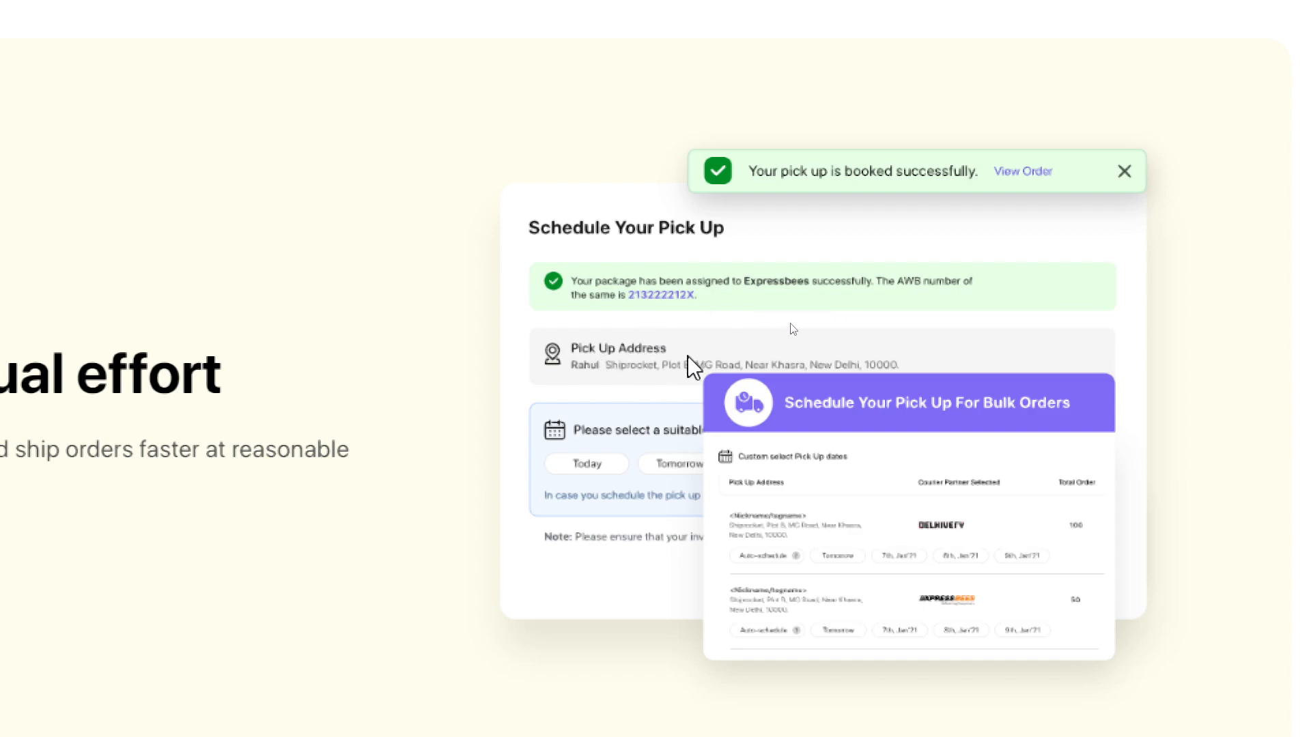
pyautogui.moveTo(583, 454)
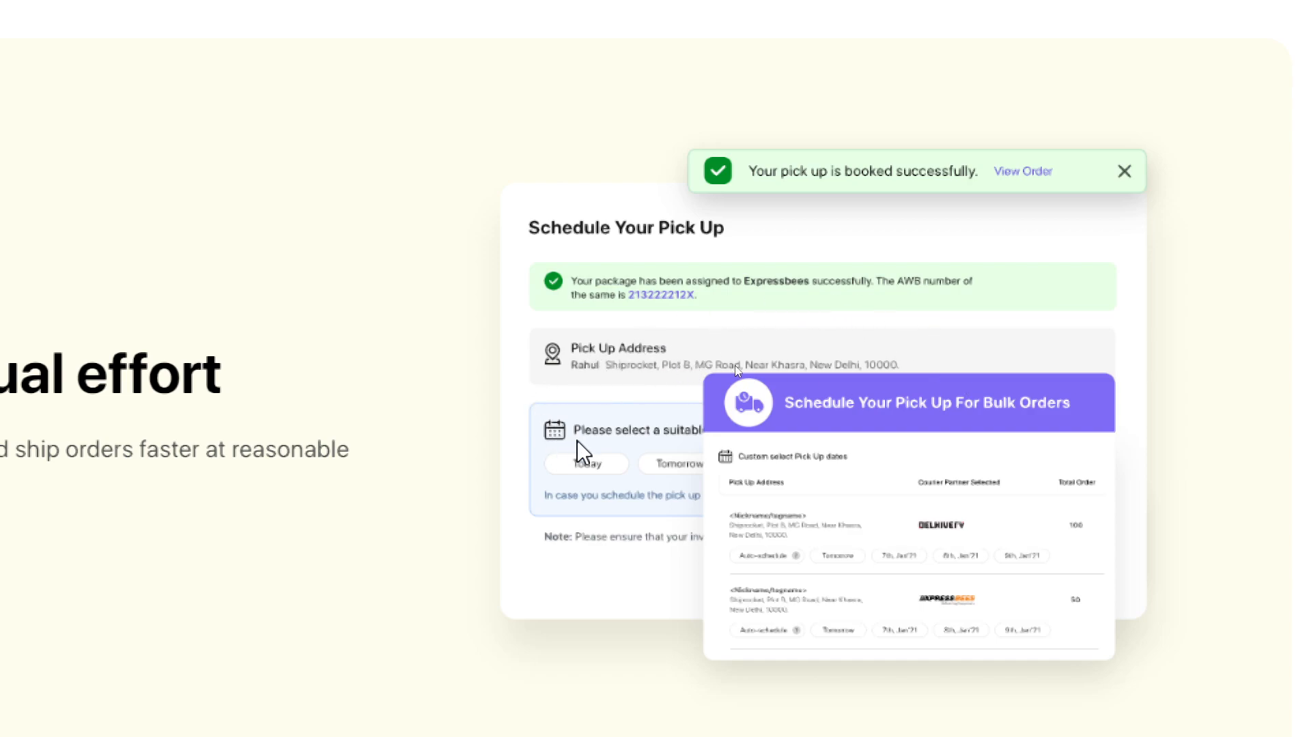
pyautogui.moveTo(653, 448)
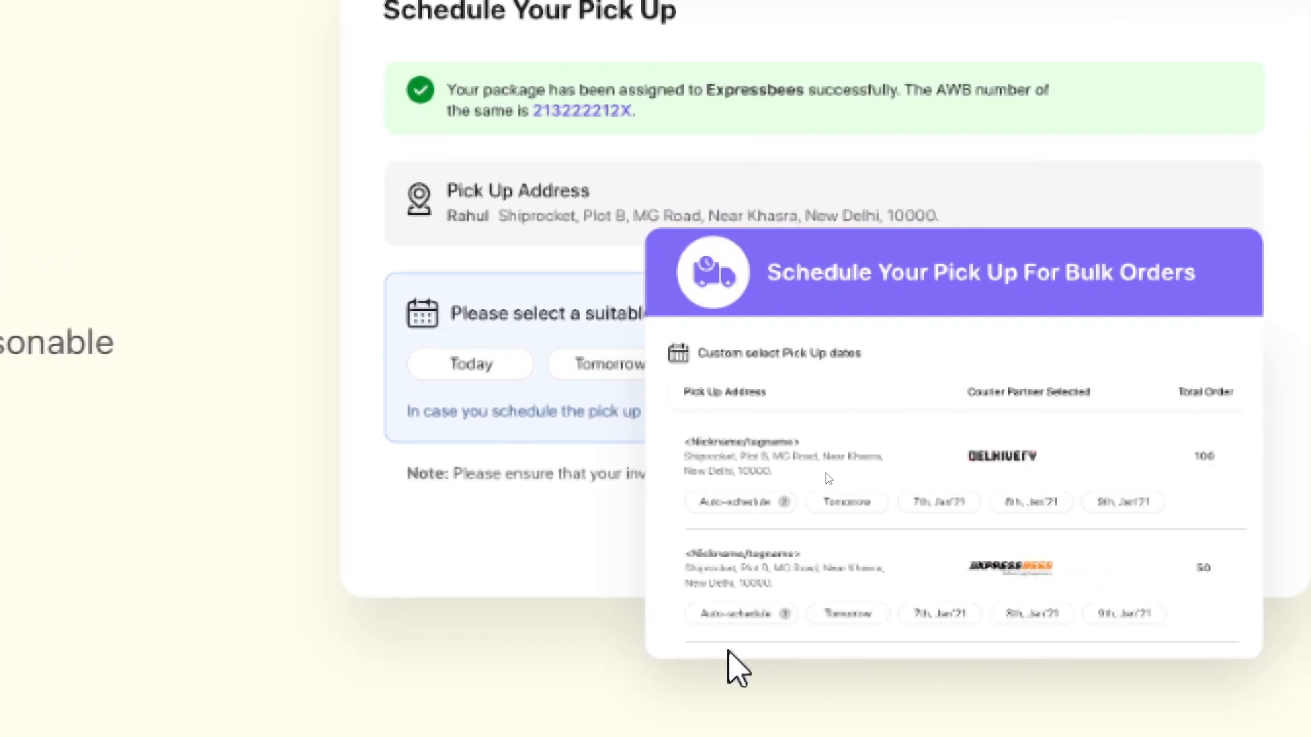
pyautogui.moveTo(1071, 544)
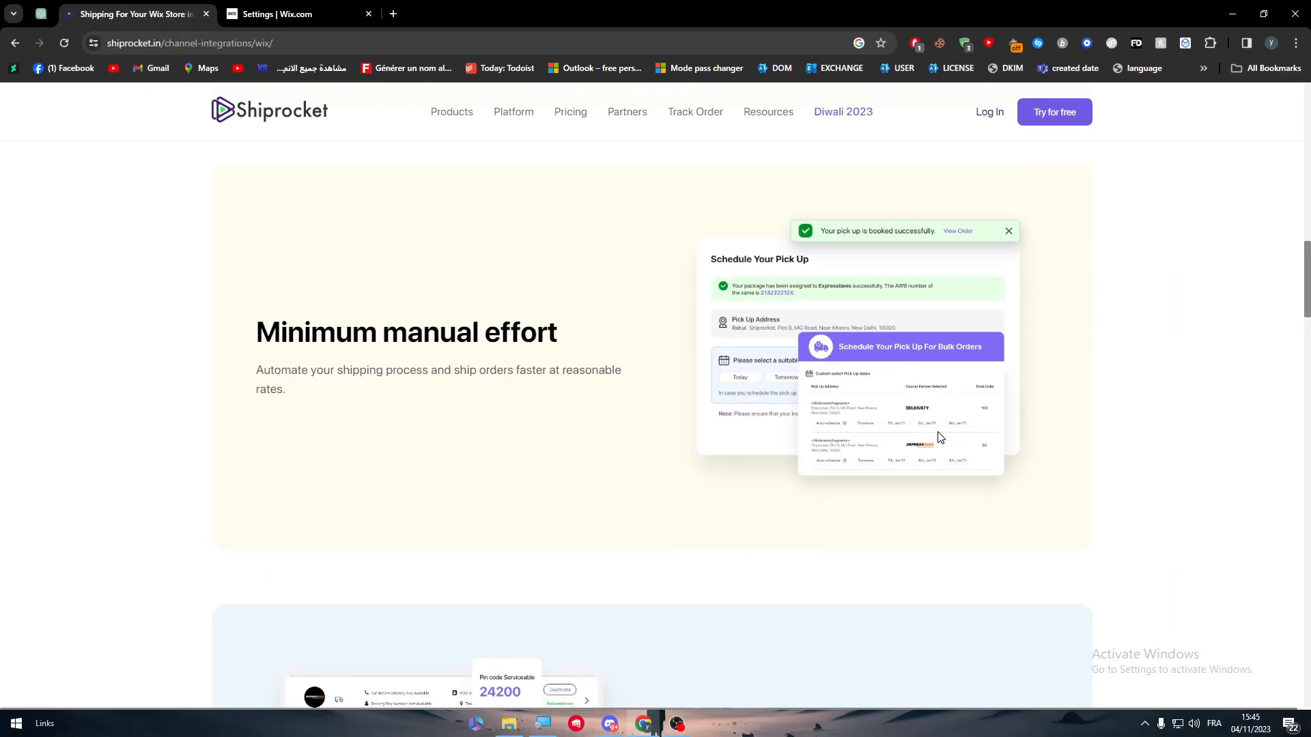
# Scroll past All India reach and Lower RTO risk to the four-step 'How to integrate your Wix website' guide.
pyautogui.scroll(-3)
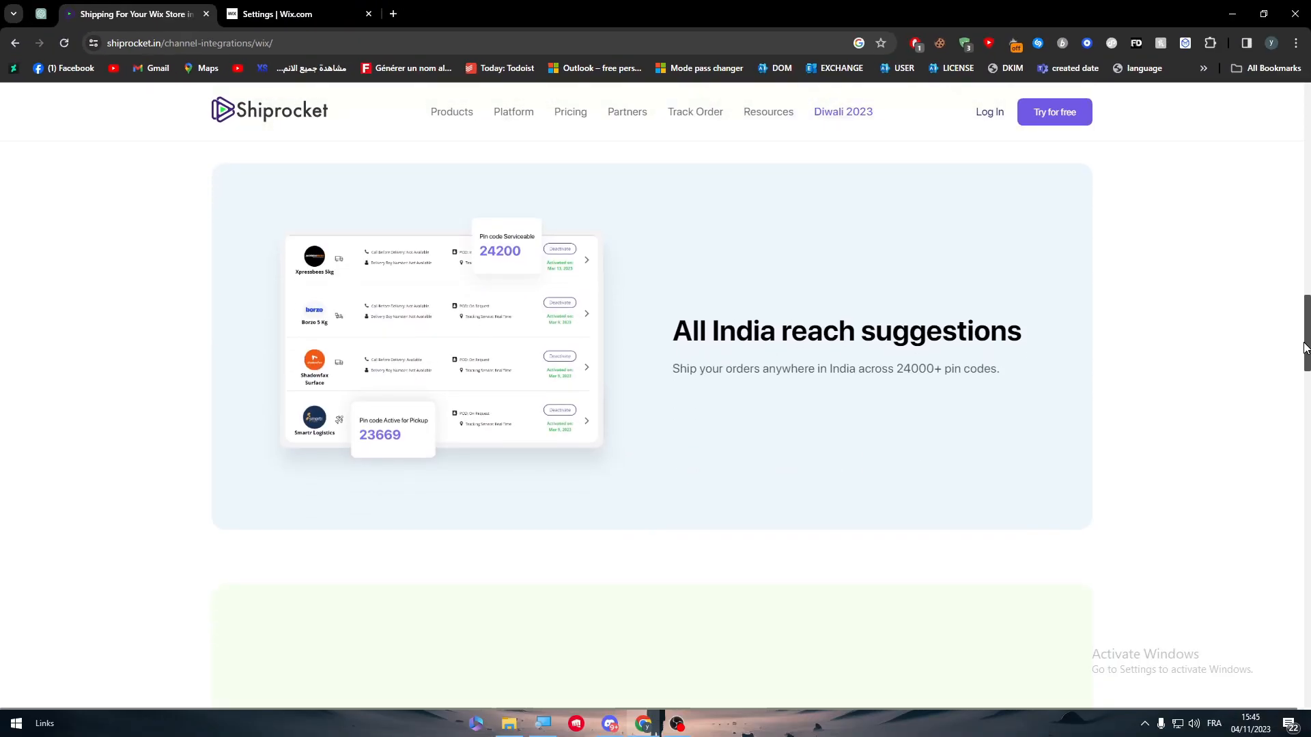
pyautogui.scroll(-3)
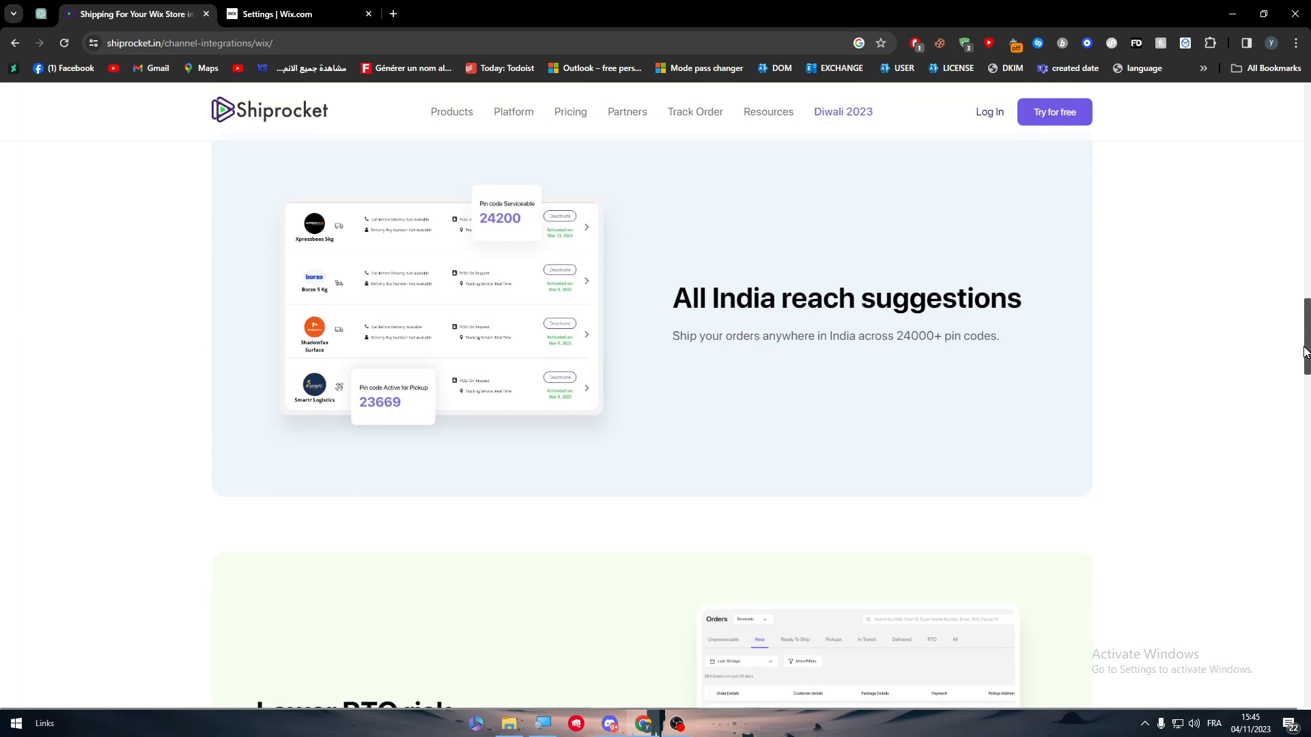
pyautogui.moveTo(444, 222)
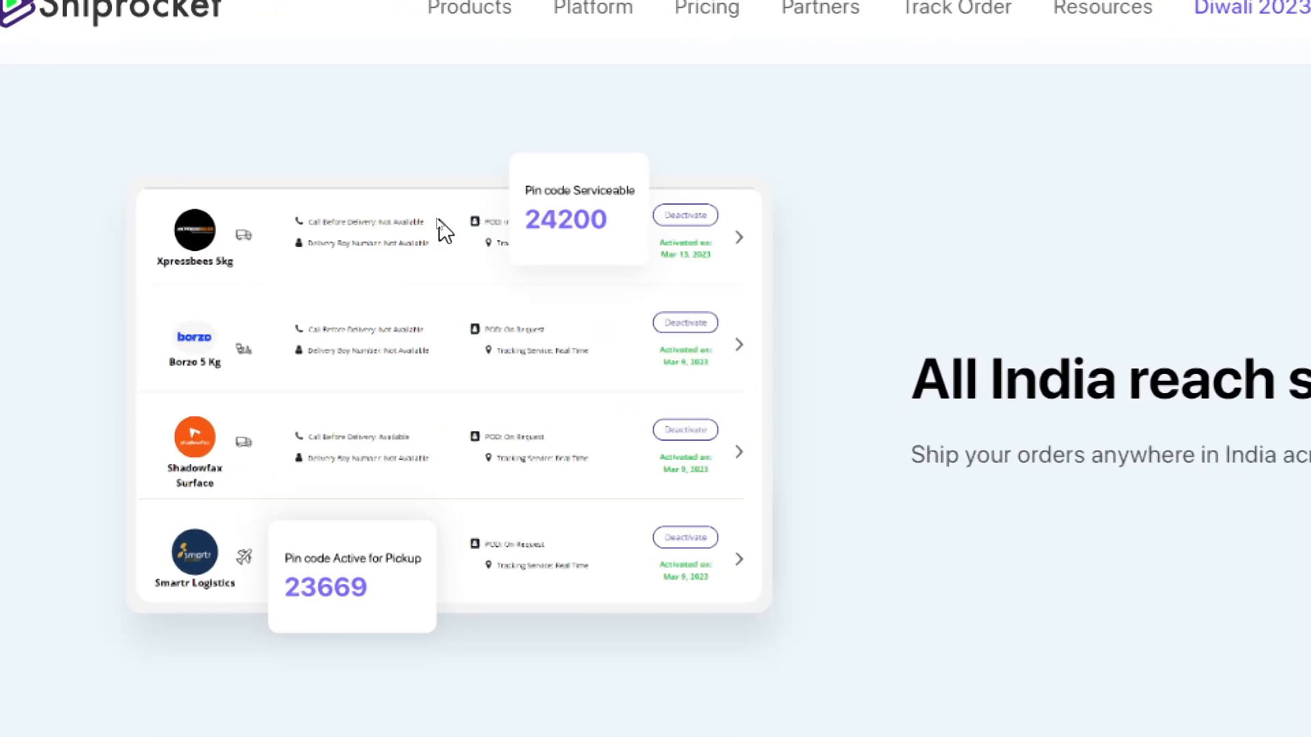
pyautogui.moveTo(188, 267)
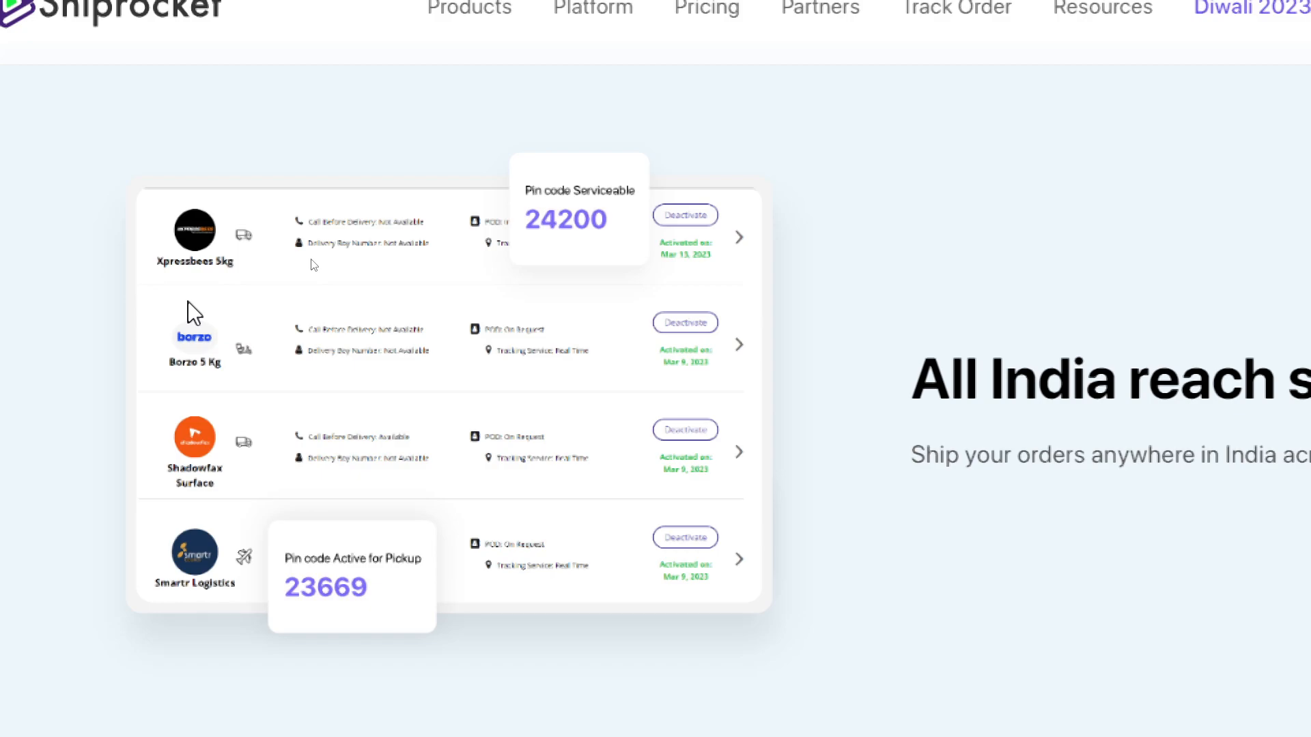
pyautogui.scroll(-3)
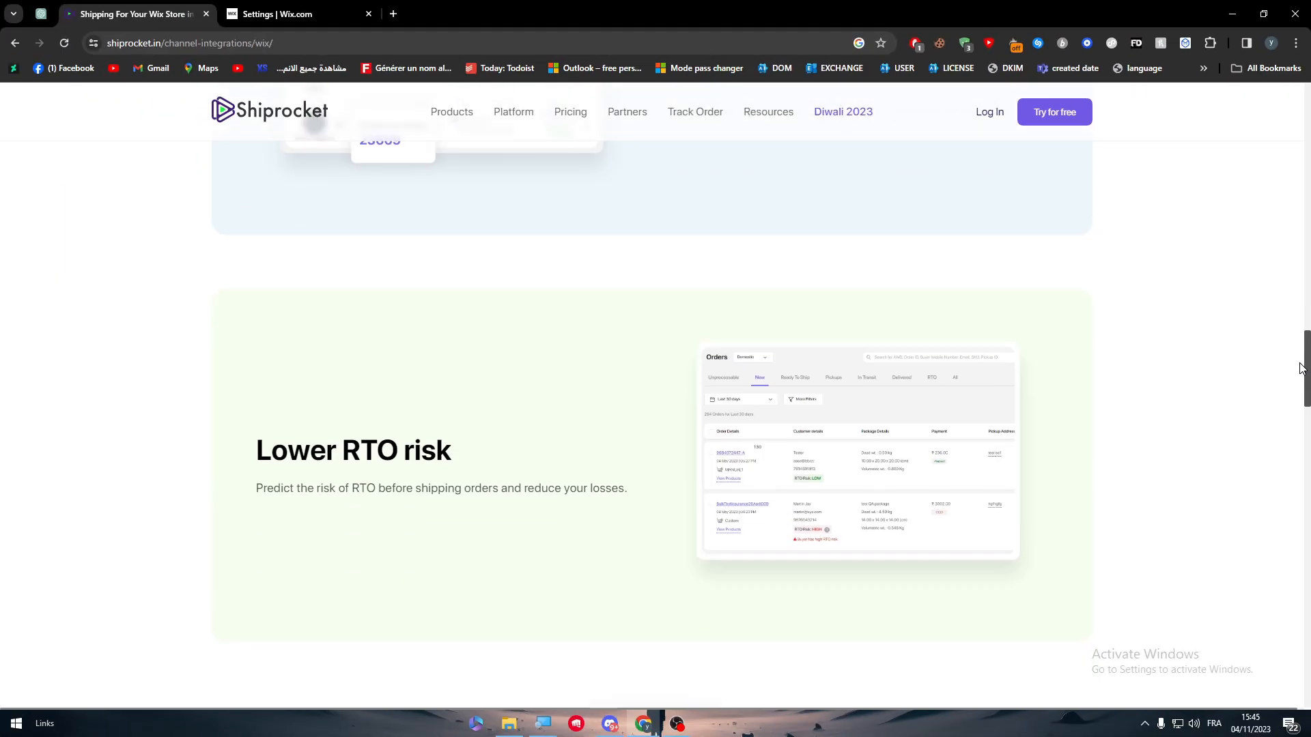
pyautogui.scroll(-3)
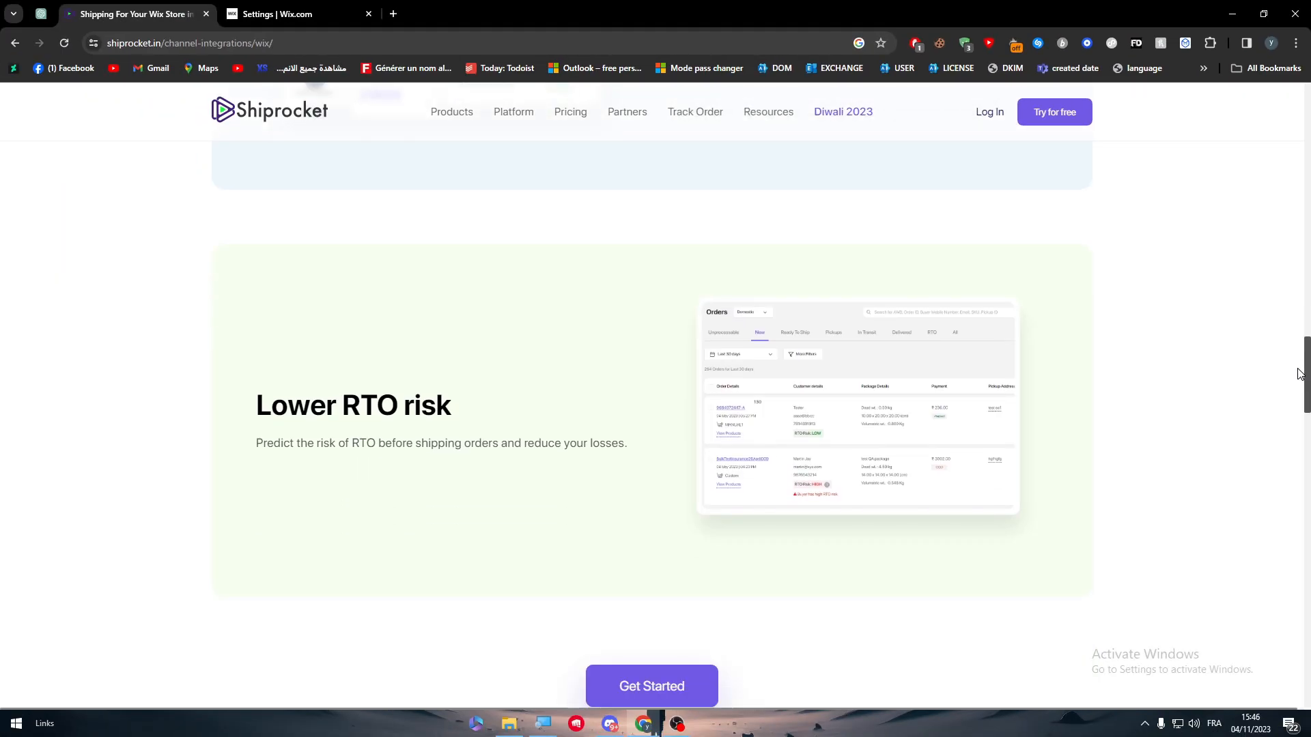
pyautogui.scroll(3)
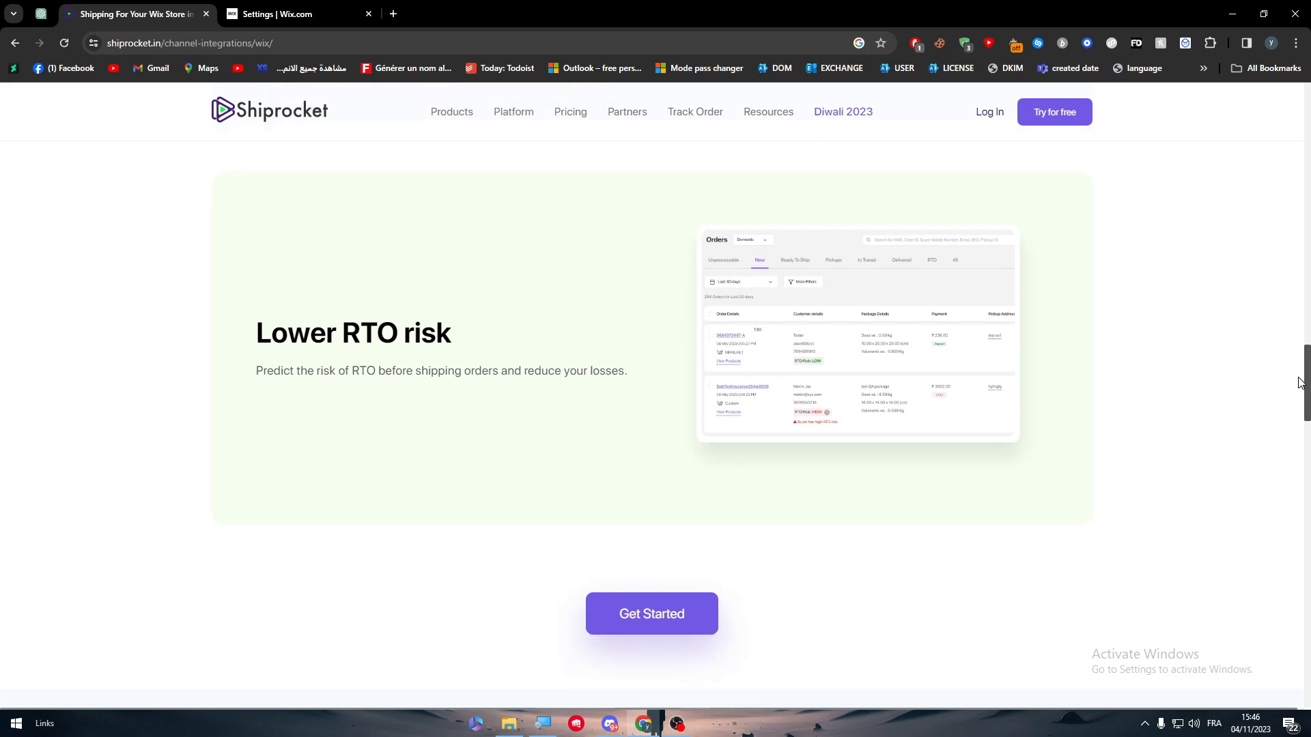
pyautogui.scroll(-3)
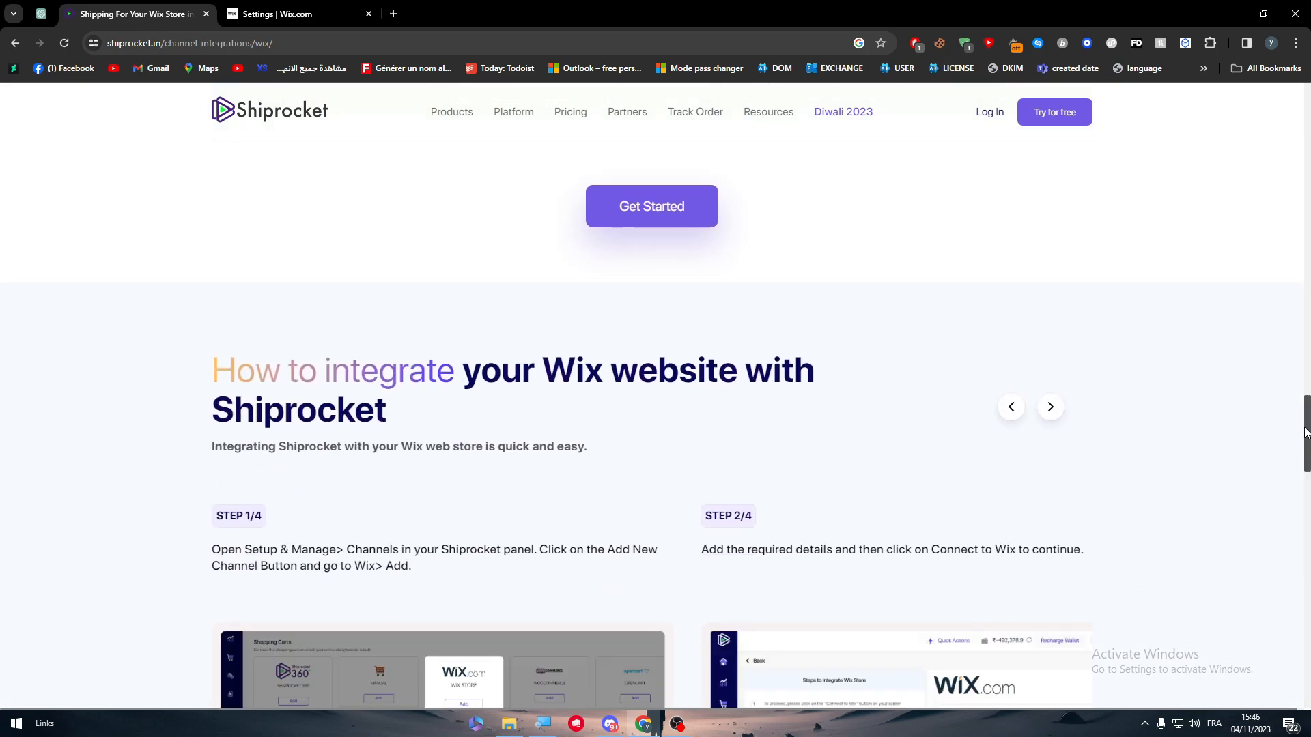
pyautogui.scroll(-3)
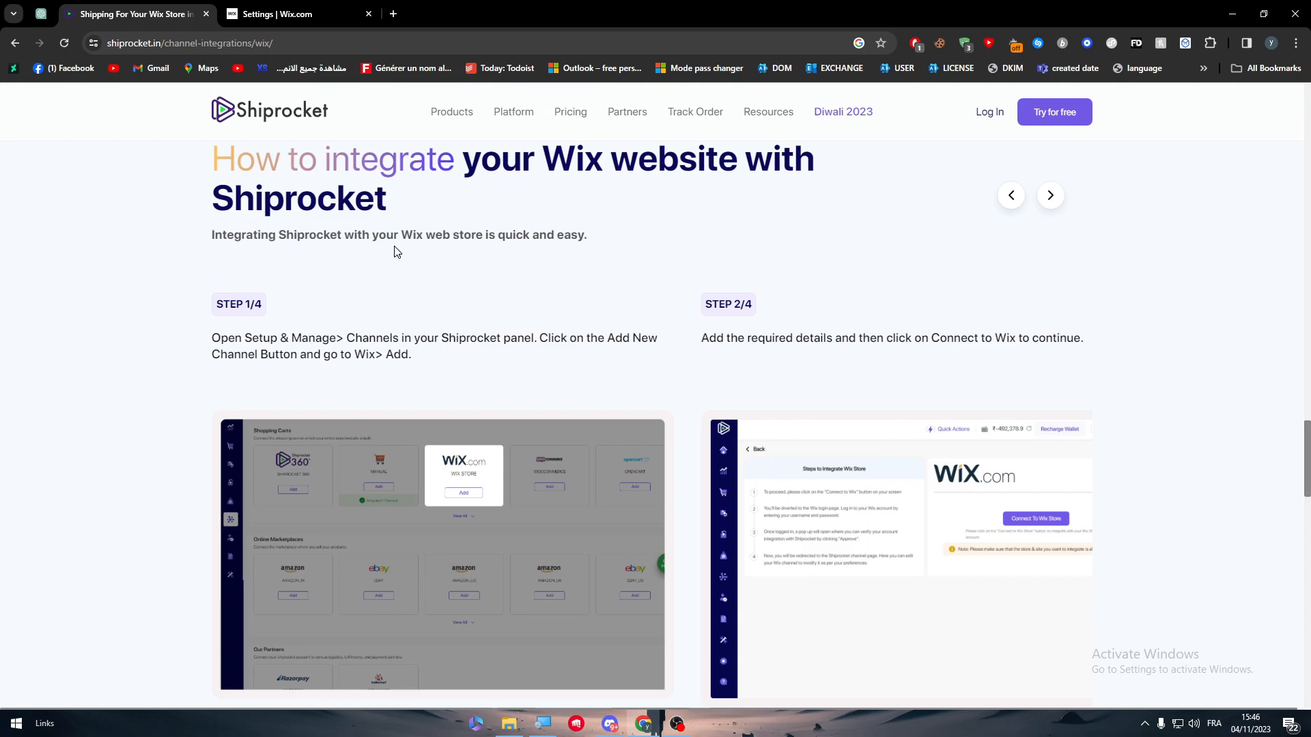
pyautogui.scroll(-3)
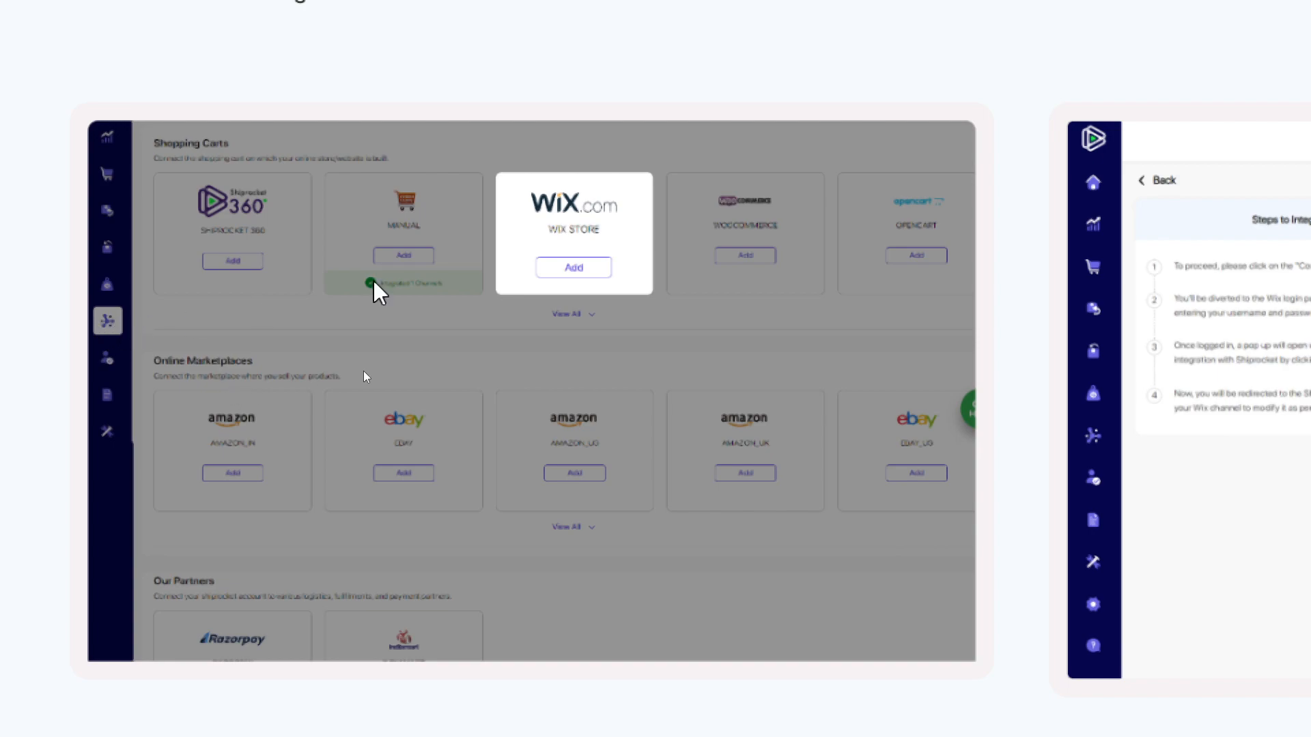
pyautogui.moveTo(154, 331)
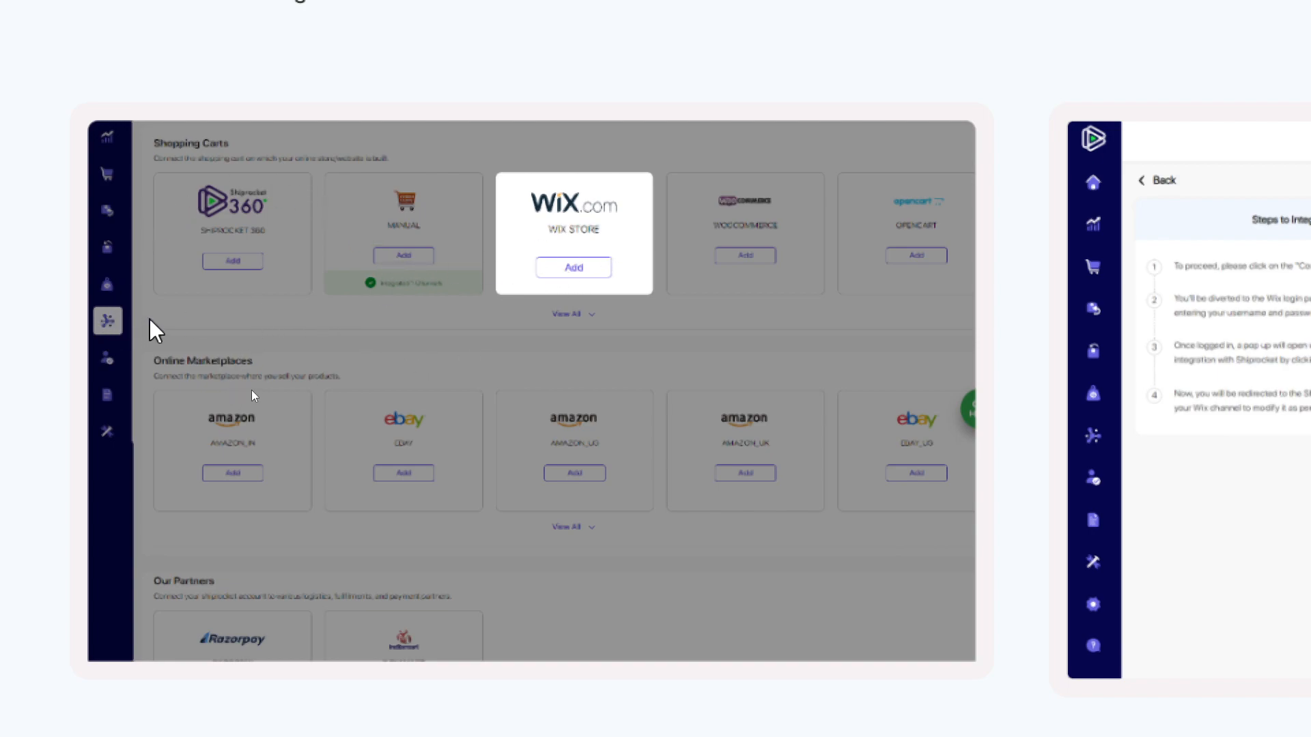
pyautogui.moveTo(182, 318)
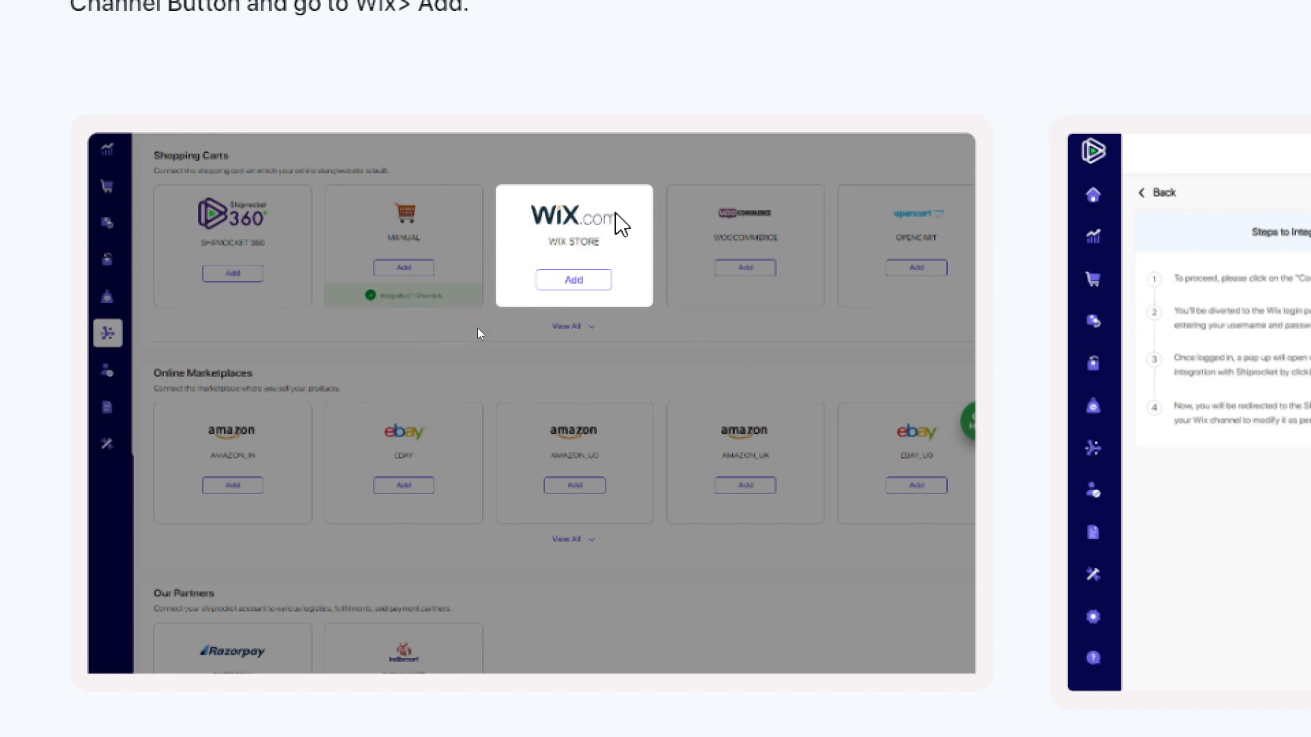
pyautogui.click(574, 279)
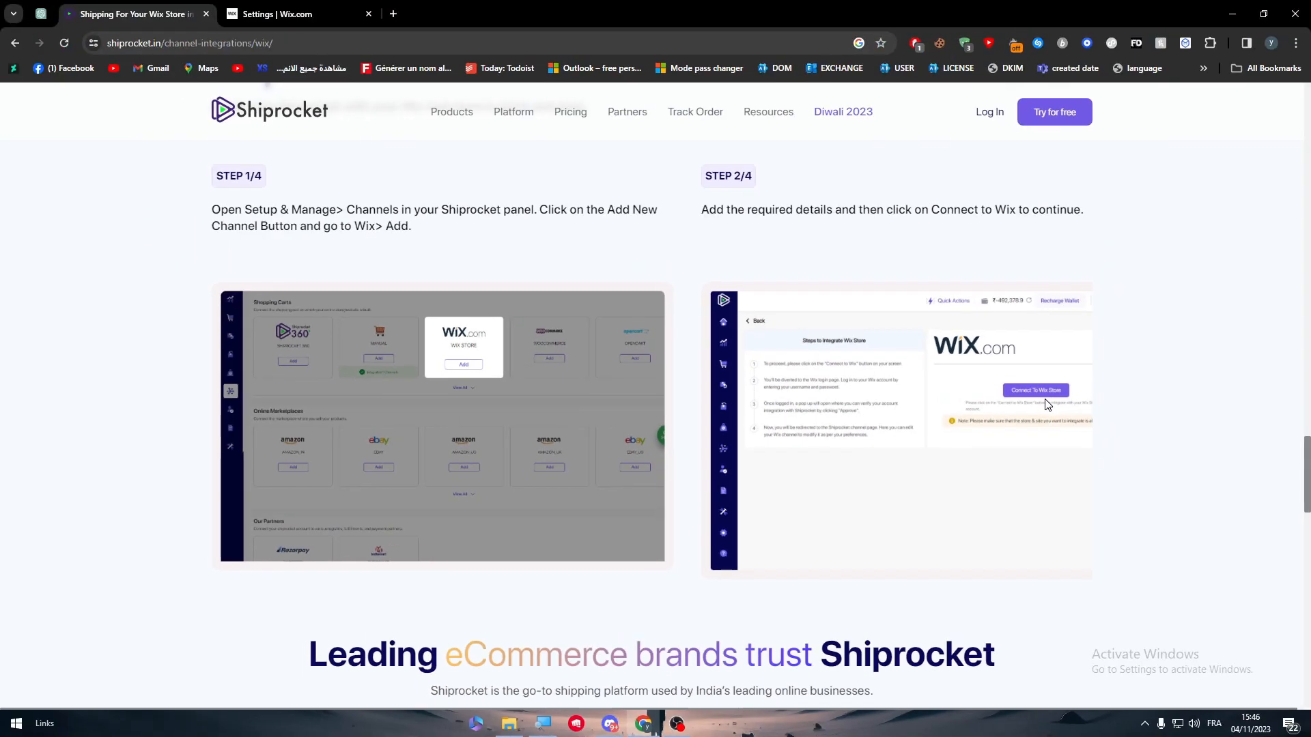
pyautogui.moveTo(1254, 484)
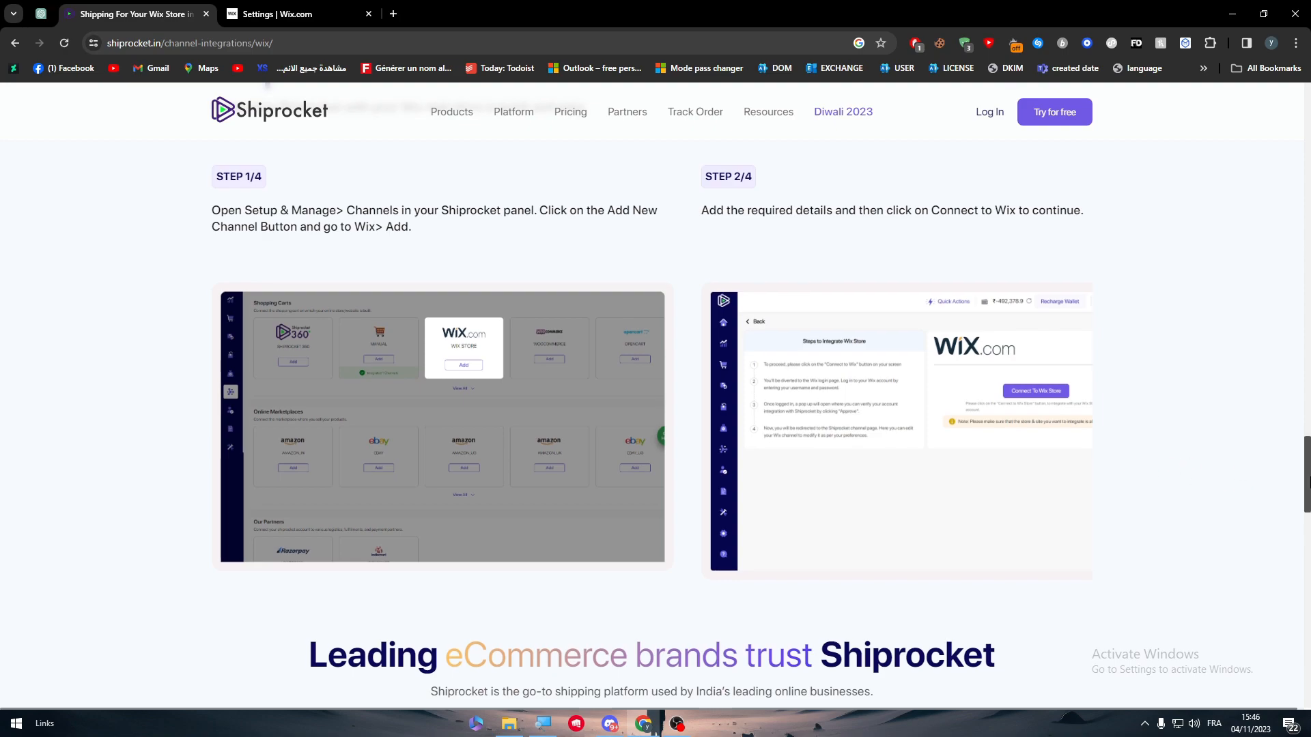
pyautogui.scroll(-3)
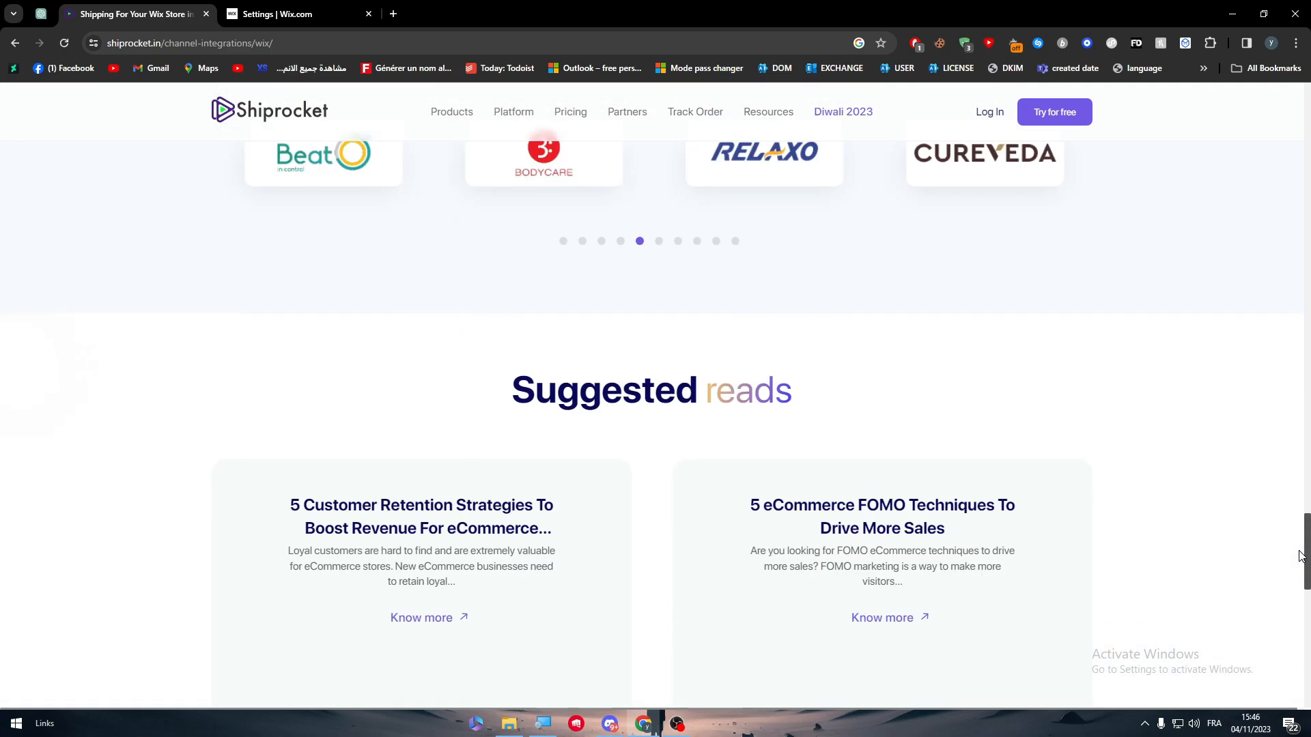
pyautogui.scroll(3)
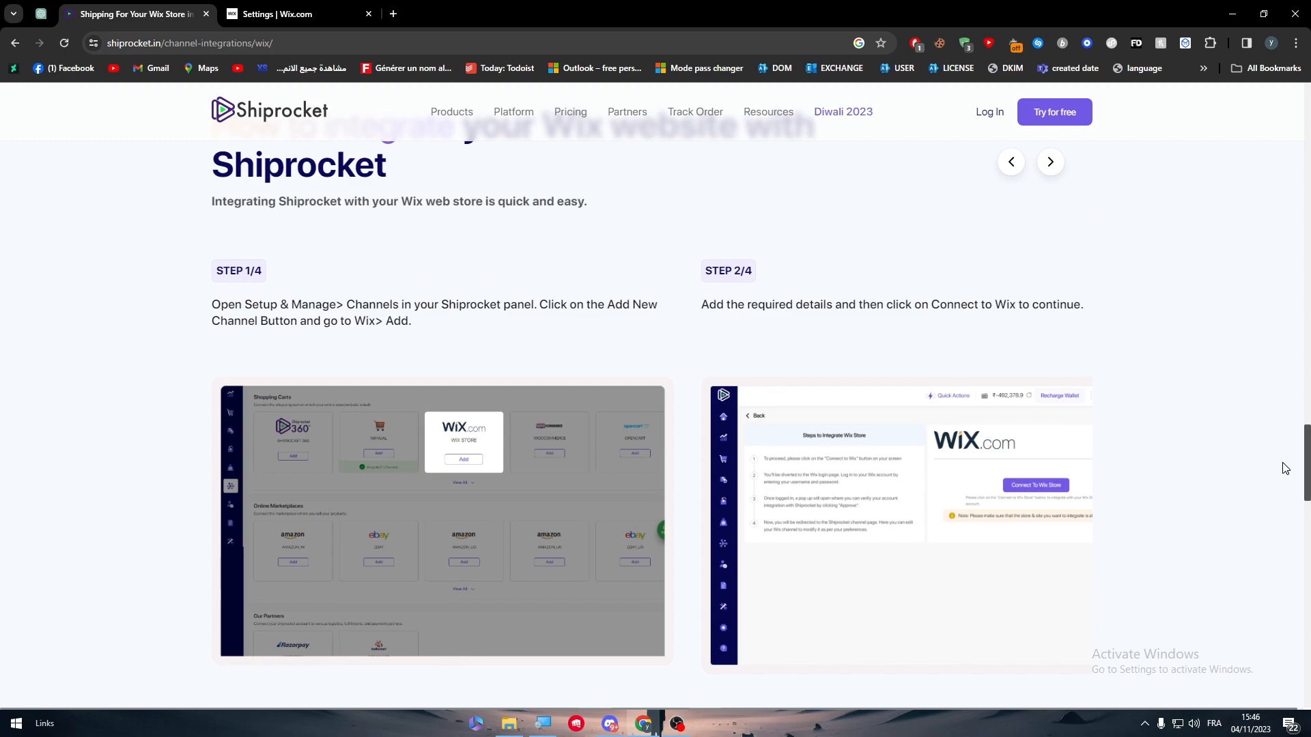
pyautogui.scroll(3)
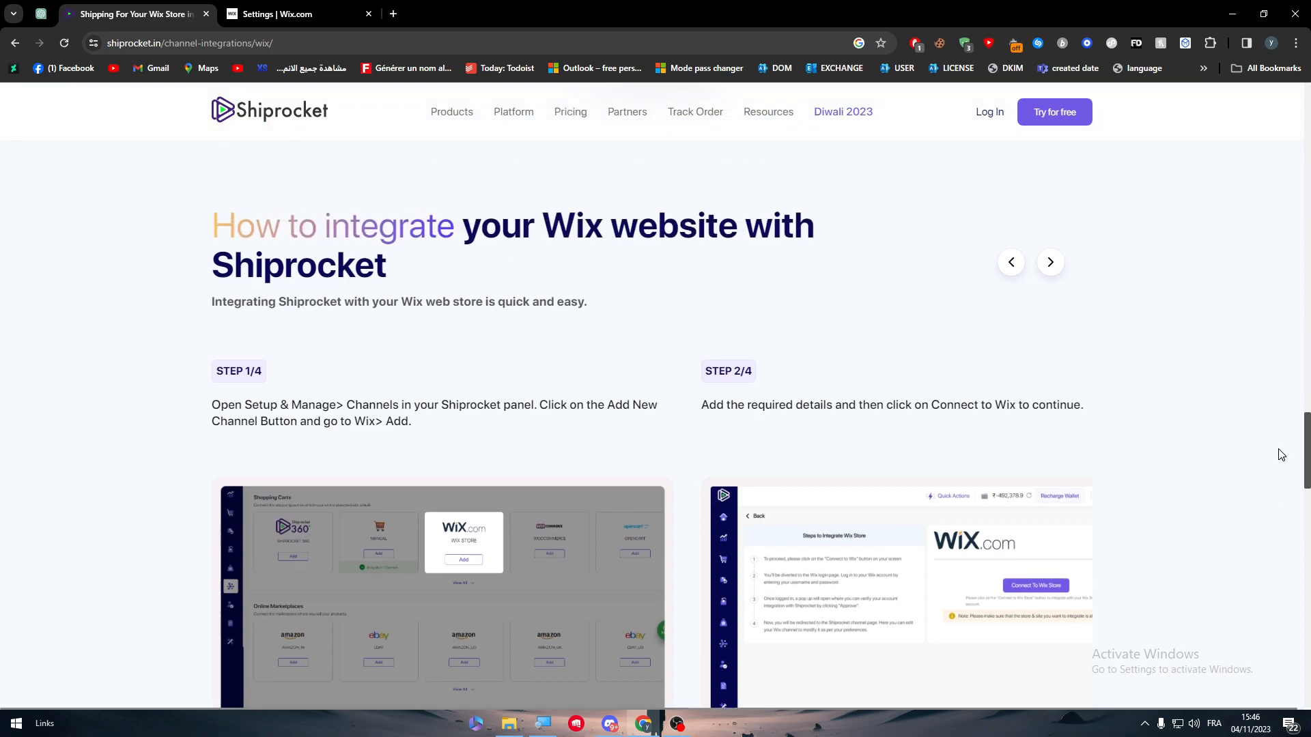
pyautogui.scroll(3)
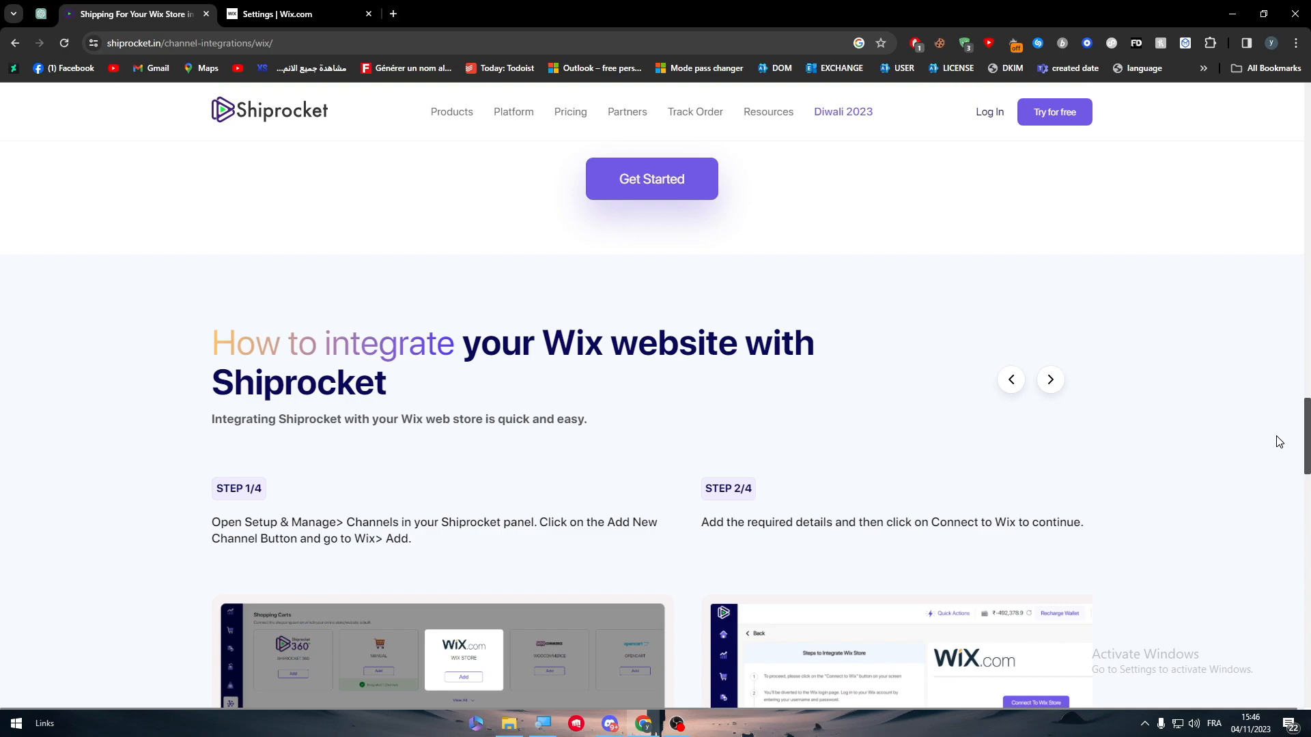
pyautogui.scroll(-3)
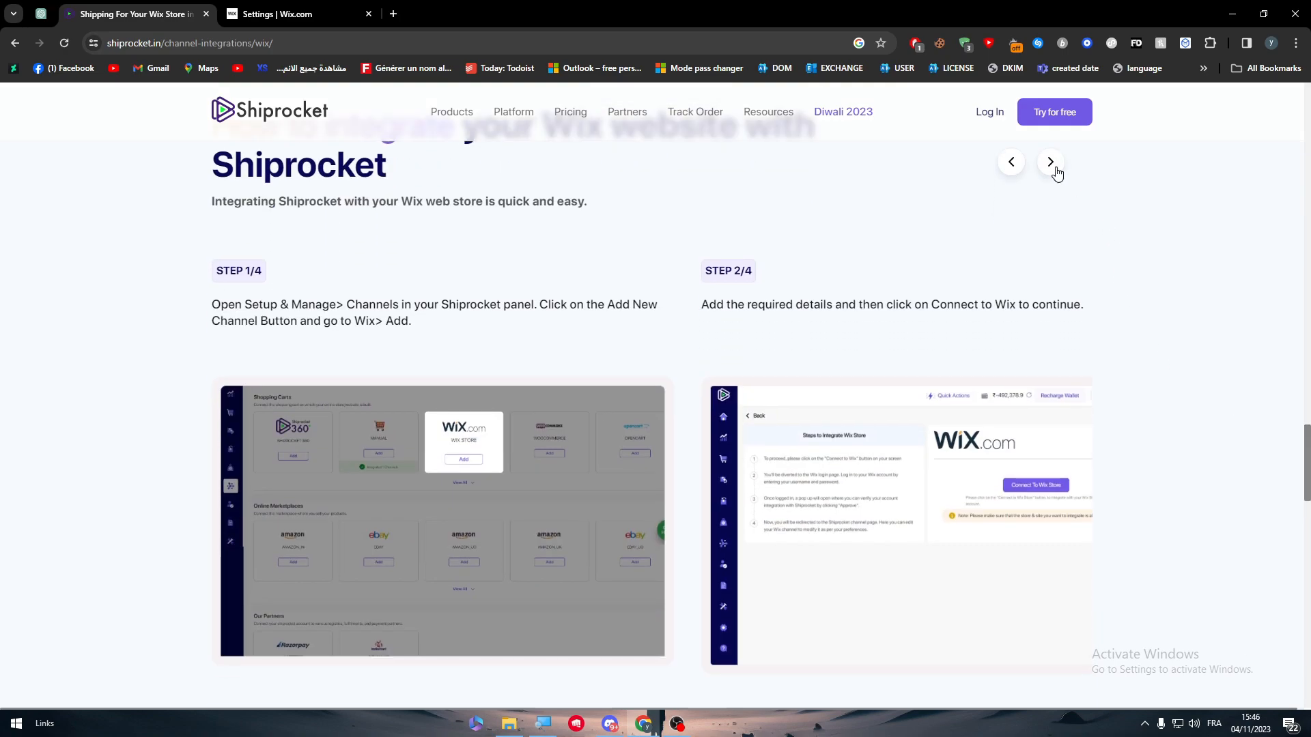
# Advance the integration guide to step 4/4, then return to the Wix Settings browser tab.
pyautogui.click(1049, 161)
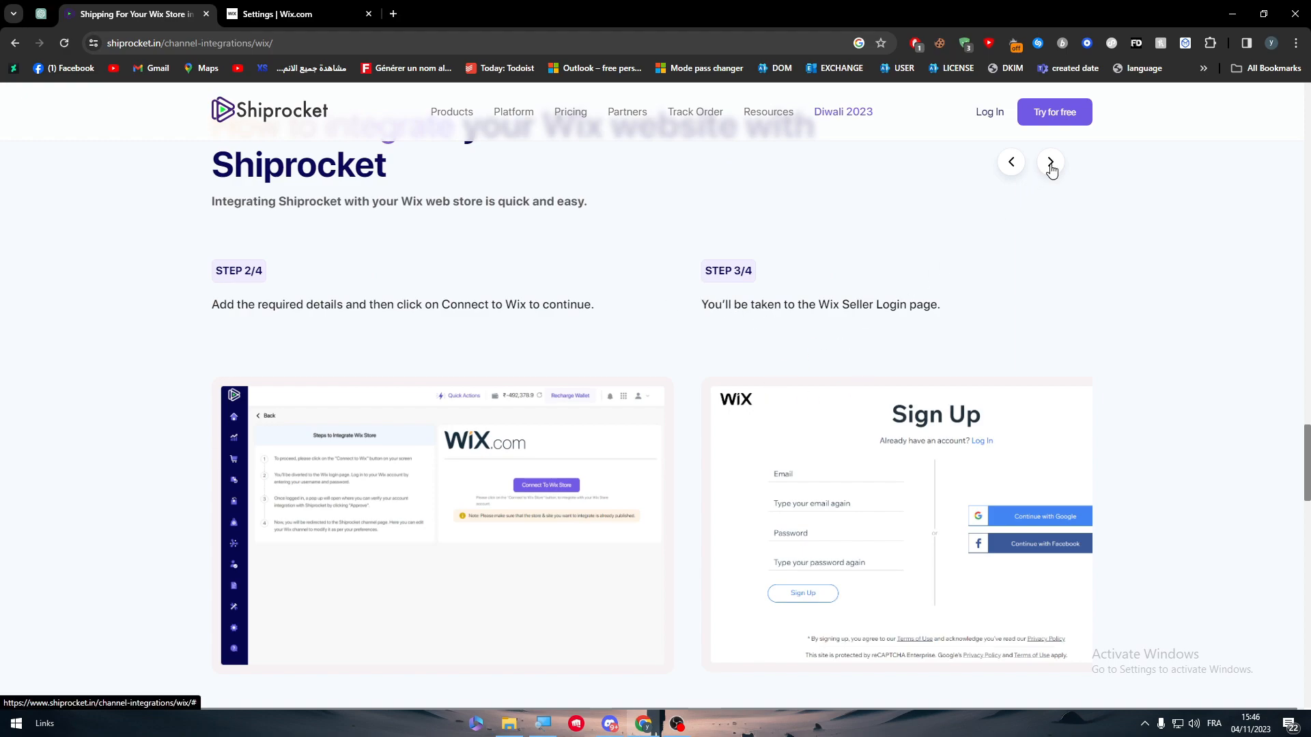
pyautogui.click(1050, 161)
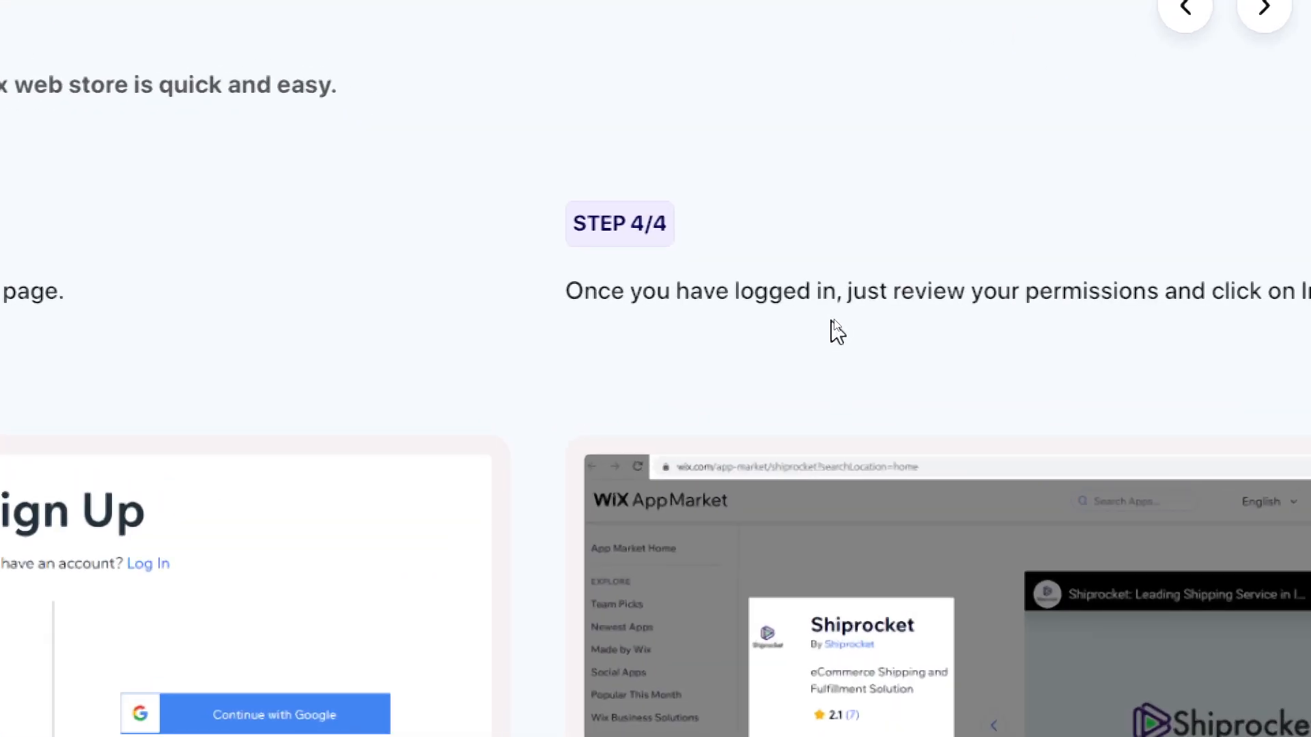
pyautogui.scroll(-3)
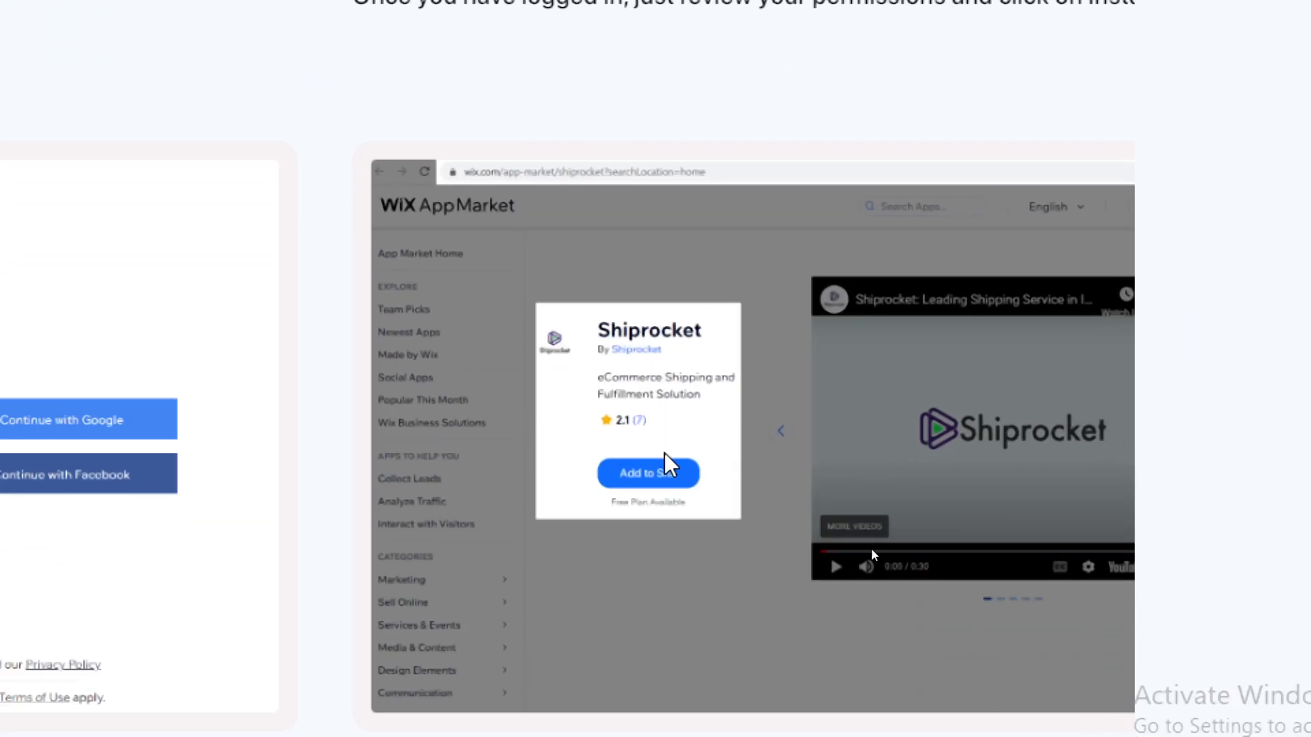
pyautogui.moveTo(654, 437)
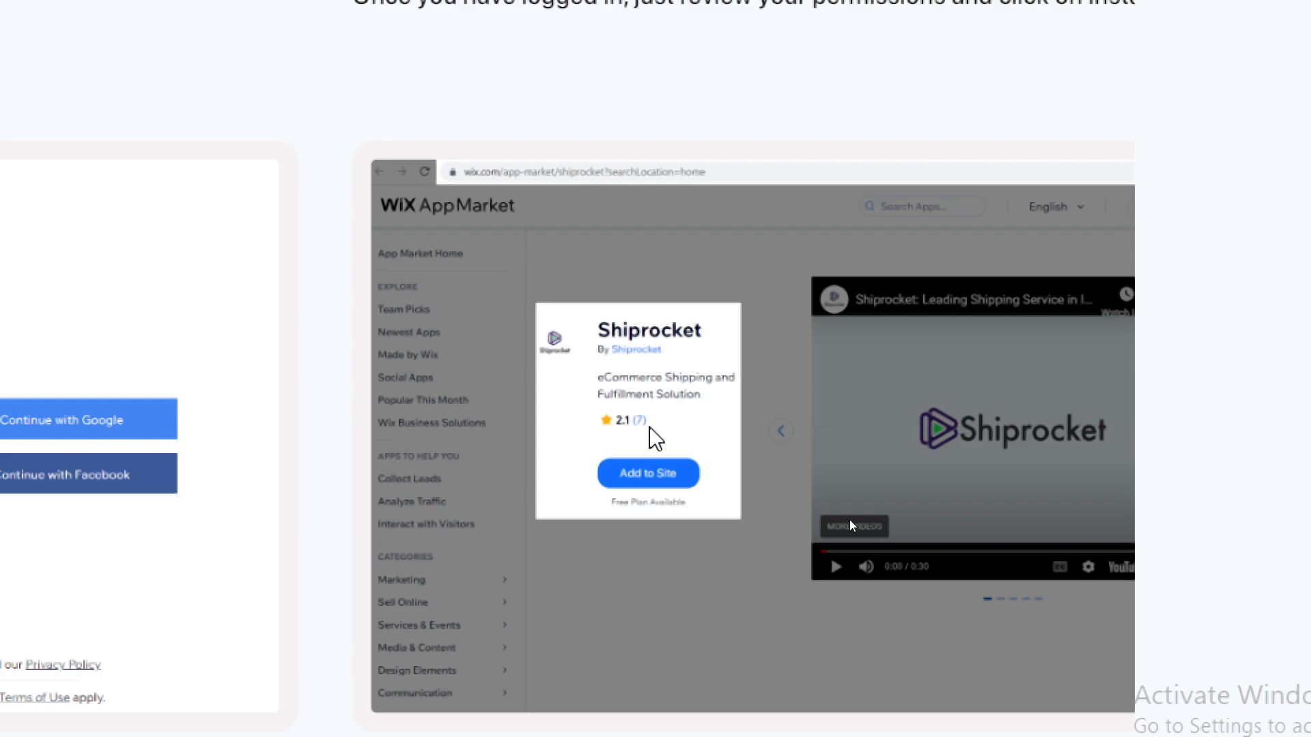
pyautogui.click(297, 13)
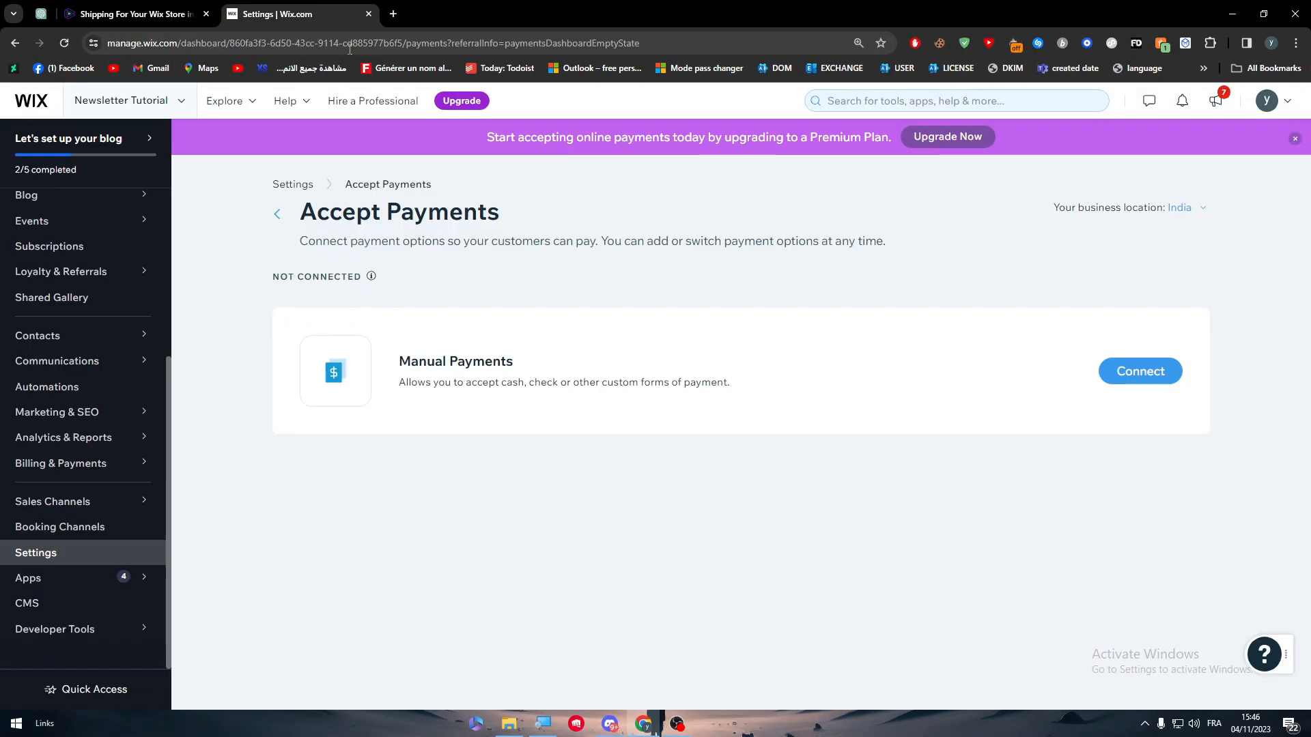
# Search the Wix App Market for 'shiprocket' and view its listing with Add to Site greyed out.
pyautogui.click(28, 577)
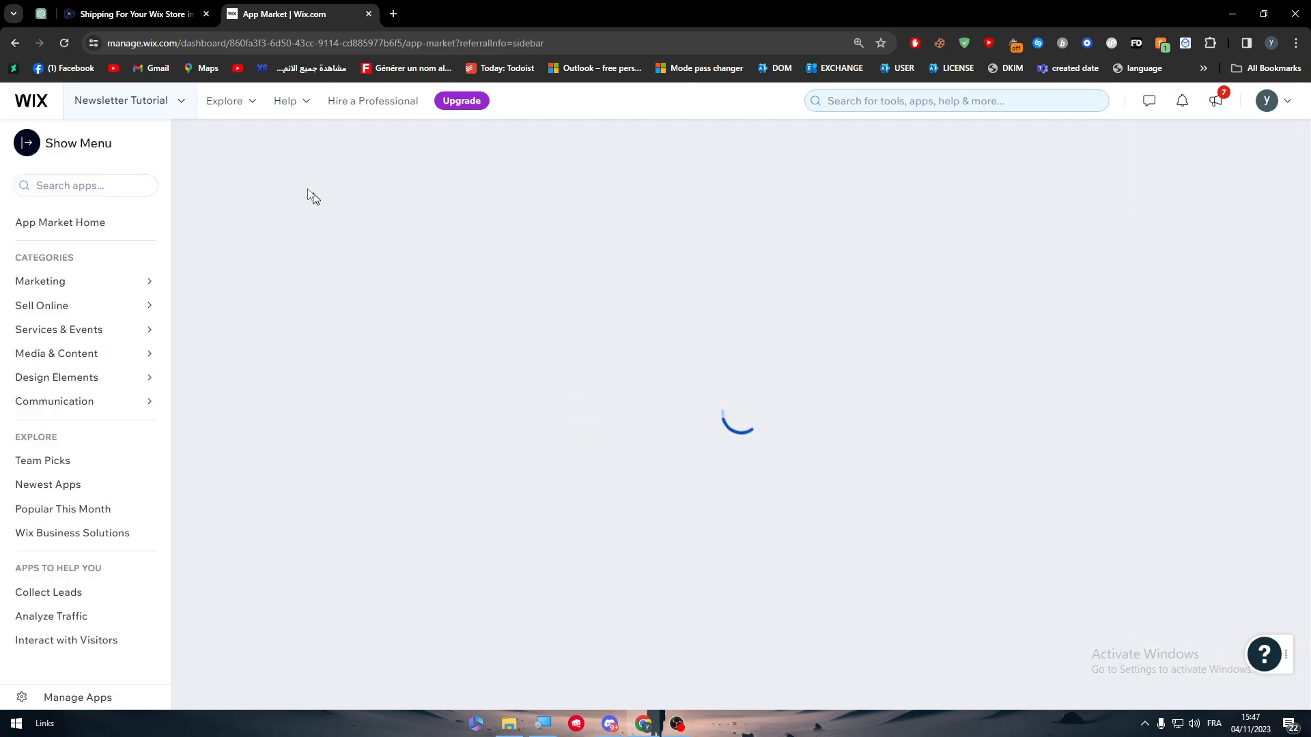
pyautogui.write('ship')
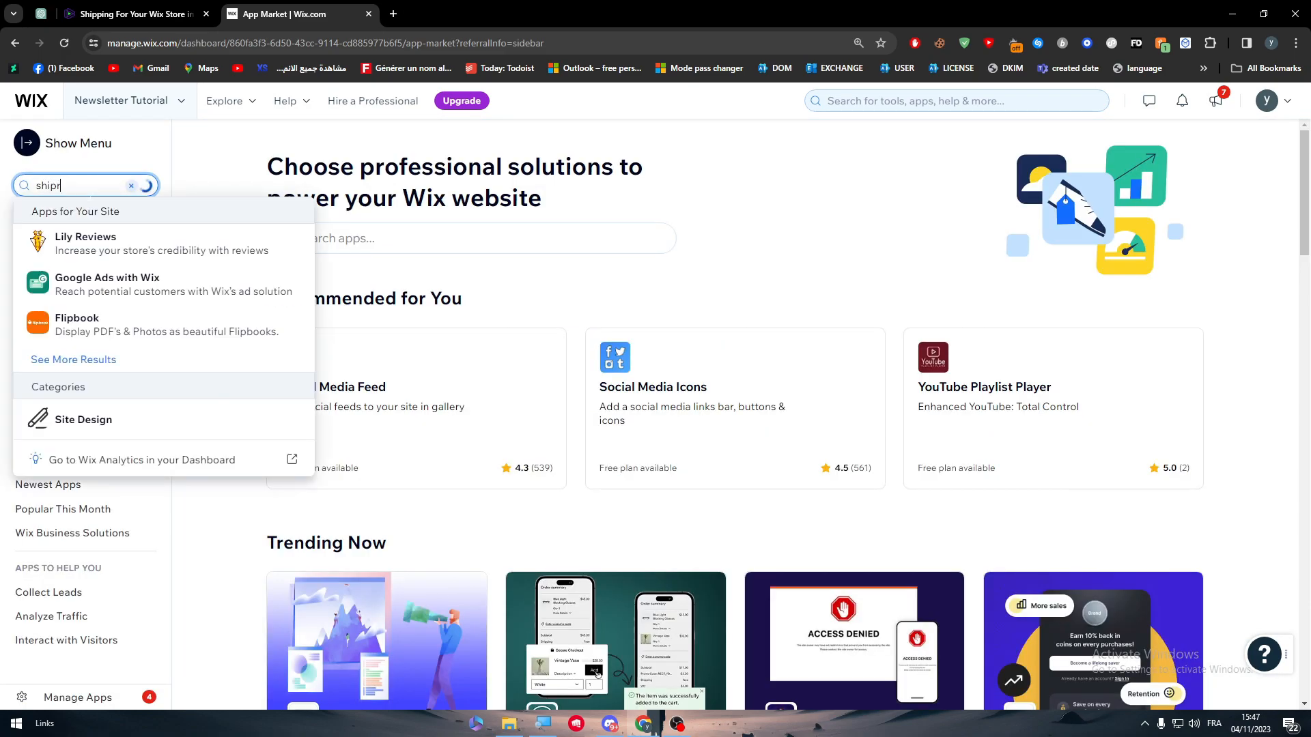
pyautogui.write('rocket')
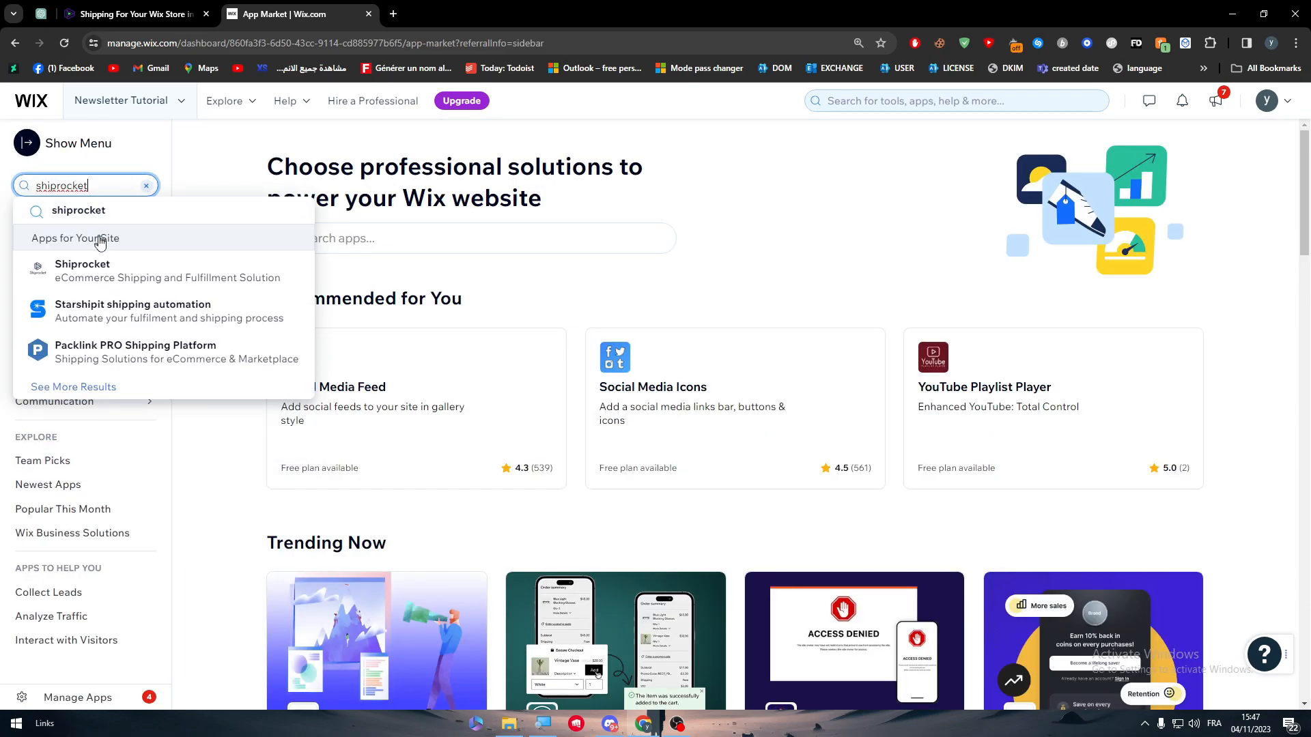
pyautogui.click(82, 270)
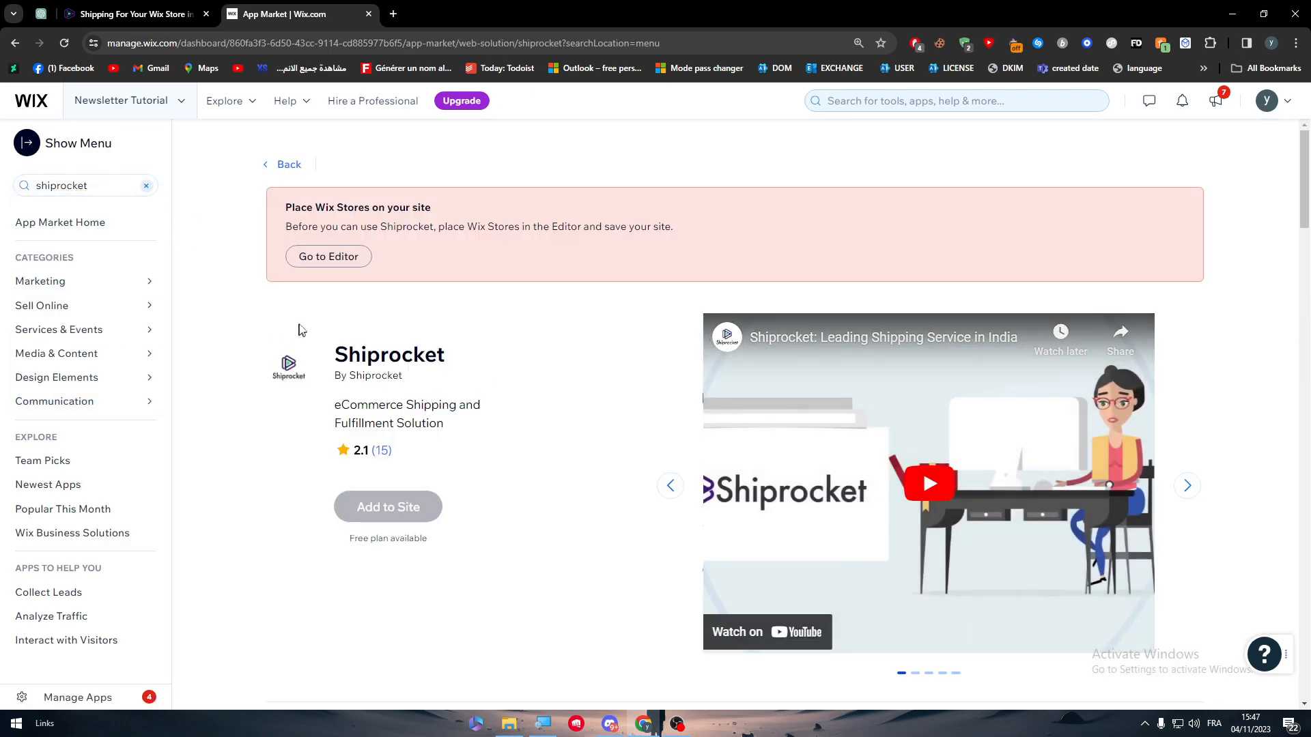
pyautogui.press('ctrl+plus')
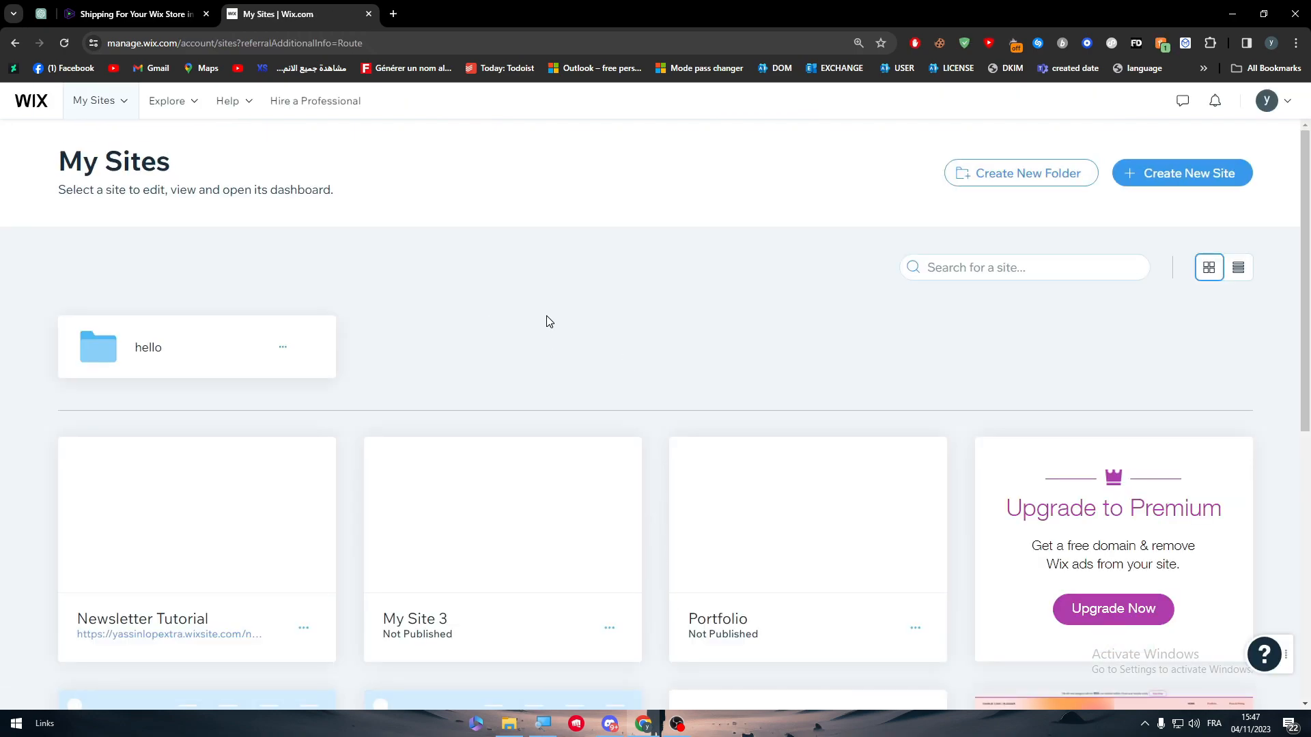
# Return to the 'Shipping For Your Wix Store' Shiprocket browser tab.
pyautogui.click(134, 14)
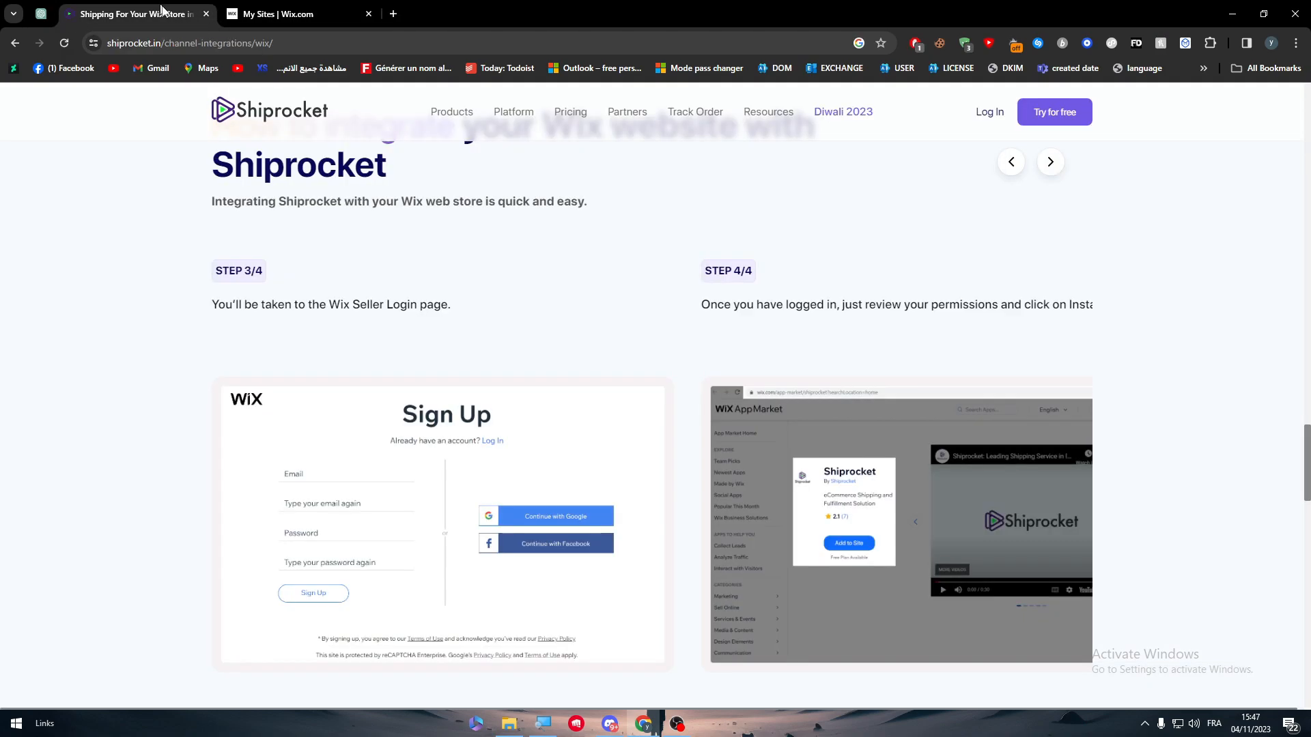
pyautogui.moveTo(479, 256)
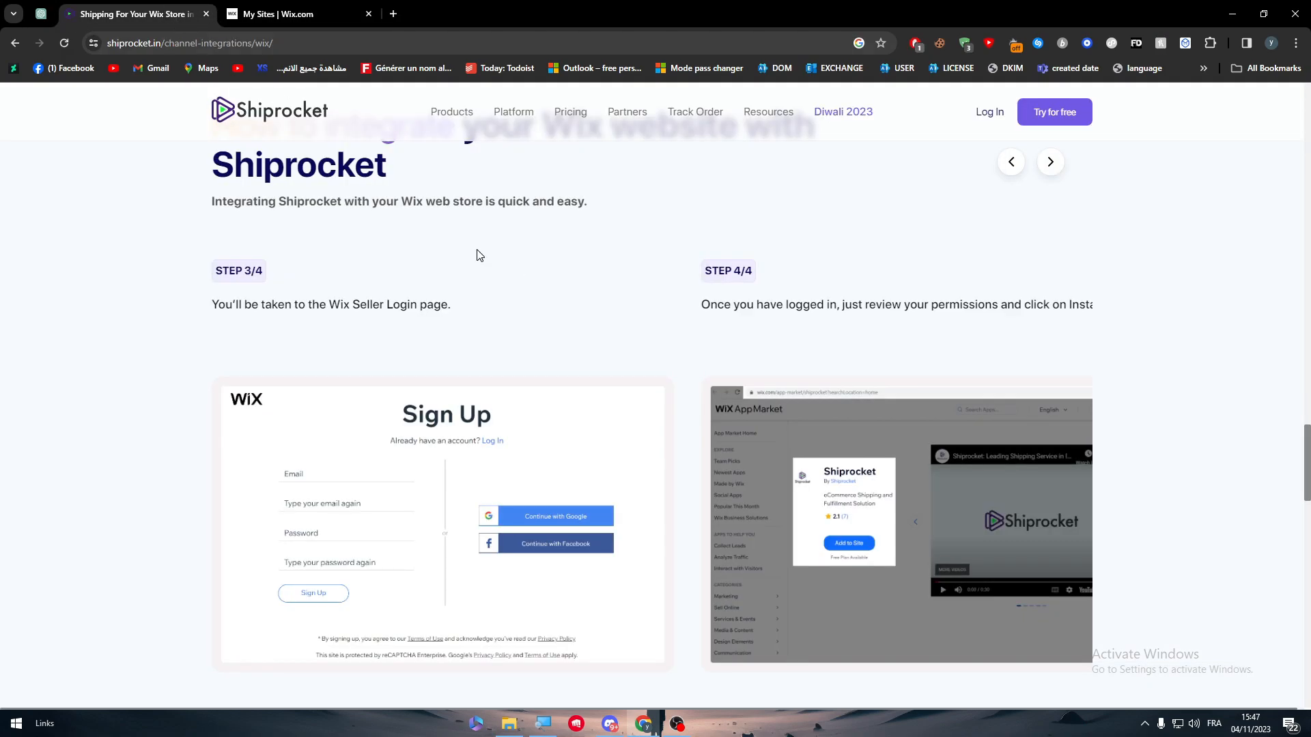